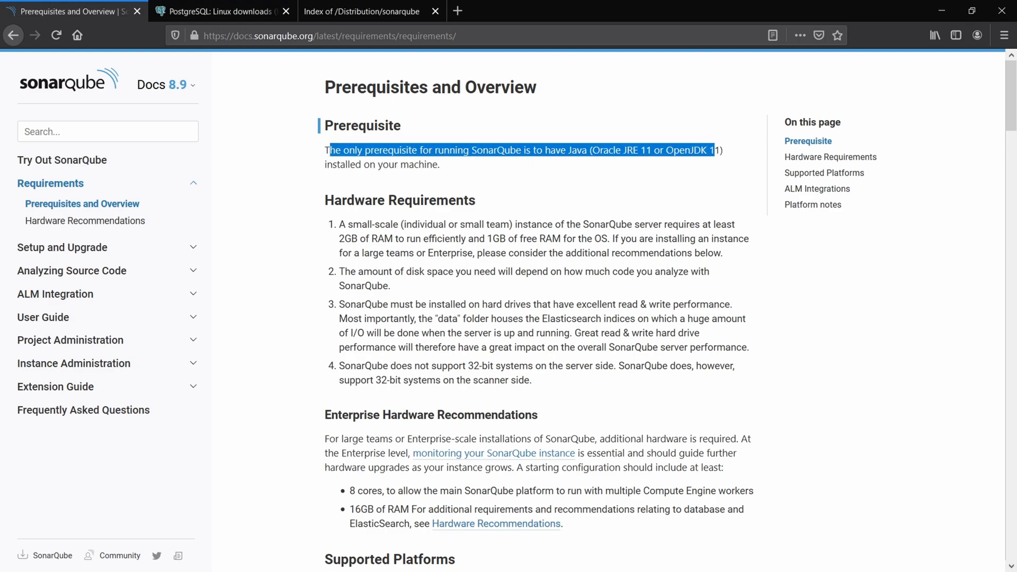
Follow the apt-get update and package install output until ca-certificates processing completes.
{"action": "left_click", "coordinate": [452, 169]}
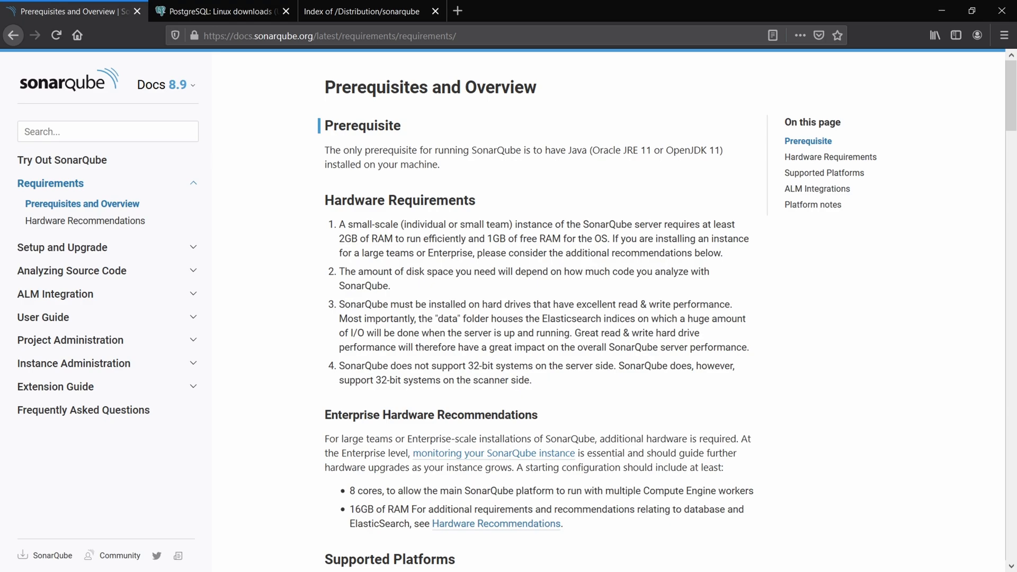
{"action": "scroll", "scroll_direction": "down", "scroll_amount": 3}
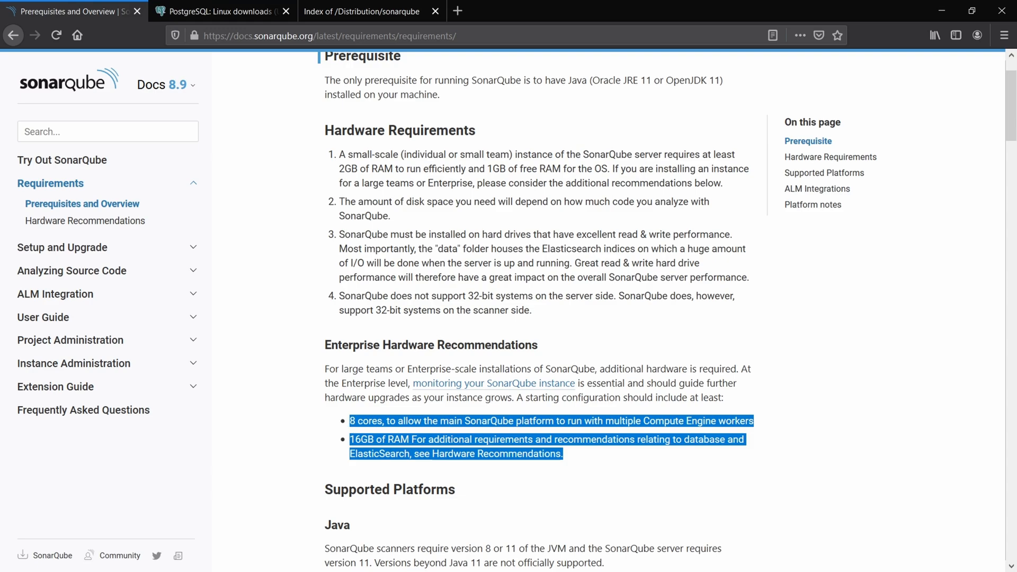
{"action": "mouse_move", "coordinate": [637, 480]}
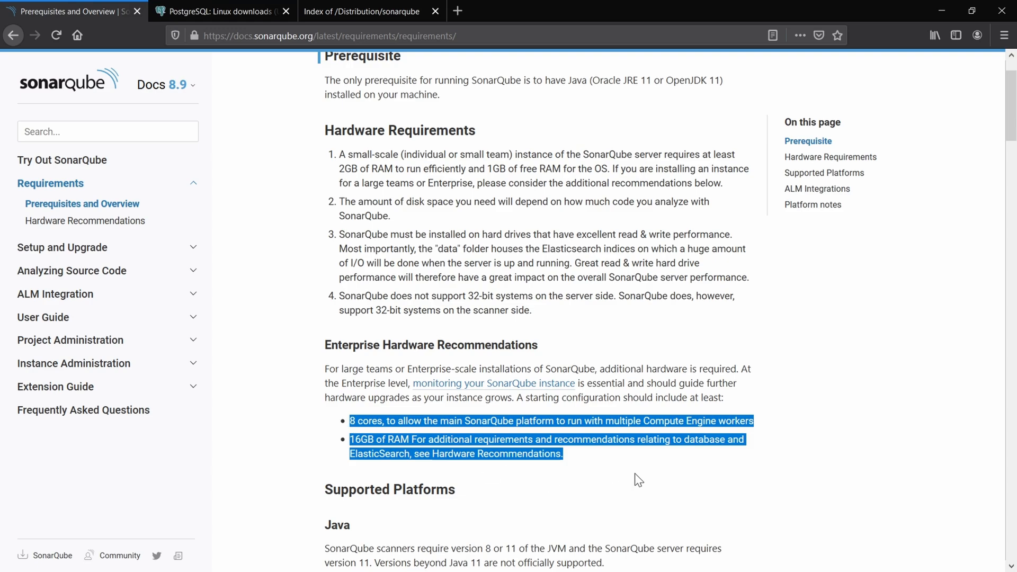
{"action": "scroll", "scroll_direction": "down", "scroll_amount": 3}
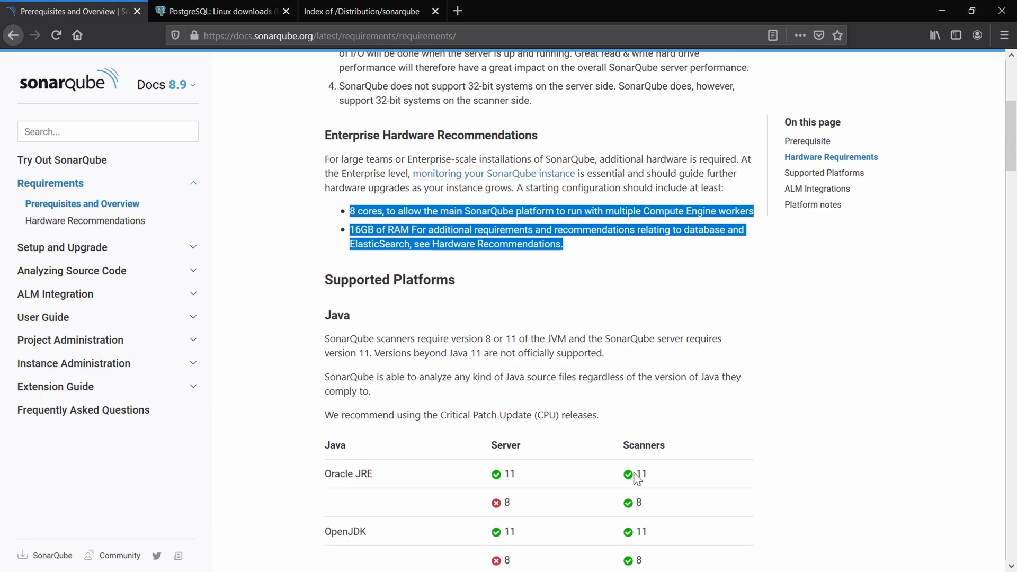
{"action": "scroll", "scroll_direction": "down", "scroll_amount": 3}
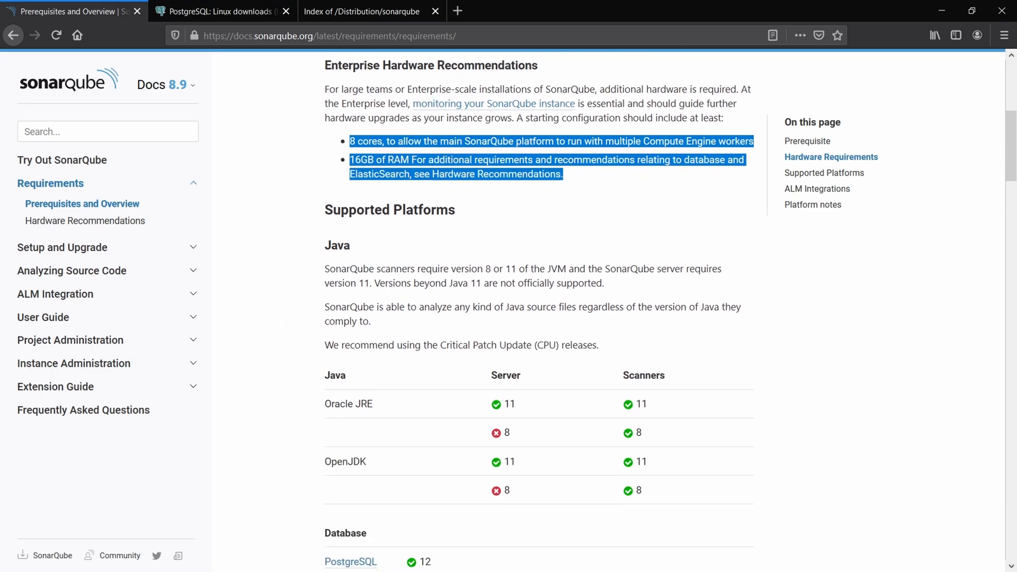
{"action": "scroll", "scroll_direction": "down", "scroll_amount": 3}
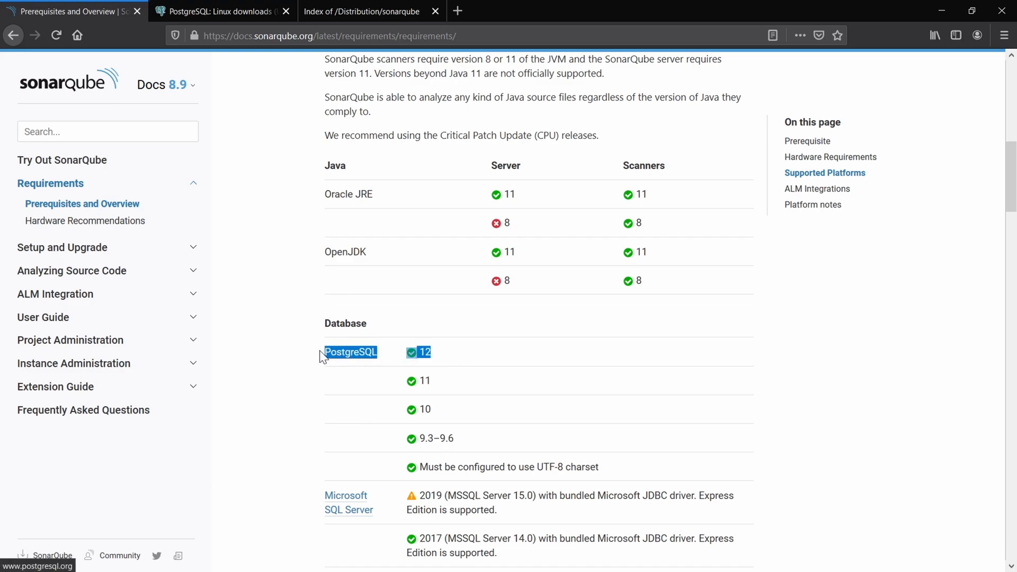
{"action": "left_click", "coordinate": [284, 357]}
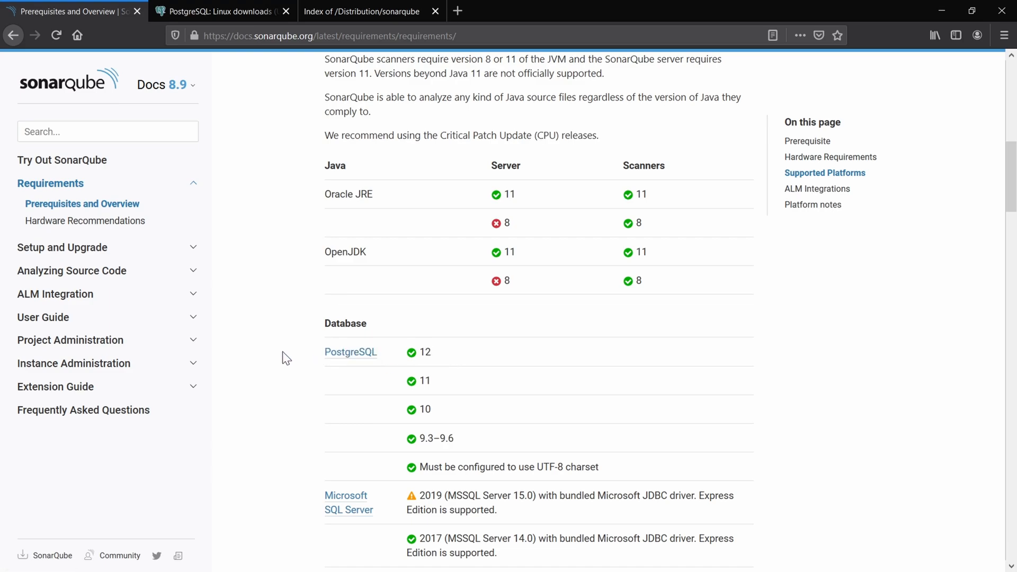
{"action": "scroll", "scroll_direction": "down", "scroll_amount": 3}
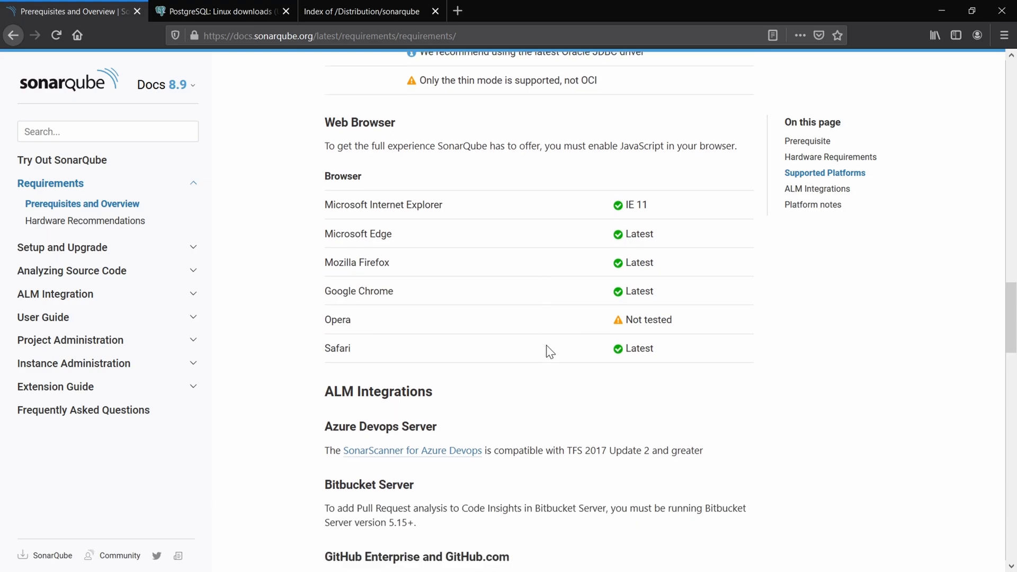
{"action": "mouse_move", "coordinate": [577, 346]}
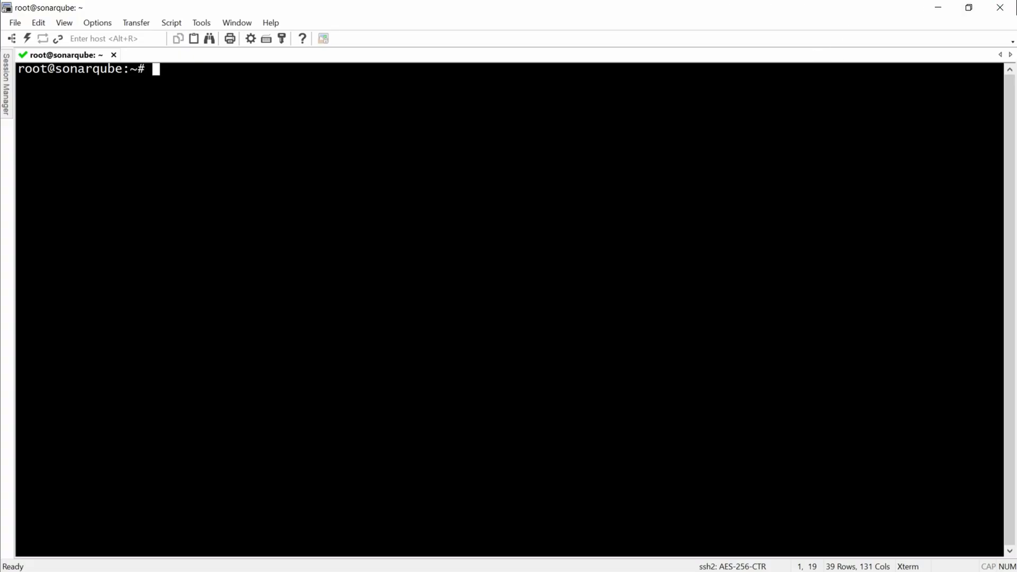
{"action": "mouse_move", "coordinate": [773, 141]}
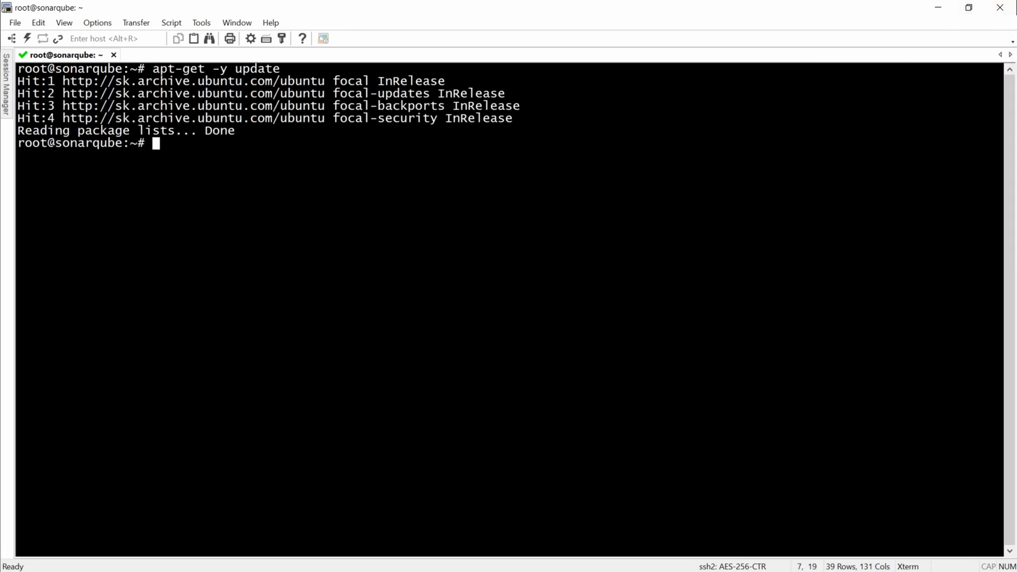
{"action": "mouse_move", "coordinate": [880, 126]}
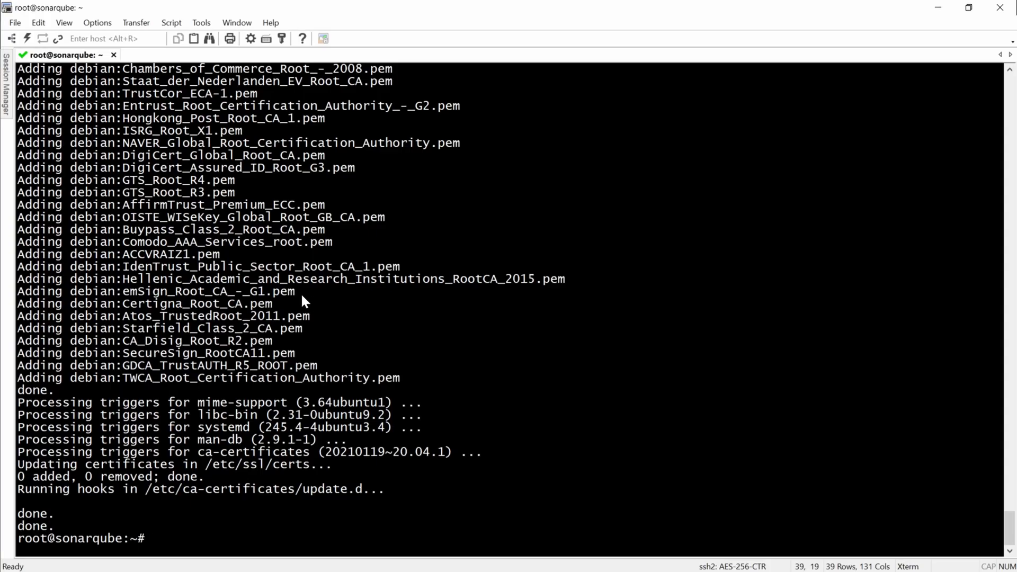
Add the pgdg apt repository line and import the ACCC4CF8 signing key.
{"action": "type", "text": "sudo sh -c 'echo \"deb http://apt.postgresql.org/pub/repos/apt $(lsb_release -cs)-pgdg main\" > /etc/apt/sources.list.d/pgdg.list'"}
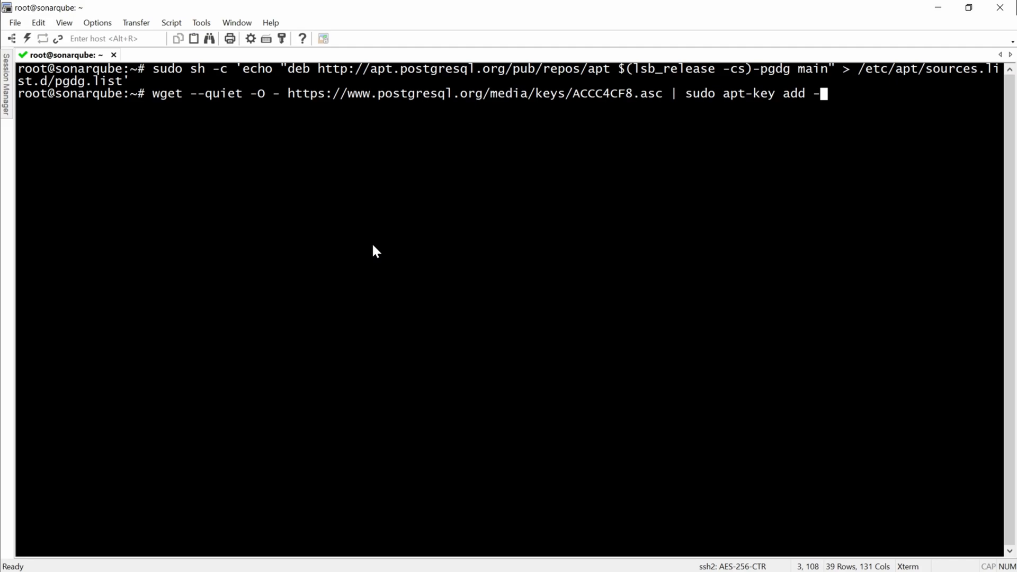
{"action": "key", "text": "Return"}
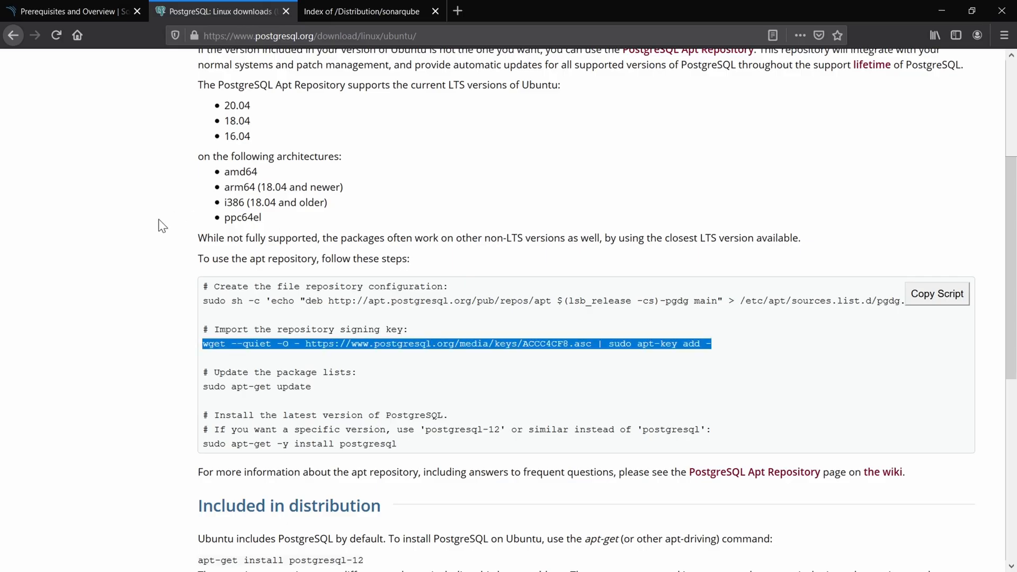
{"action": "double_click", "coordinate": [256, 387]}
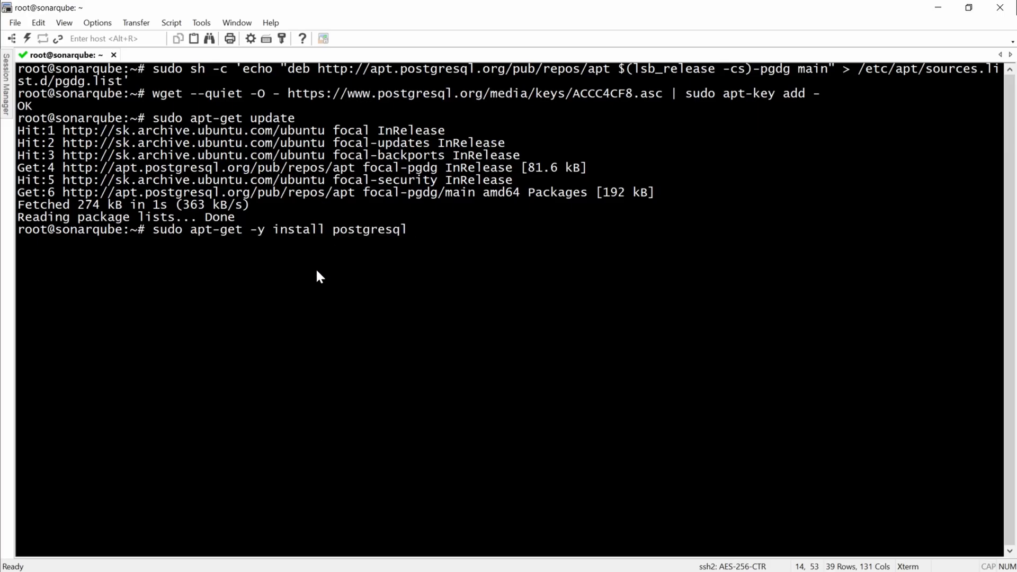
Install PostgreSQL 13 with apt-get and watch the main cluster get created.
{"action": "key", "text": "Return"}
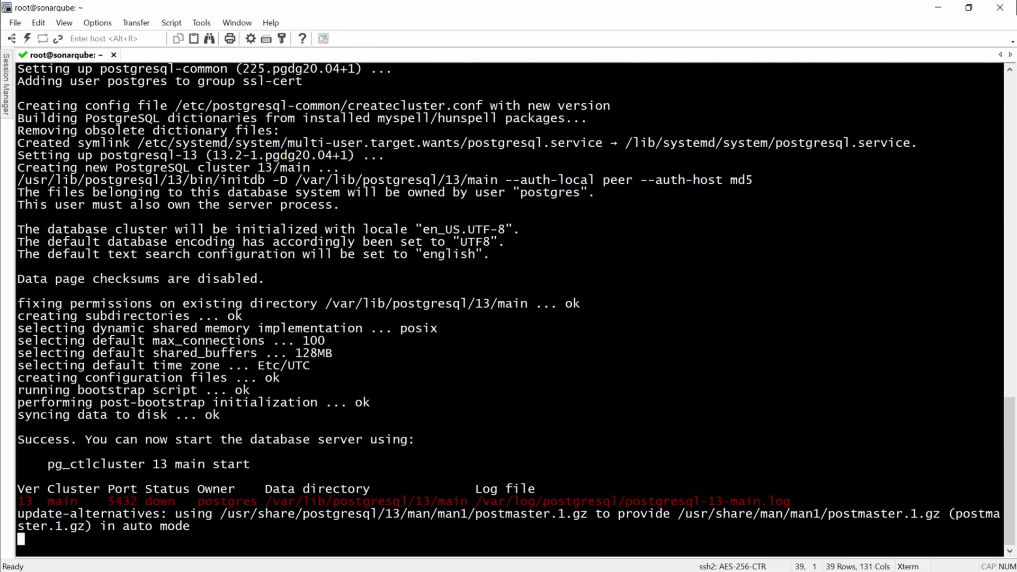
{"action": "scroll", "scroll_direction": "down", "scroll_amount": 3}
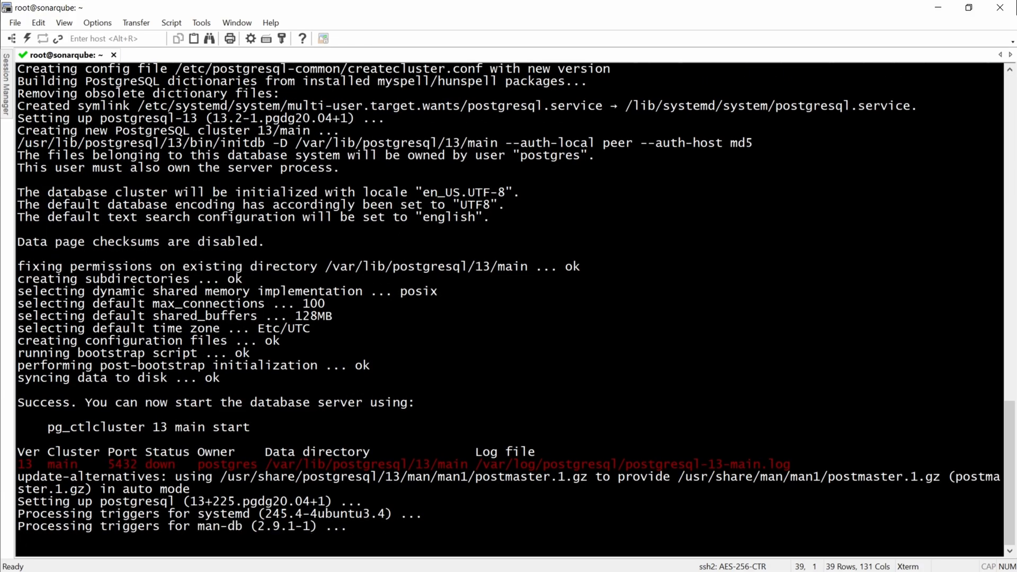
{"action": "scroll", "scroll_direction": "down", "scroll_amount": 3}
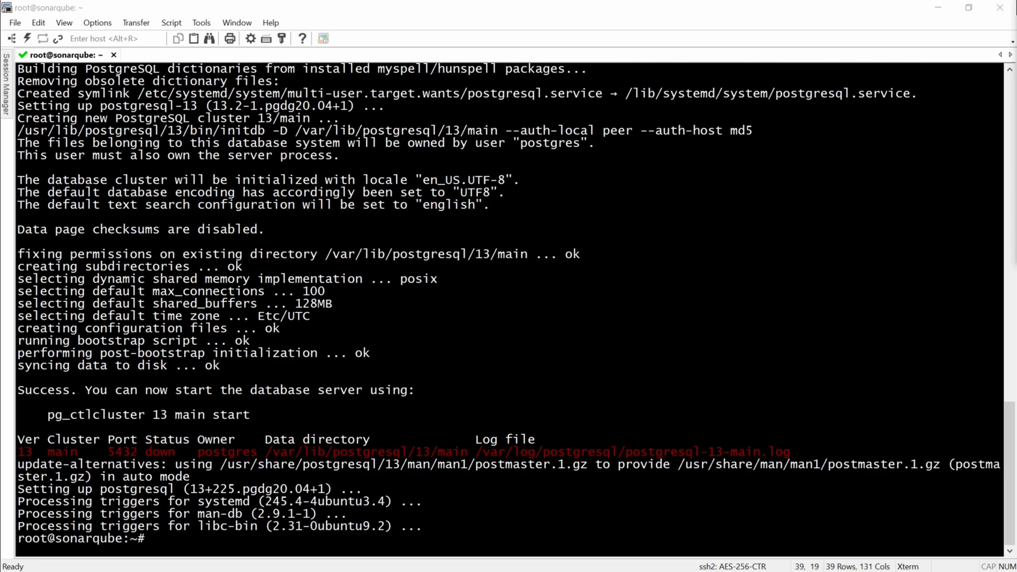
{"action": "mouse_move", "coordinate": [992, 130]}
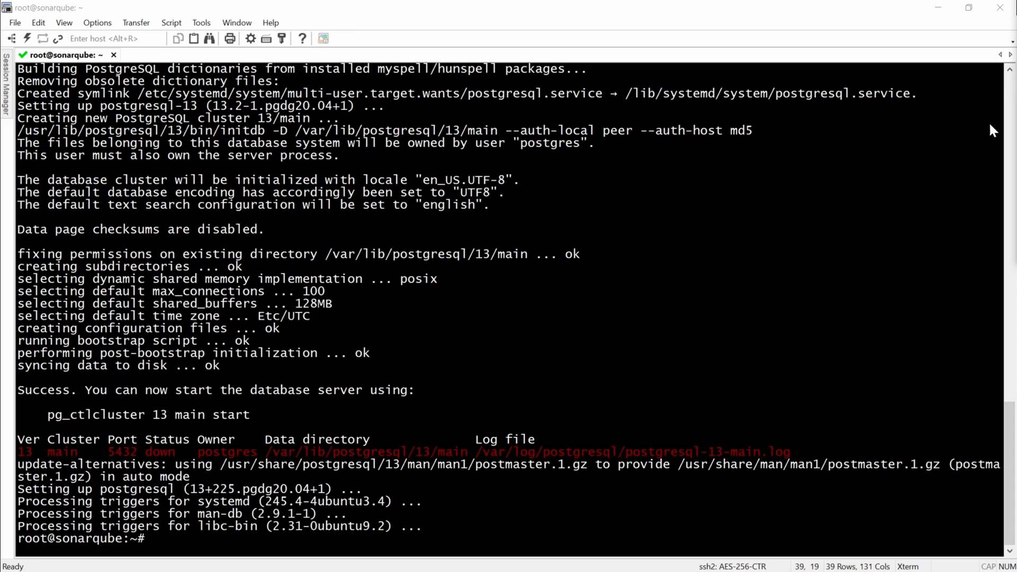
{"action": "mouse_move", "coordinate": [664, 317]}
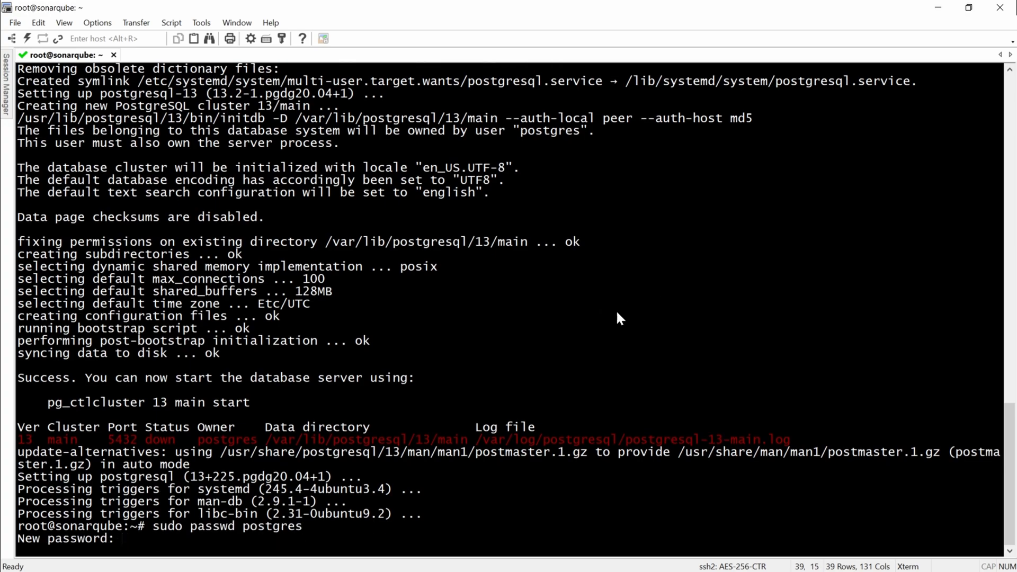
{"action": "mouse_move", "coordinate": [574, 294]}
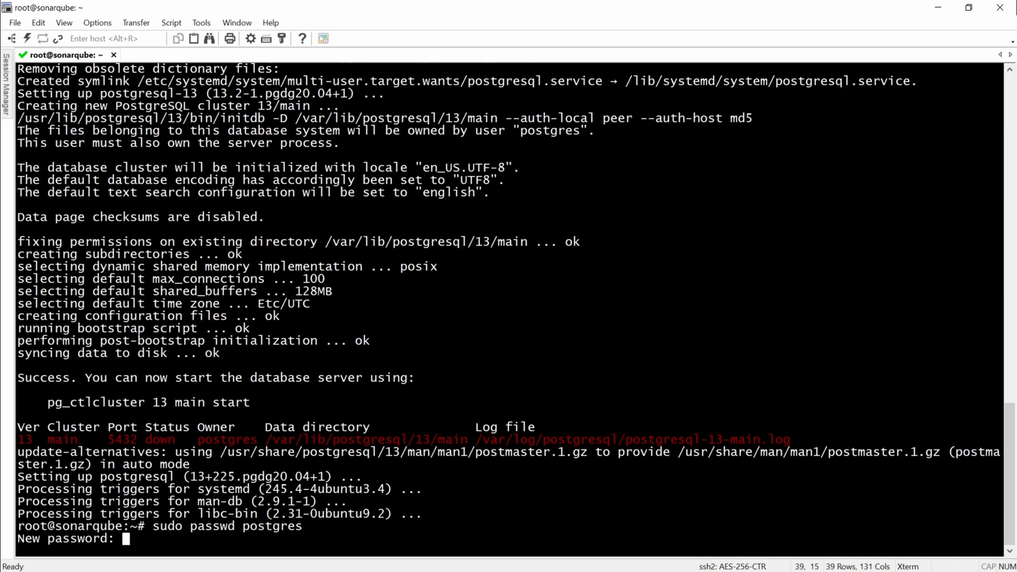
Set the postgres password, switch to the postgres account and create the sonar user.
{"action": "key", "text": "Return"}
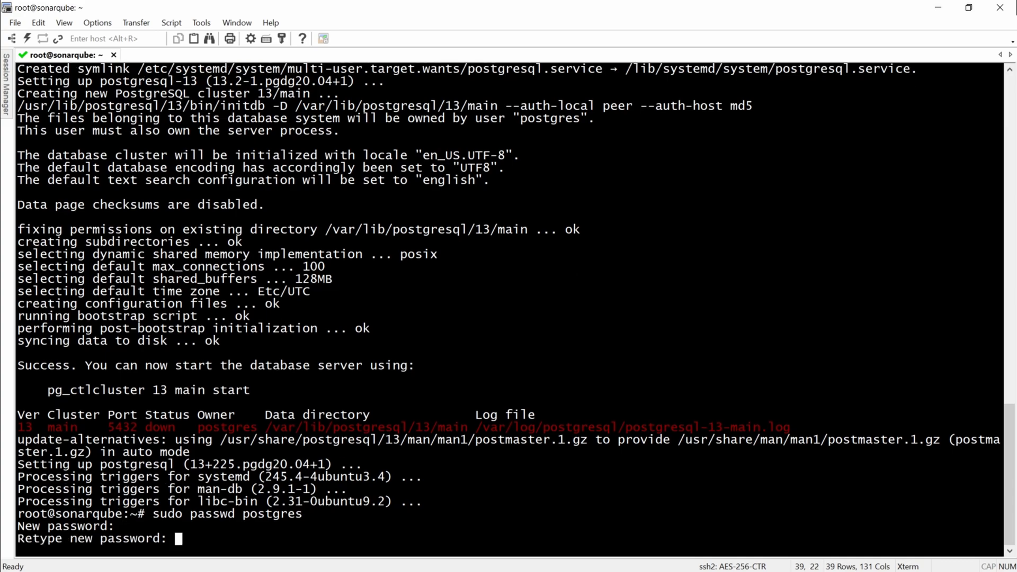
{"action": "key", "text": "Return"}
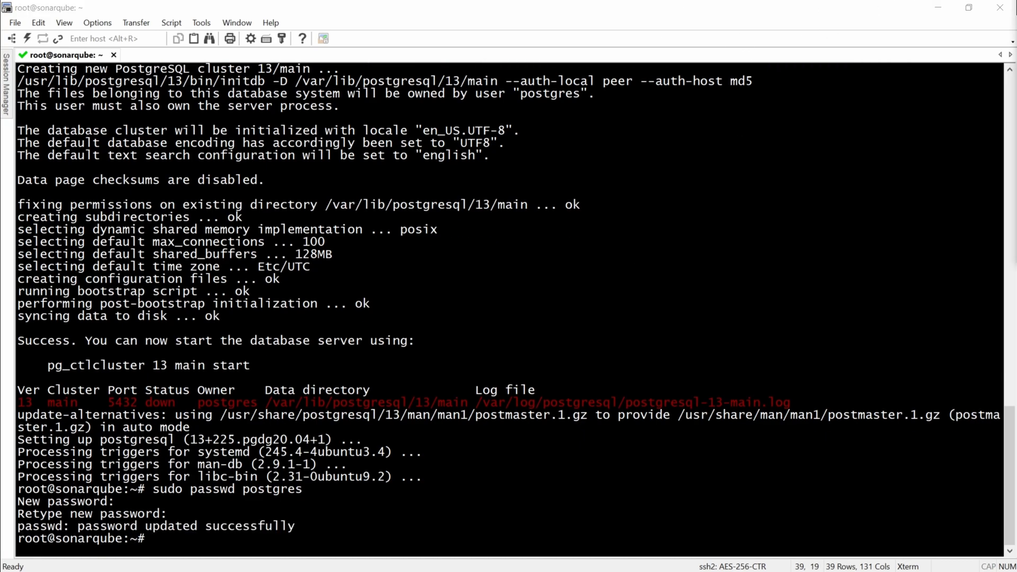
{"action": "type", "text": "su - postgres"}
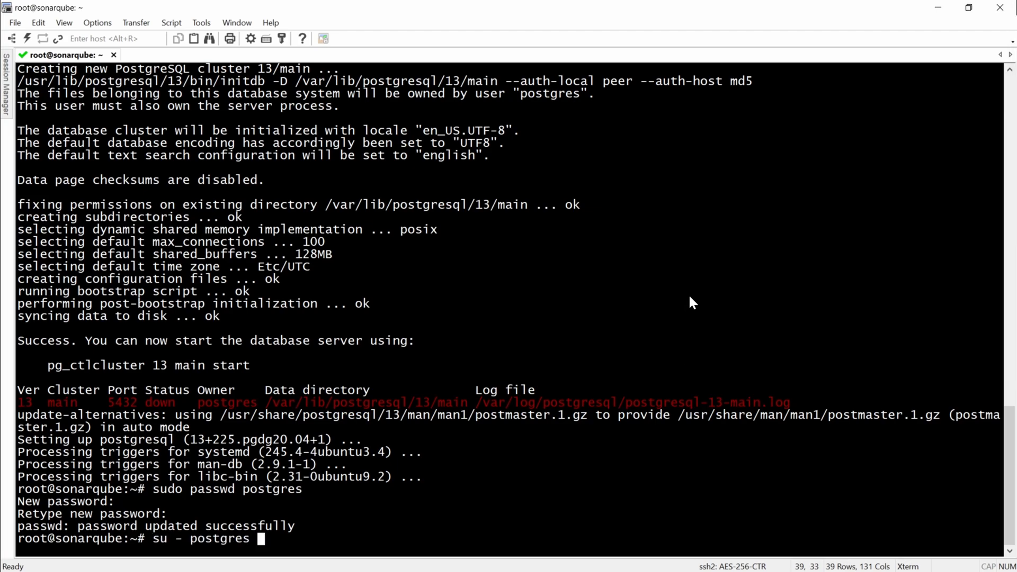
{"action": "key", "text": "Return"}
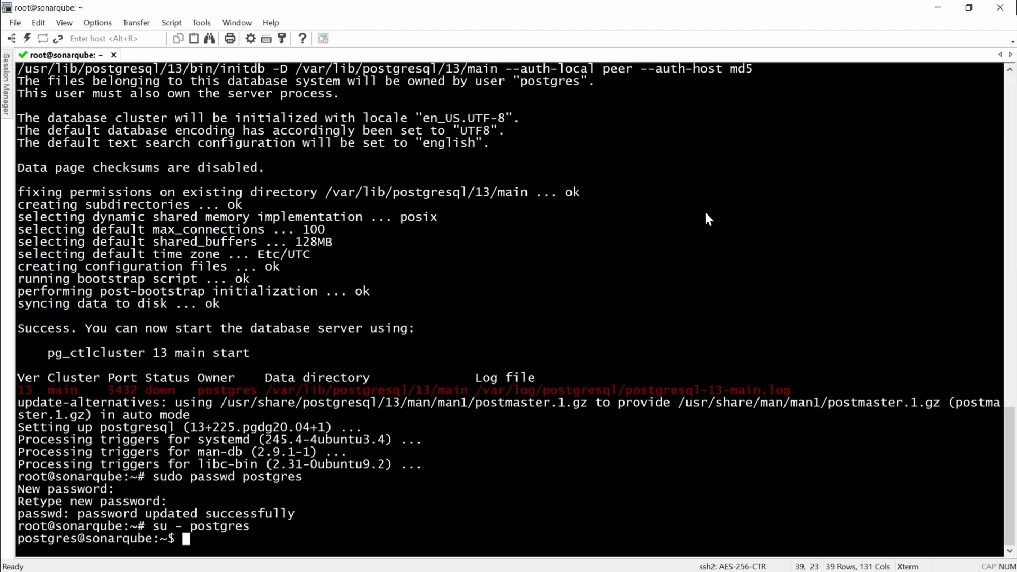
{"action": "type", "text": "createuser sonar"}
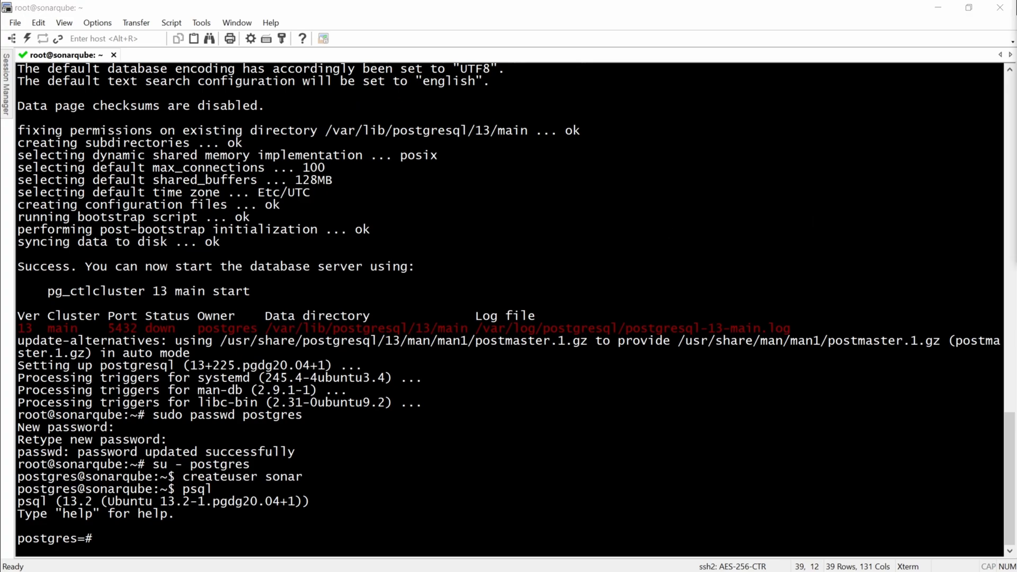
{"action": "mouse_move", "coordinate": [626, 279]}
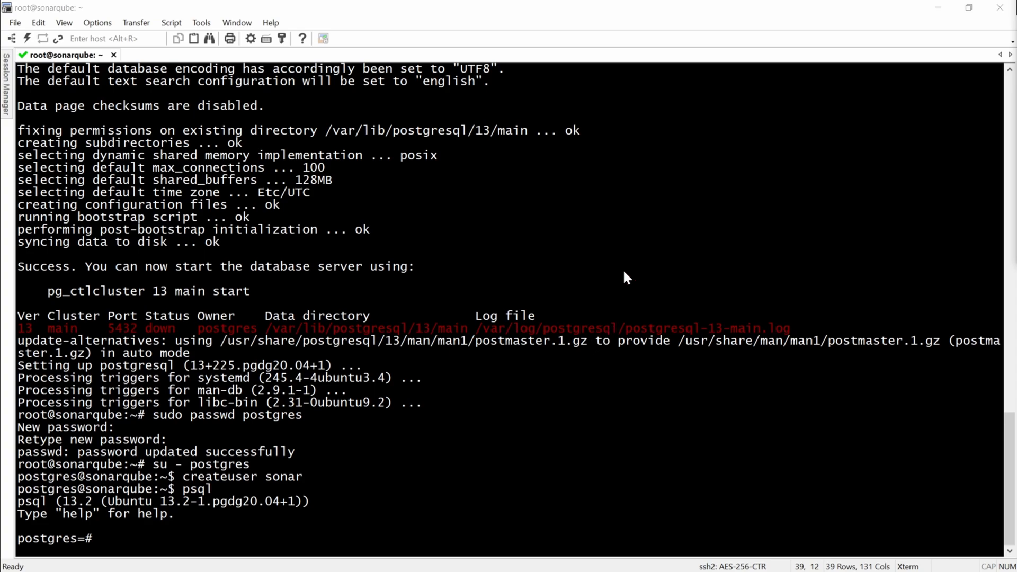
In psql give sonar a password and the sonarqube database with full privileges, then leave psql and return to root.
{"action": "key", "text": "Return"}
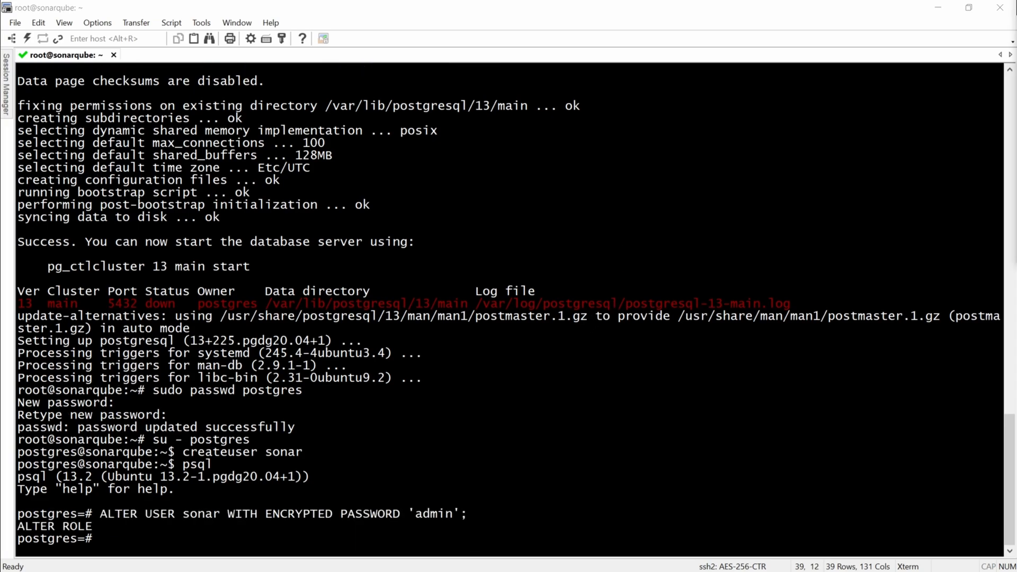
{"action": "mouse_move", "coordinate": [719, 230]}
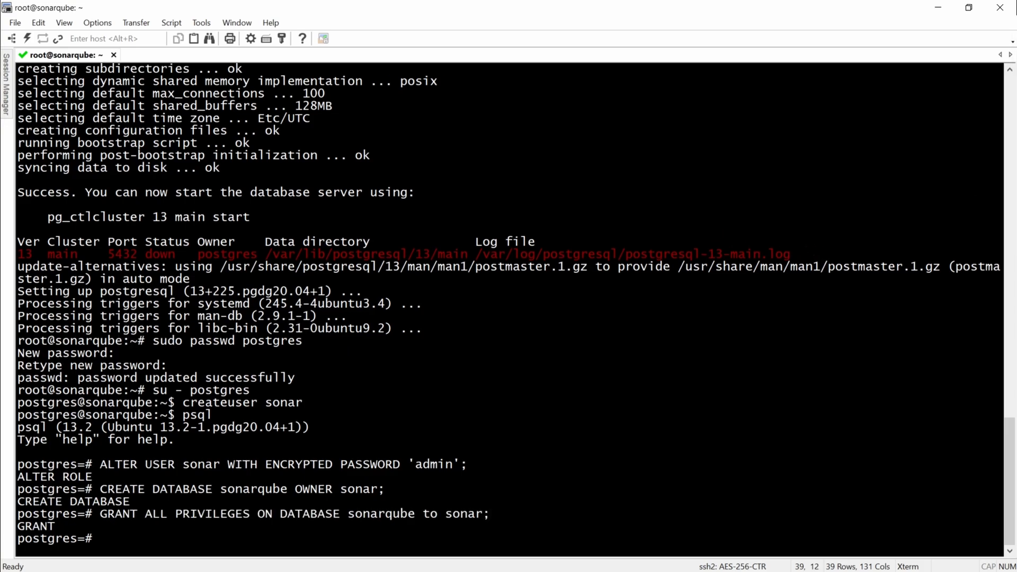
{"action": "type", "text": "\\q"}
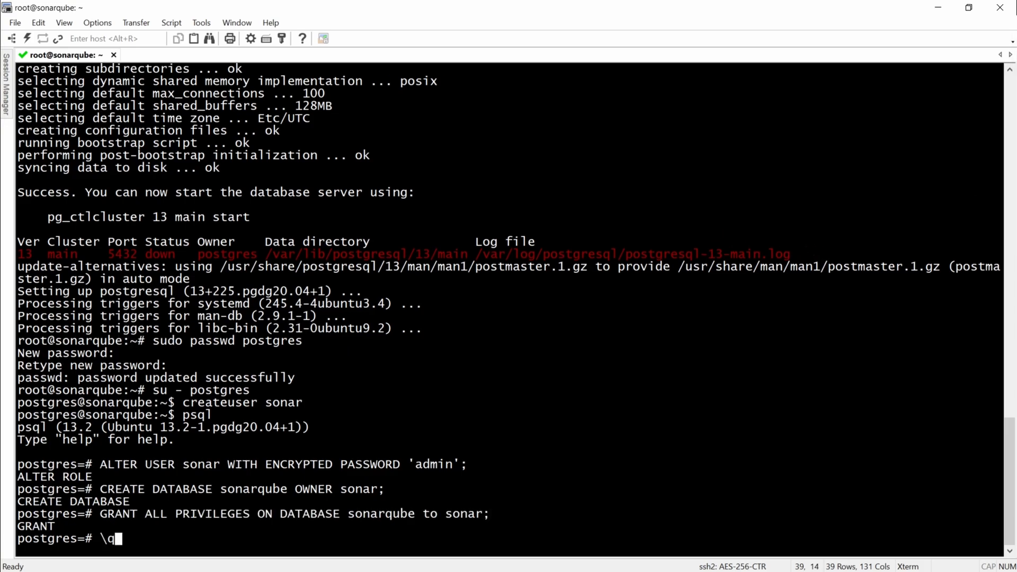
{"action": "key", "text": "Return"}
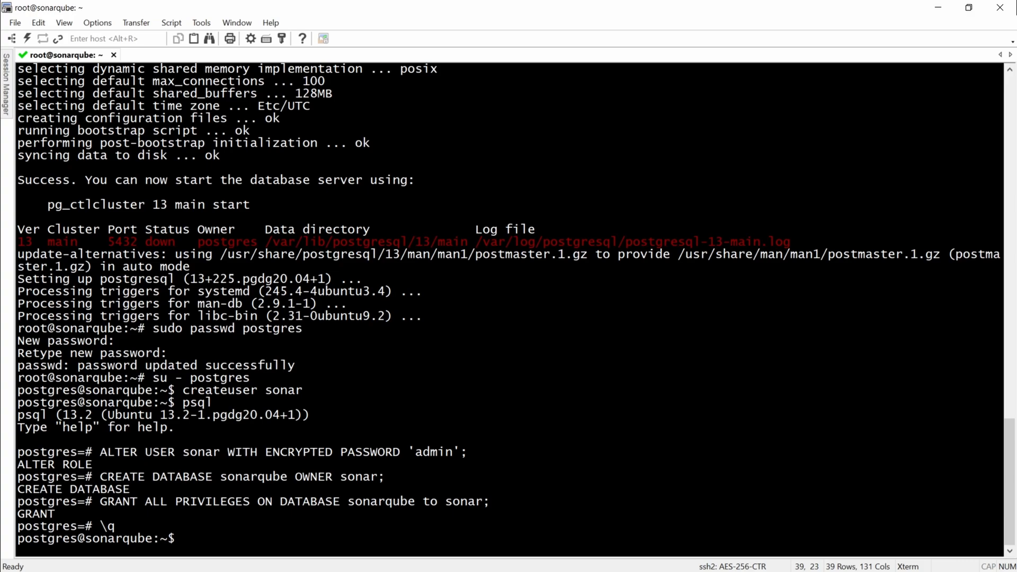
{"action": "type", "text": "exit"}
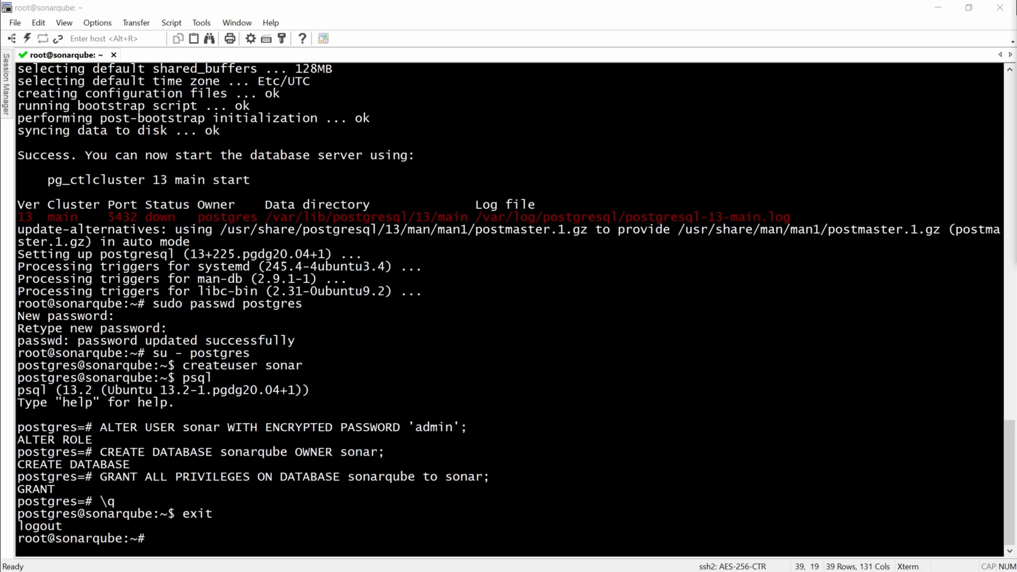
Restart PostgreSQL, confirm its status is active, and list listening ports with netstat -tlpn.
{"action": "type", "text": "systemctl restart postgresql"}
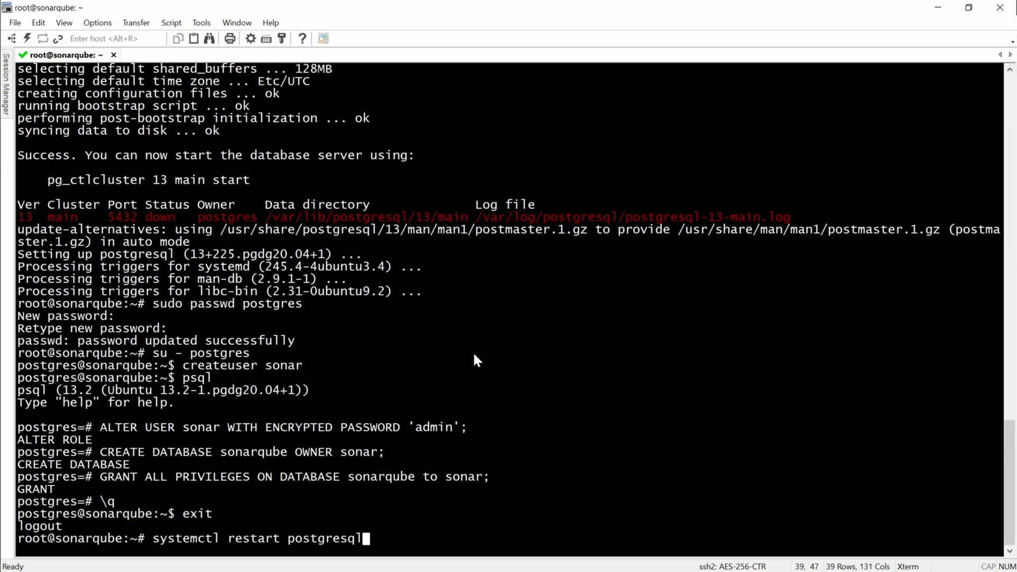
{"action": "key", "text": "Return"}
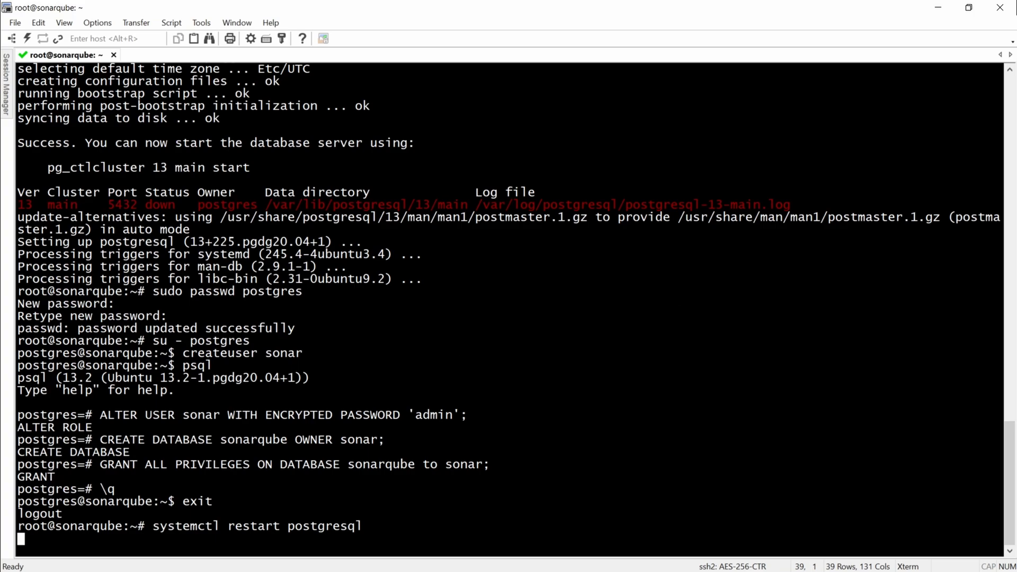
{"action": "key", "text": "Return"}
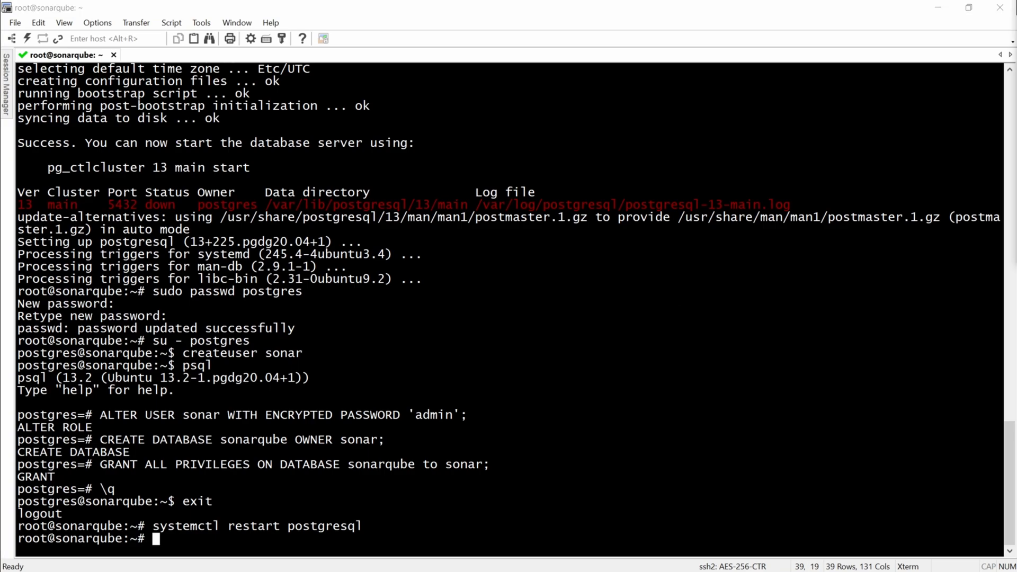
{"action": "type", "text": "systemctl status postgresql"}
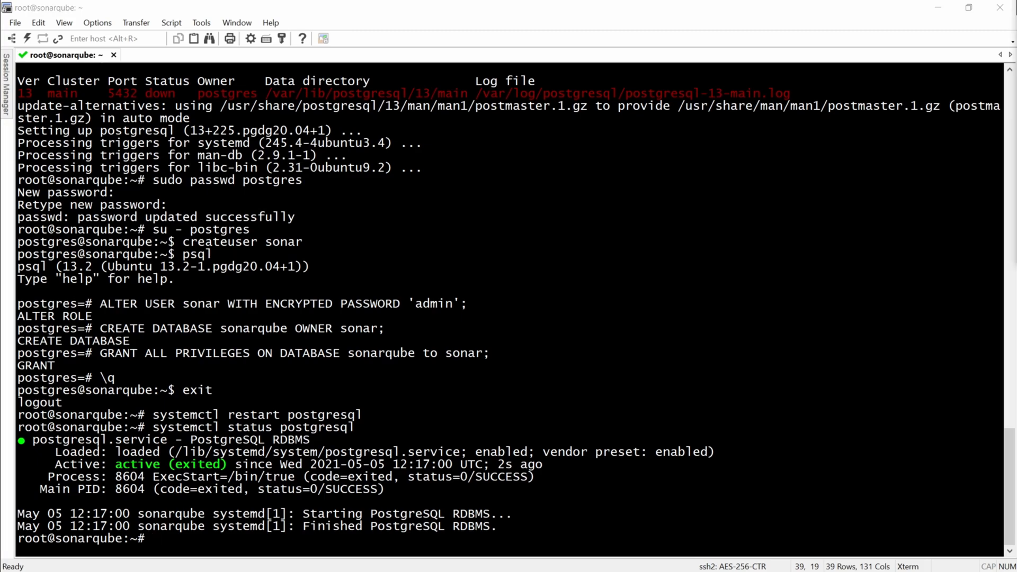
{"action": "type", "text": "netstat -tlpn"}
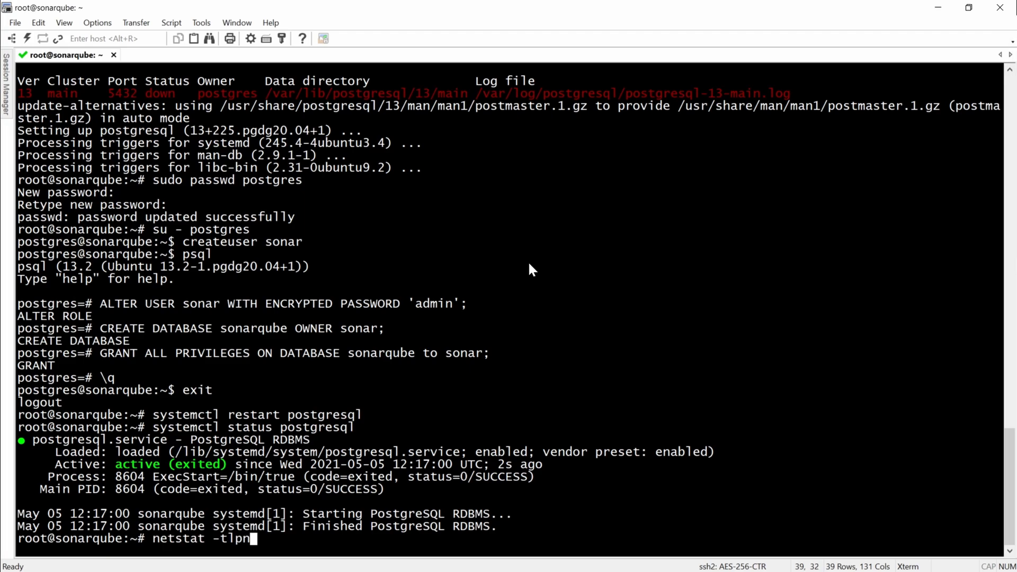
{"action": "key", "text": "Return"}
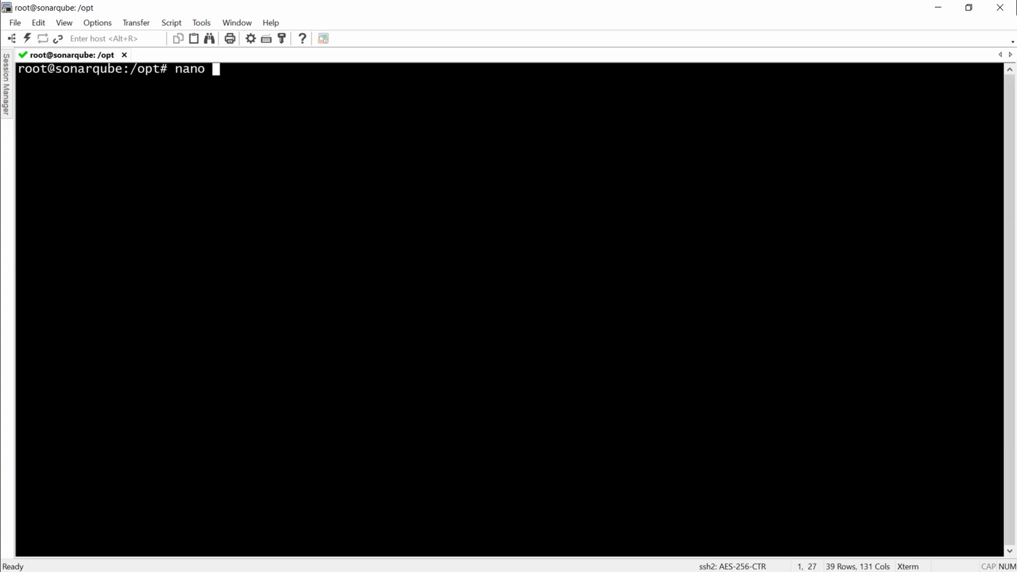
Paste the max_map_count, file-max and ulimit lines into /etc/sysctl.conf in nano and save it.
{"action": "key", "text": "Return"}
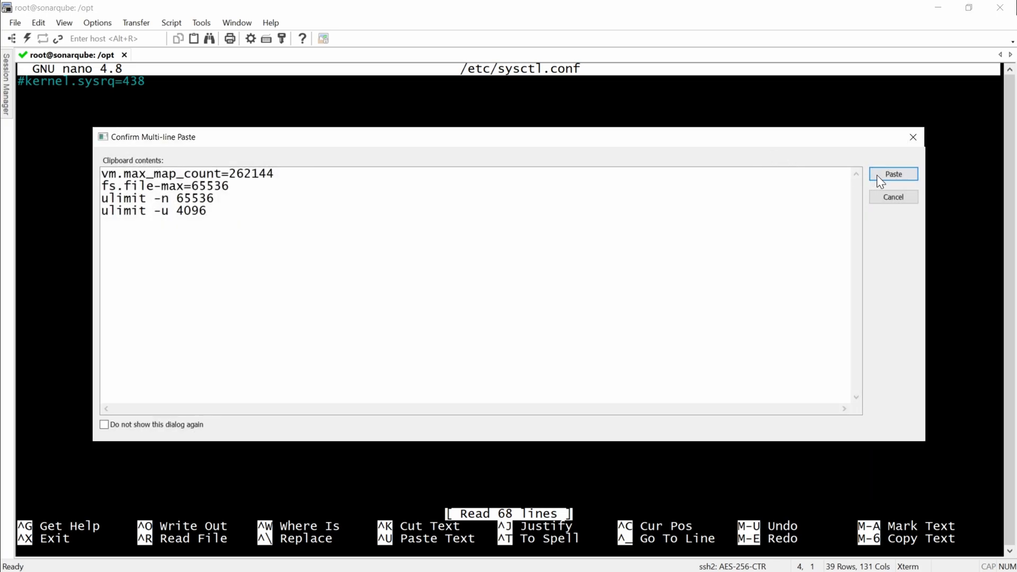
{"action": "left_click", "coordinate": [893, 174]}
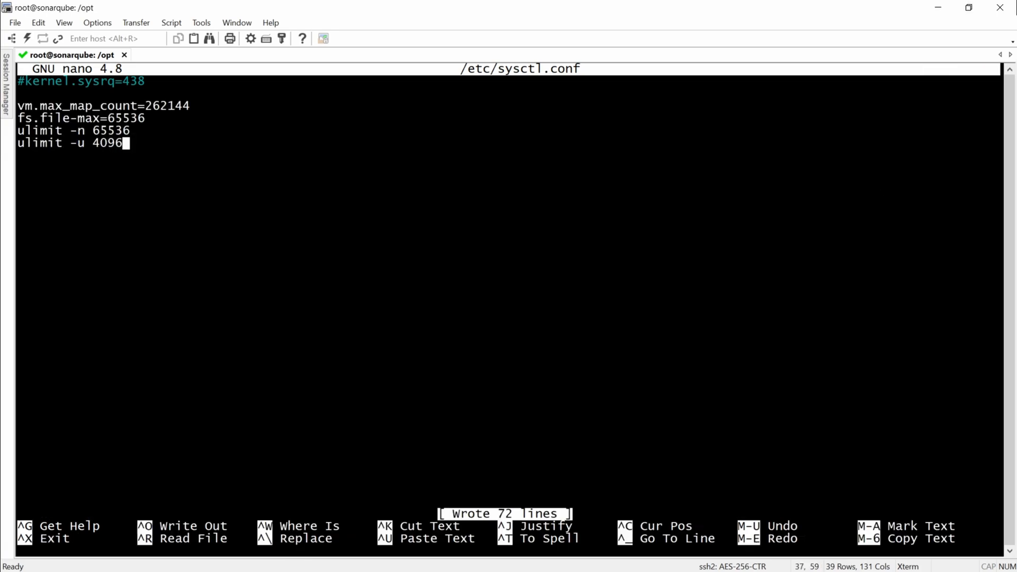
{"action": "key", "text": "ctrl+x"}
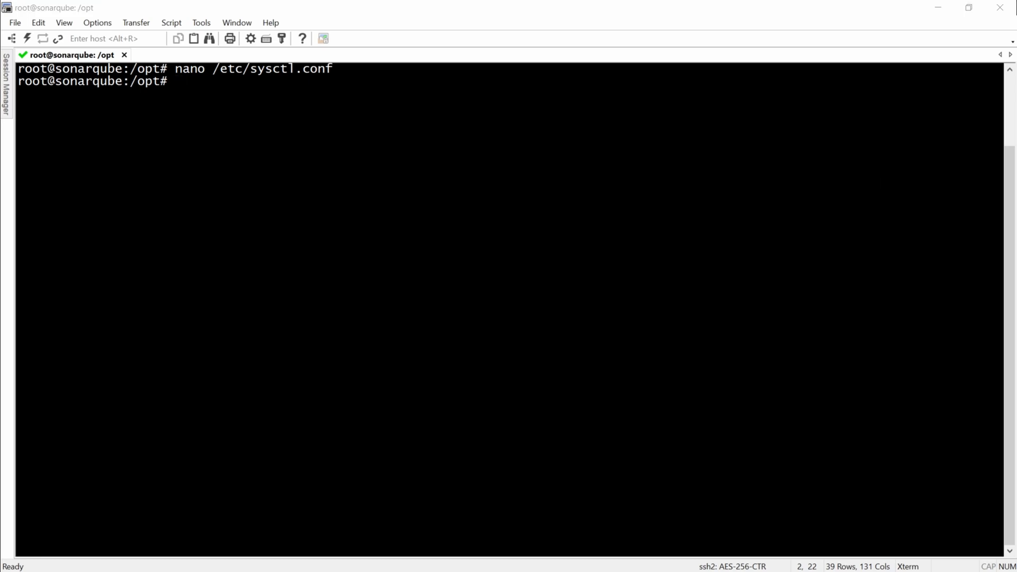
Add sonarqube nofile 65536 and nproc 4096 to /etc/security/limits.conf in nano and save it.
{"action": "type", "text": "/etc/security/limits.conf"}
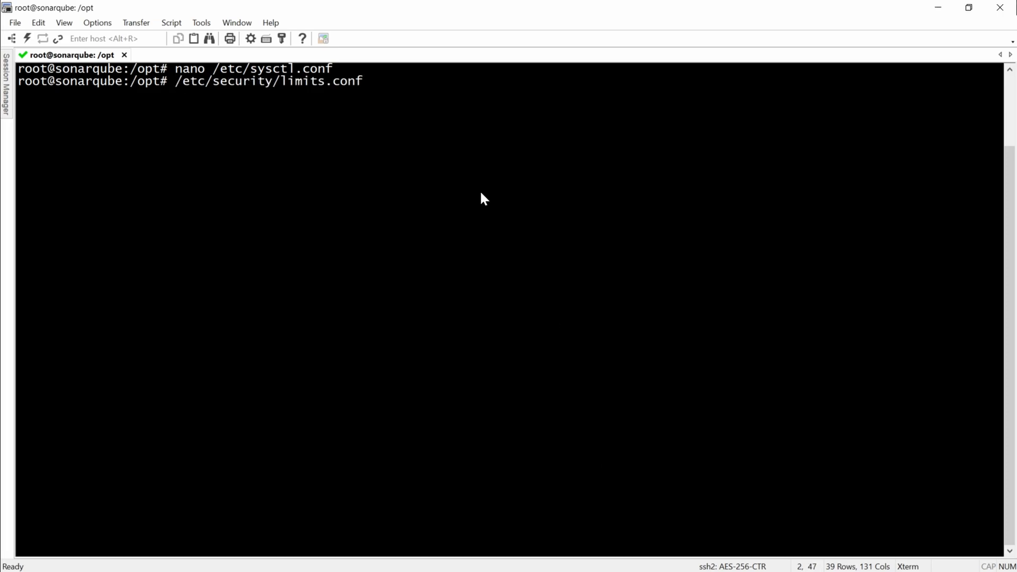
{"action": "type", "text": "n"}
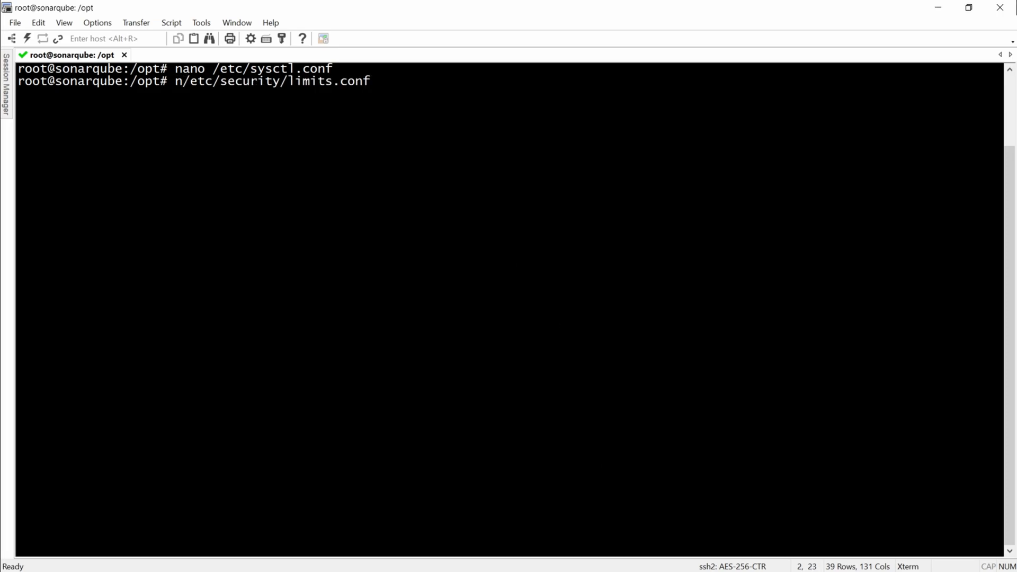
{"action": "key", "text": "Return"}
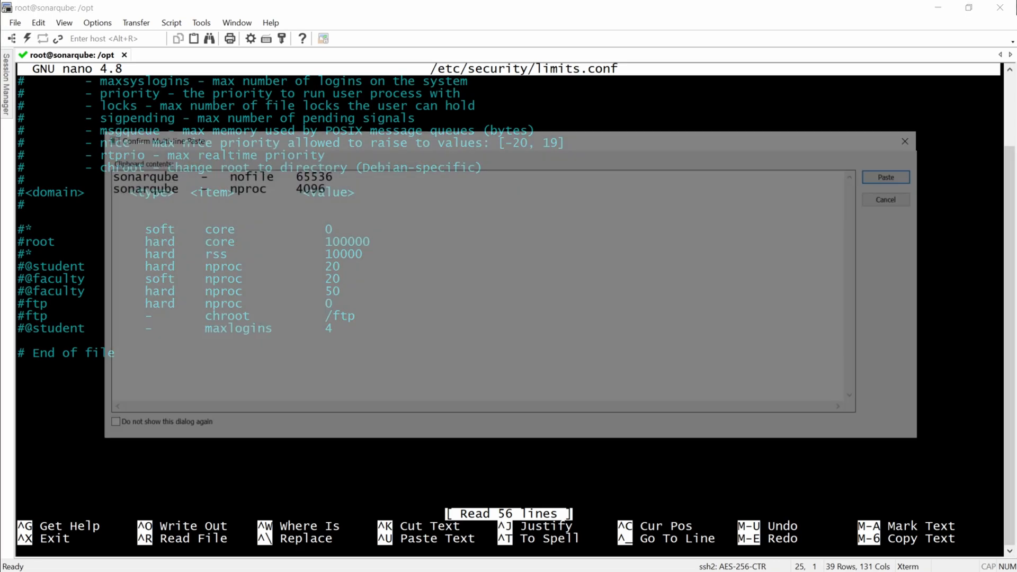
{"action": "left_click", "coordinate": [884, 177]}
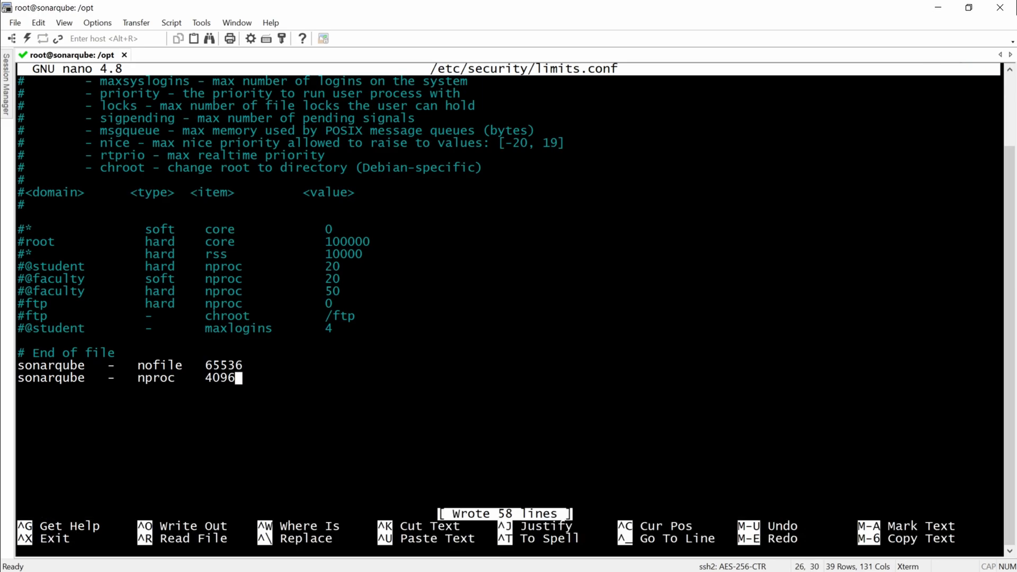
{"action": "key", "text": "ctrl+x"}
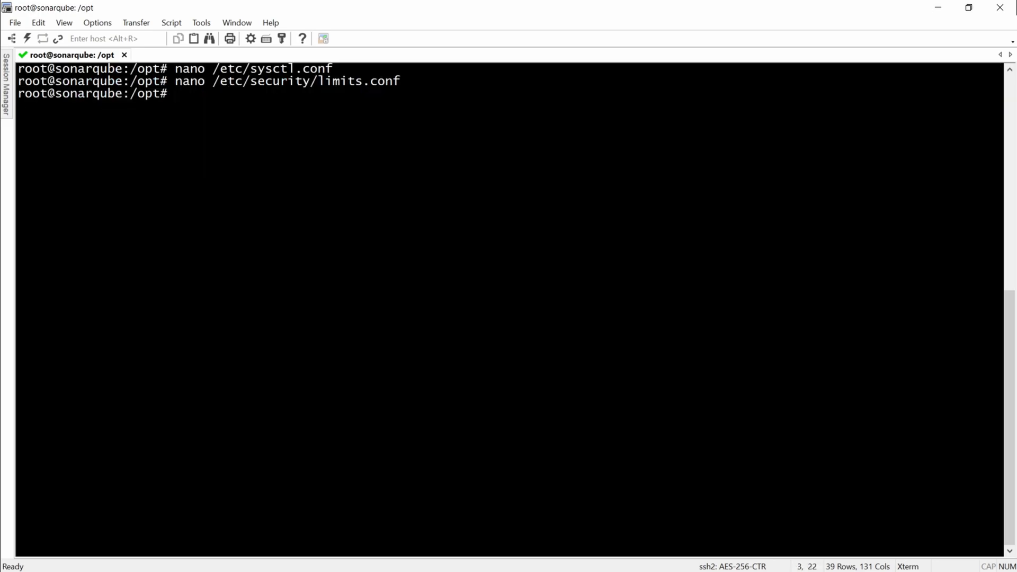
Reboot the server so the new limits take effect.
{"action": "type", "text": "reboot"}
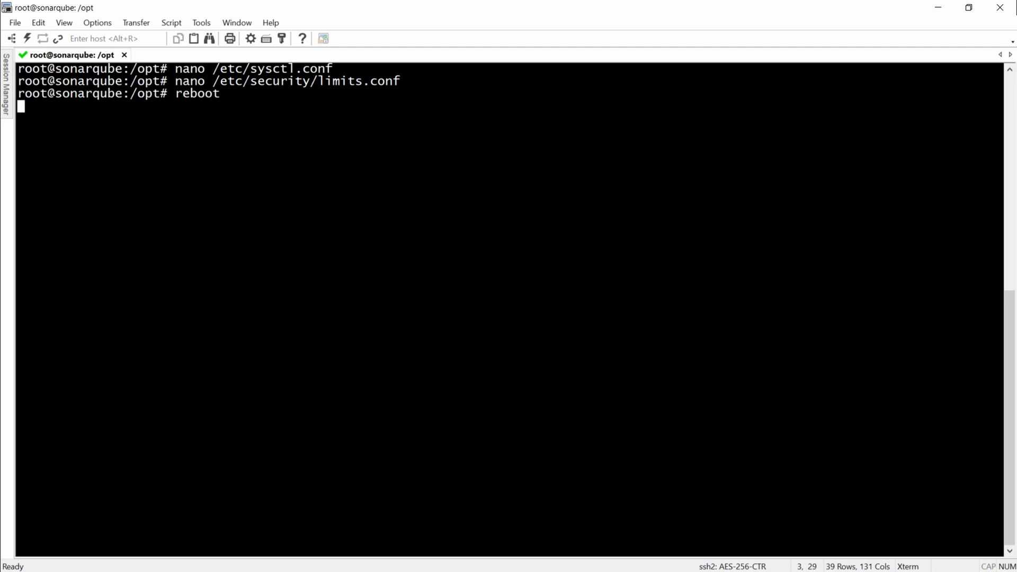
{"action": "key", "text": "Return"}
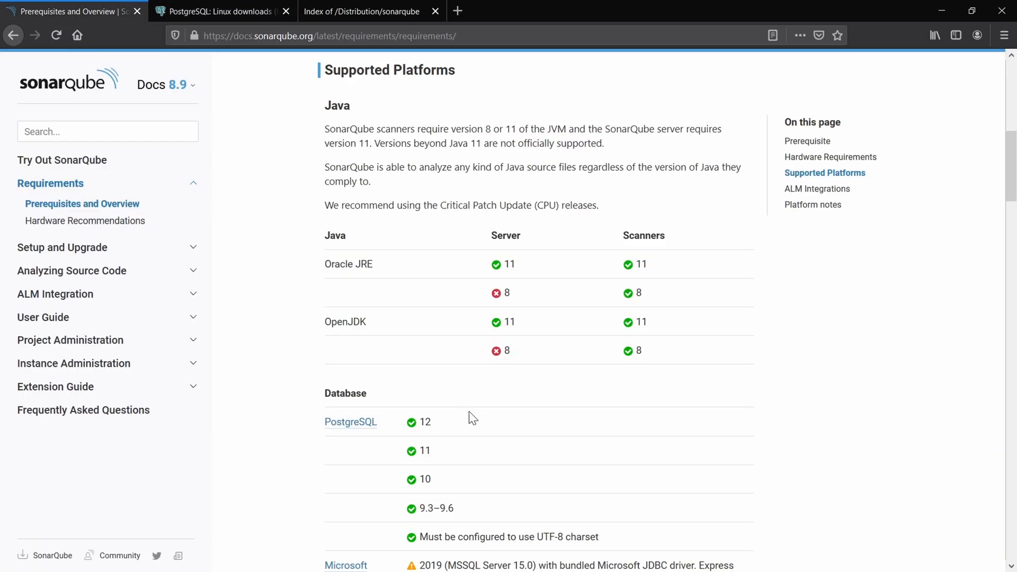
Scroll the Requirements page to the Linux platform notes on kernel and file-descriptor limits.
{"action": "scroll", "scroll_direction": "down", "scroll_amount": 3}
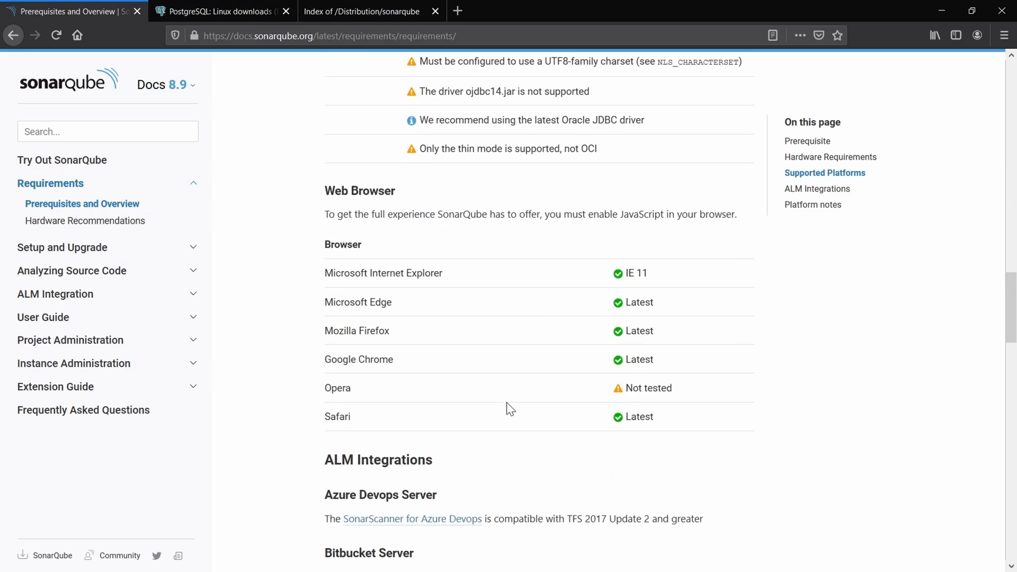
{"action": "scroll", "scroll_direction": "down", "scroll_amount": 3}
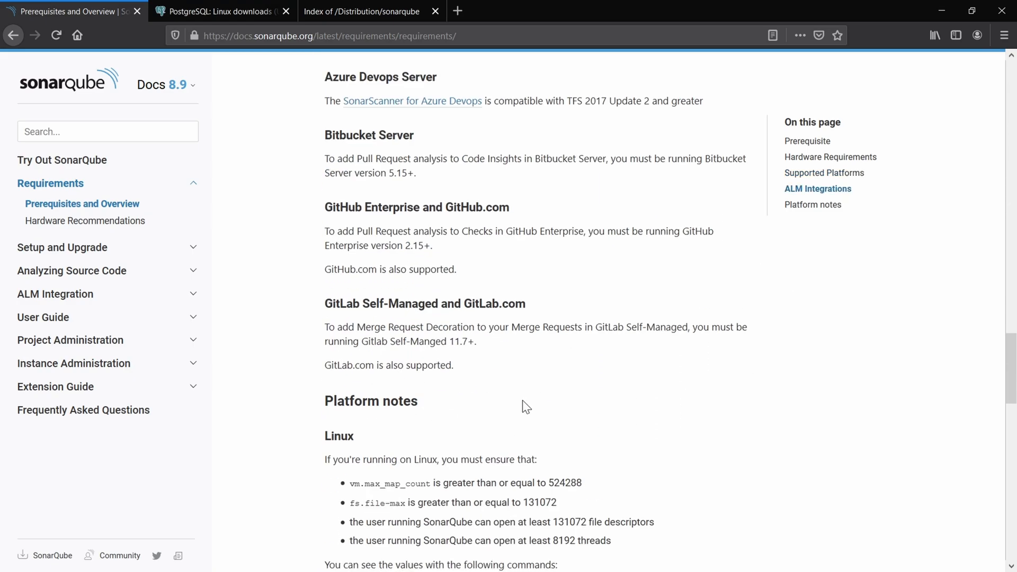
{"action": "scroll", "scroll_direction": "down", "scroll_amount": 3}
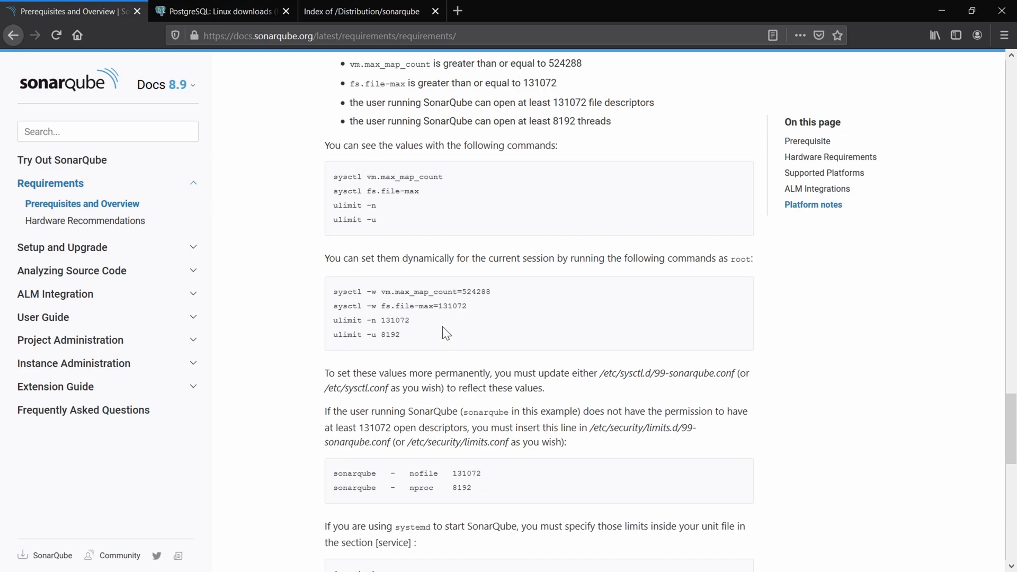
{"action": "mouse_move", "coordinate": [463, 331]}
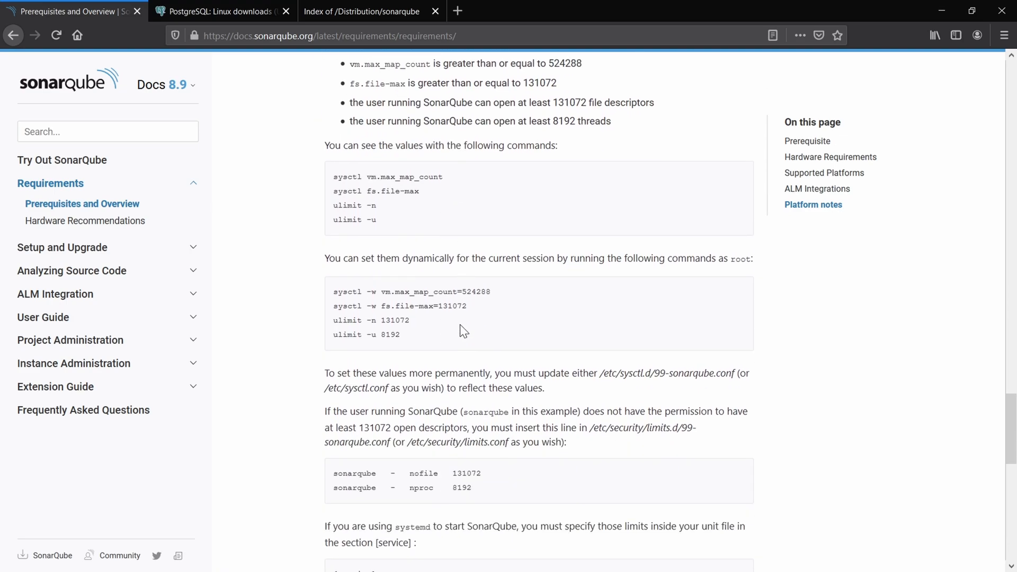
{"action": "mouse_move", "coordinate": [504, 500]}
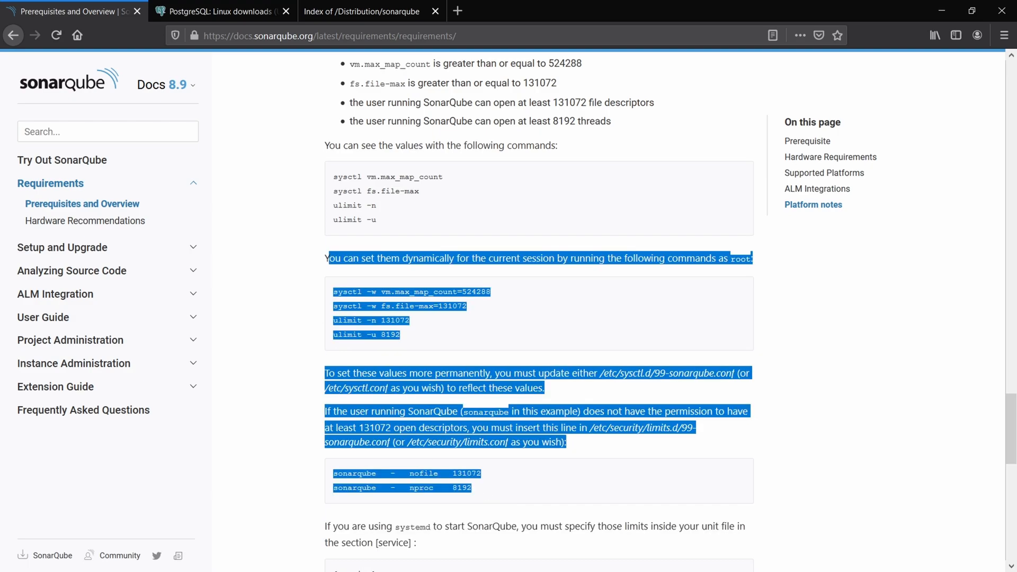
{"action": "scroll", "scroll_direction": "down", "scroll_amount": 3}
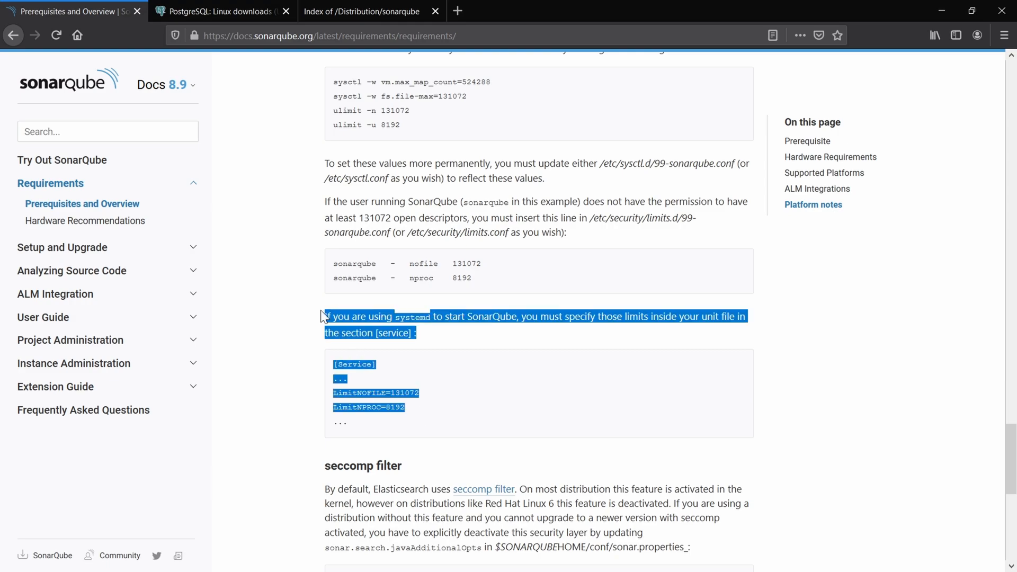
{"action": "mouse_move", "coordinate": [470, 407]}
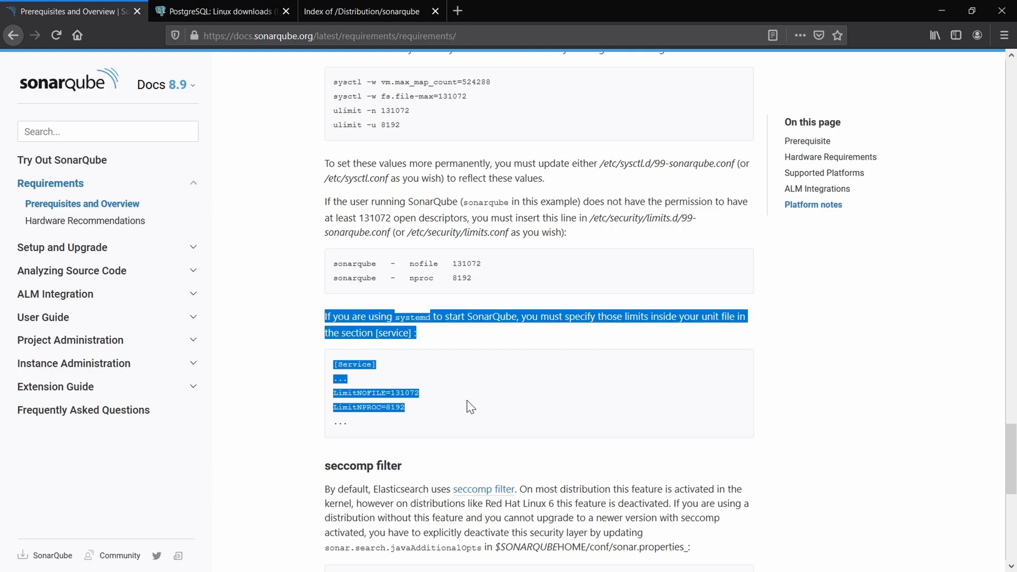
{"action": "mouse_move", "coordinate": [491, 404]}
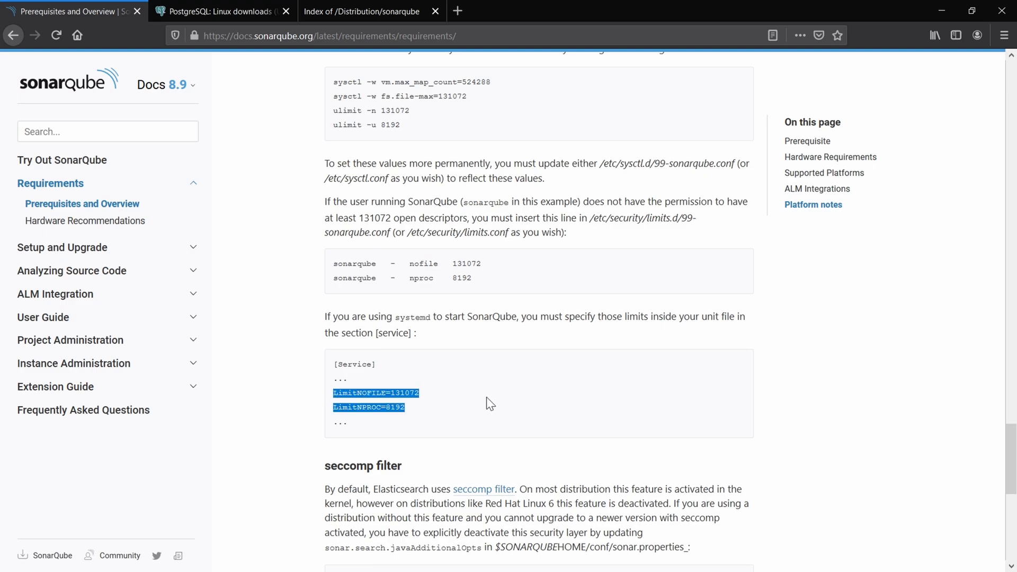
{"action": "left_click", "coordinate": [490, 403]}
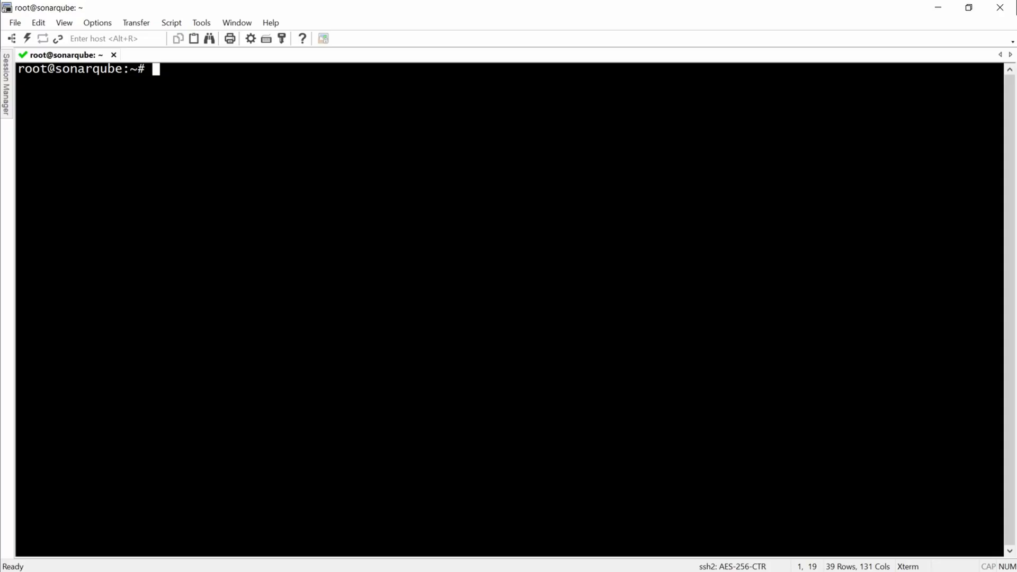
Change into the /opt directory at the fresh root prompt.
{"action": "type", "text": "cd /o"}
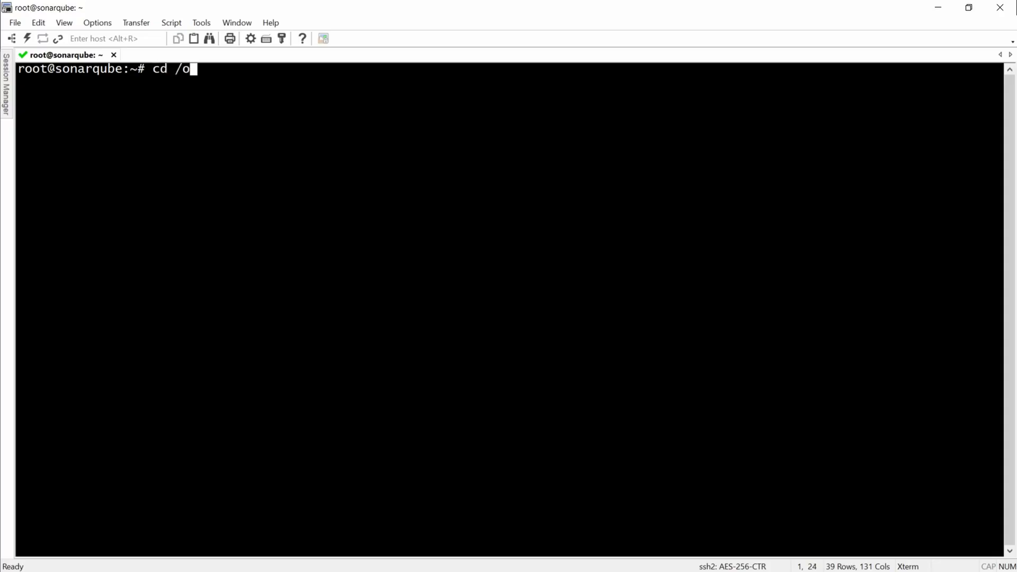
{"action": "key", "text": "Return"}
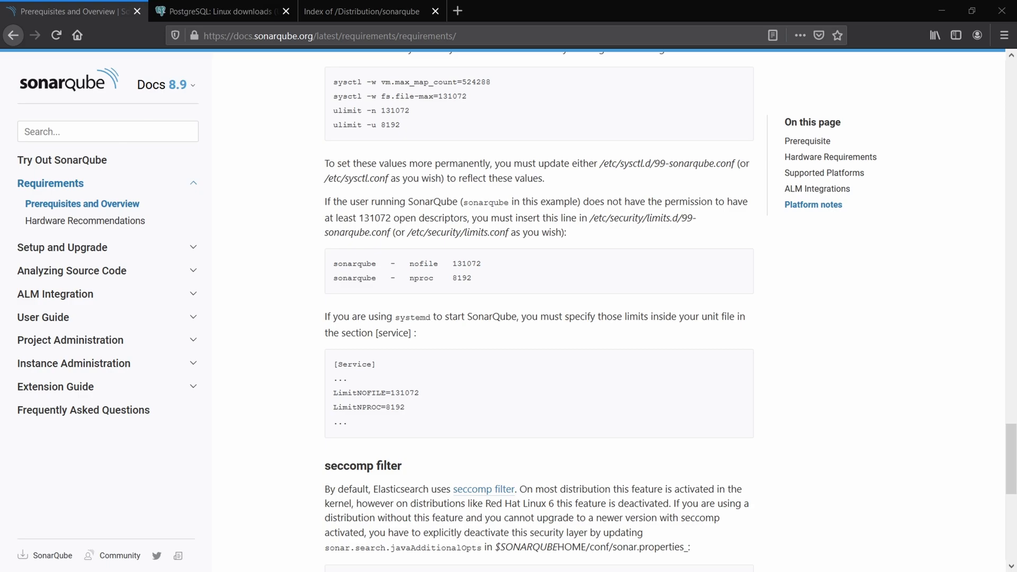
Copy the sonarqube-8.9.0.43852.zip link address from the distribution index in Firefox.
{"action": "left_click", "coordinate": [363, 11]}
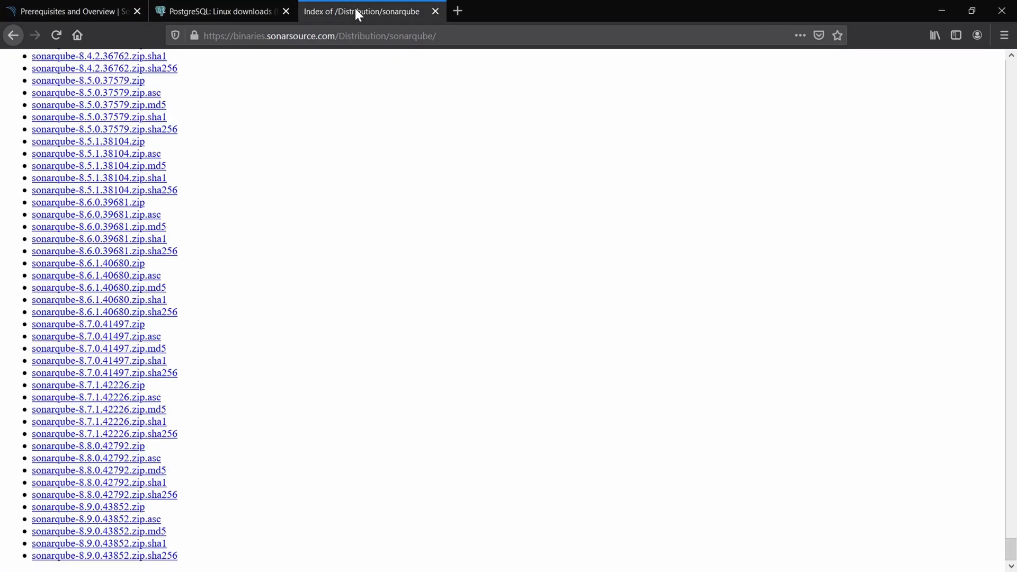
{"action": "left_click", "coordinate": [317, 36]}
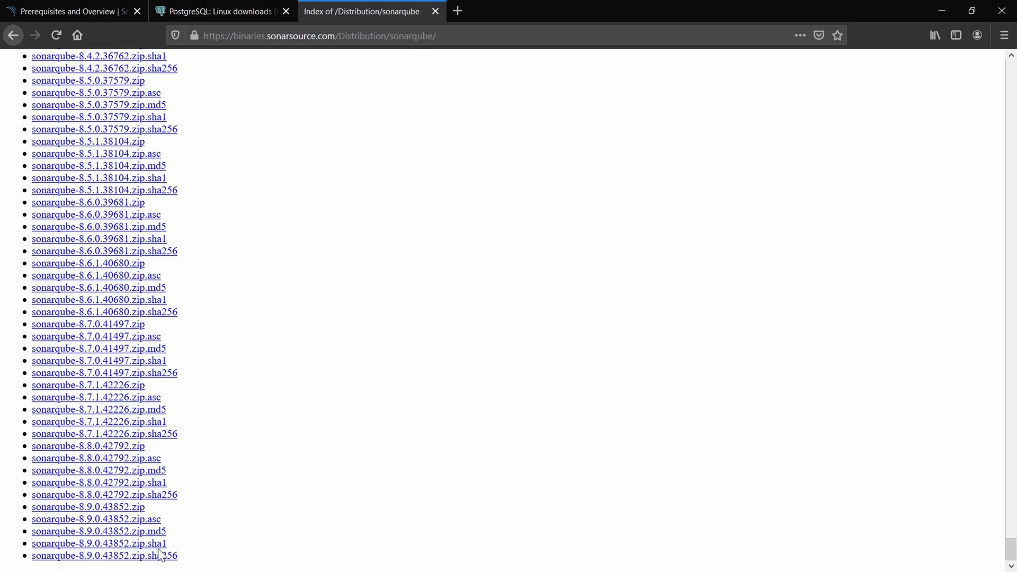
{"action": "mouse_move", "coordinate": [123, 516]}
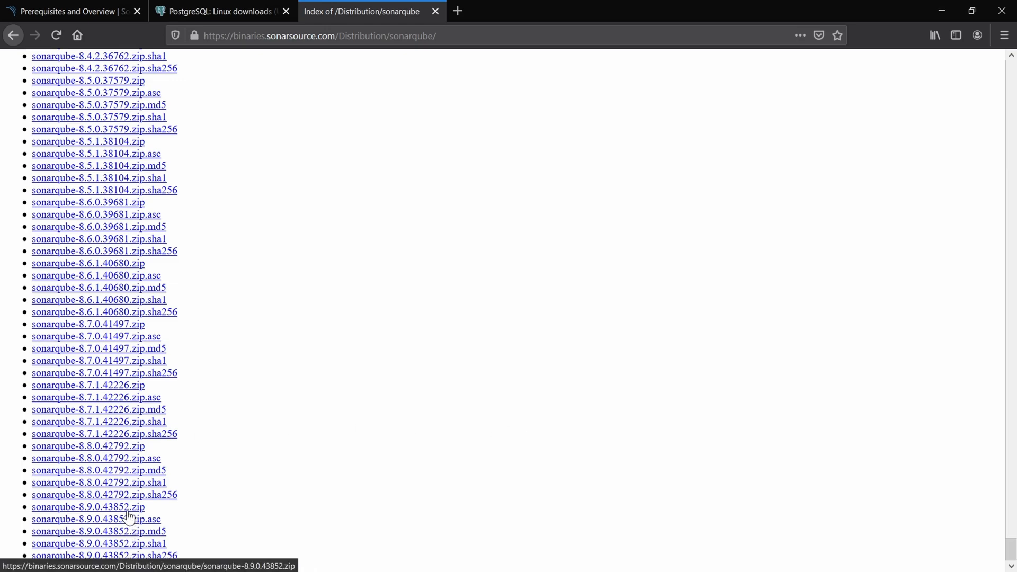
{"action": "right_click", "coordinate": [88, 507]}
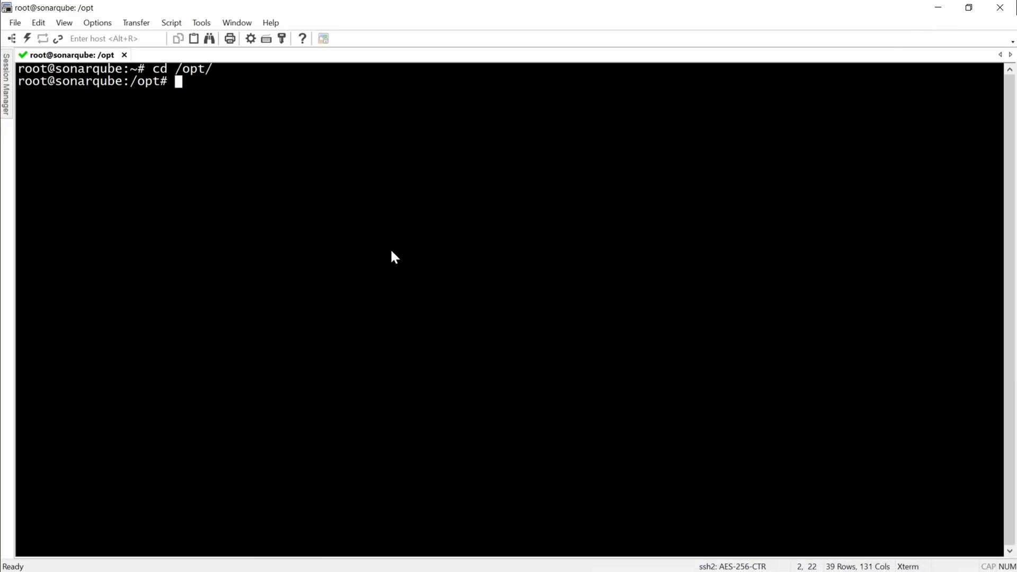
Download sonarqube-8.9.0.43852.zip into /opt with curl -L -O and list the directory.
{"action": "type", "text": "curl -L"}
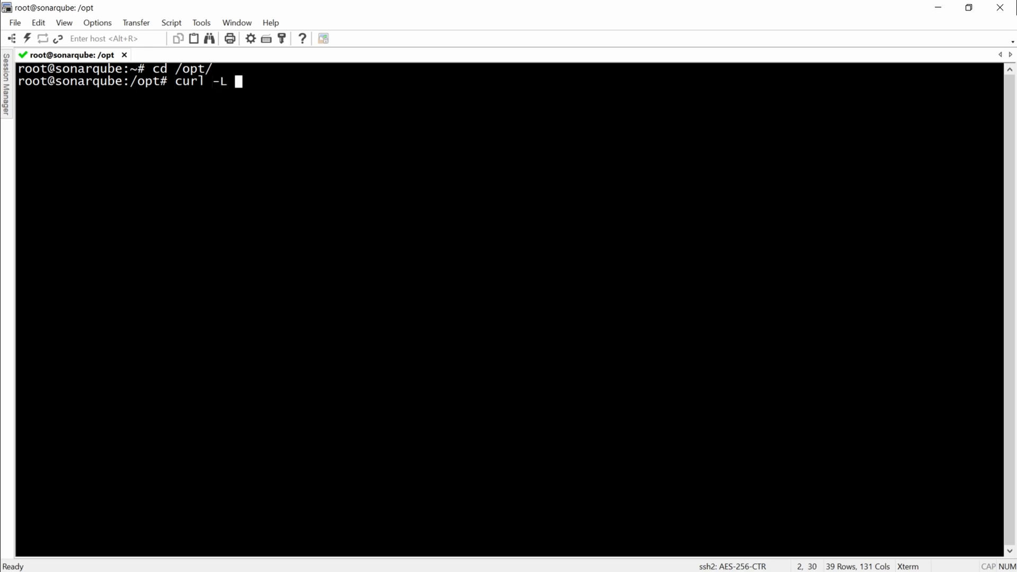
{"action": "type", "text": "-O https://binaries.sonarsource.com/Distribution/sonarqube/sonarqube-8.9.0.43852.zip"}
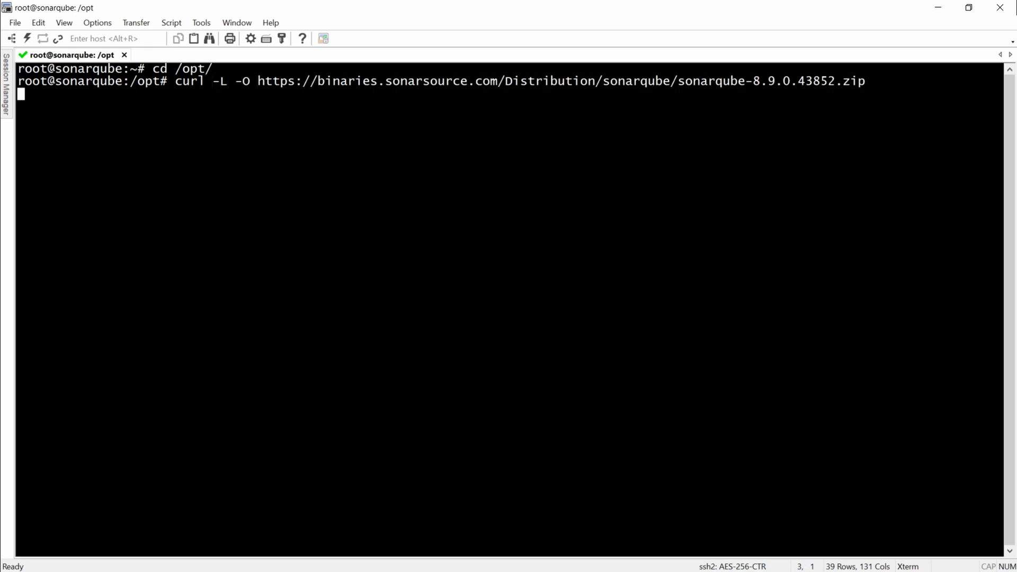
{"action": "key", "text": "Return"}
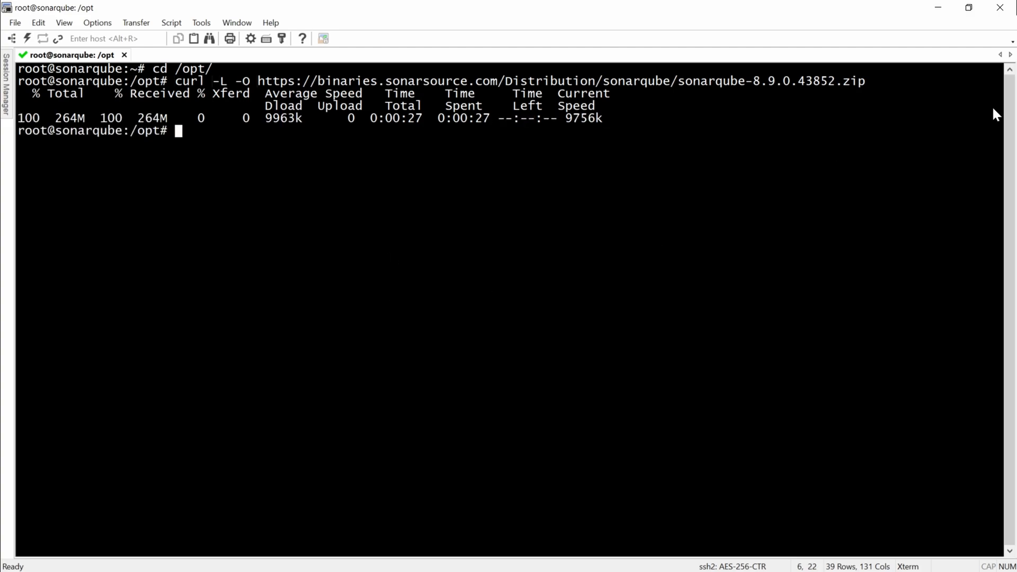
{"action": "mouse_move", "coordinate": [877, 172]}
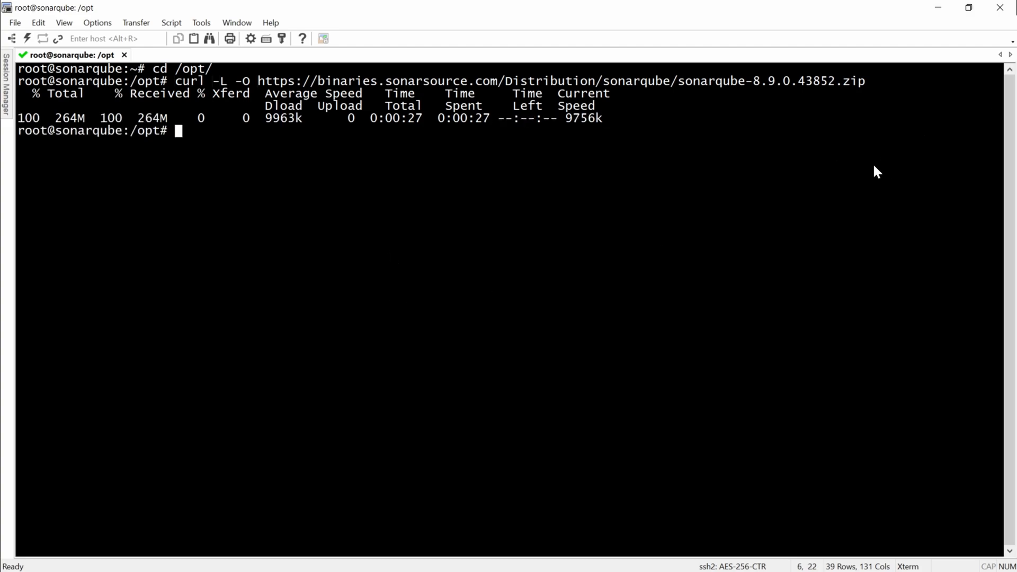
{"action": "mouse_move", "coordinate": [326, 236]}
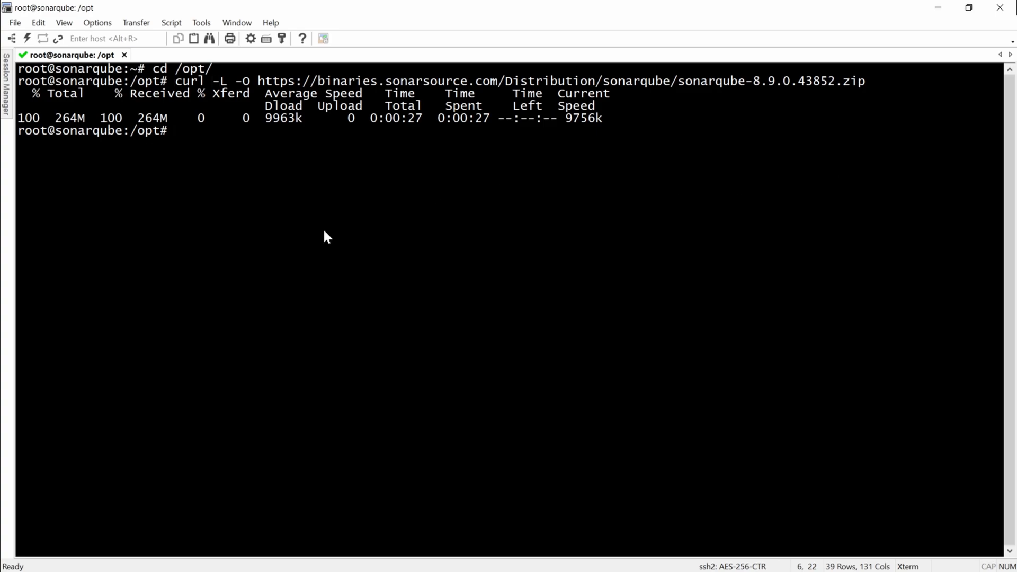
{"action": "type", "text": "ll"}
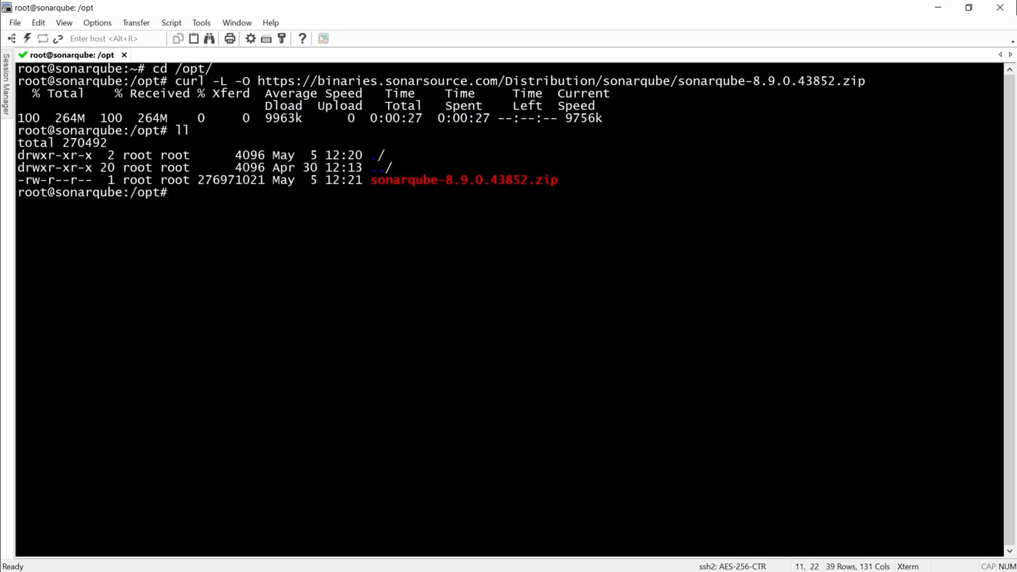
Attempt to unzip the archive and pick up the suggested unzip install command when it is missing.
{"action": "type", "text": "unzip so"}
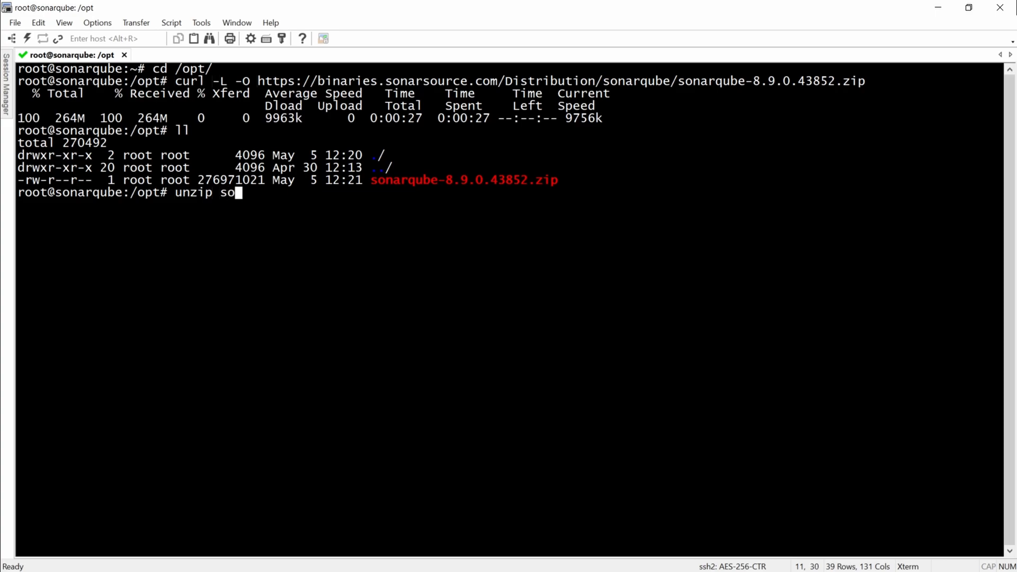
{"action": "key", "text": "Return"}
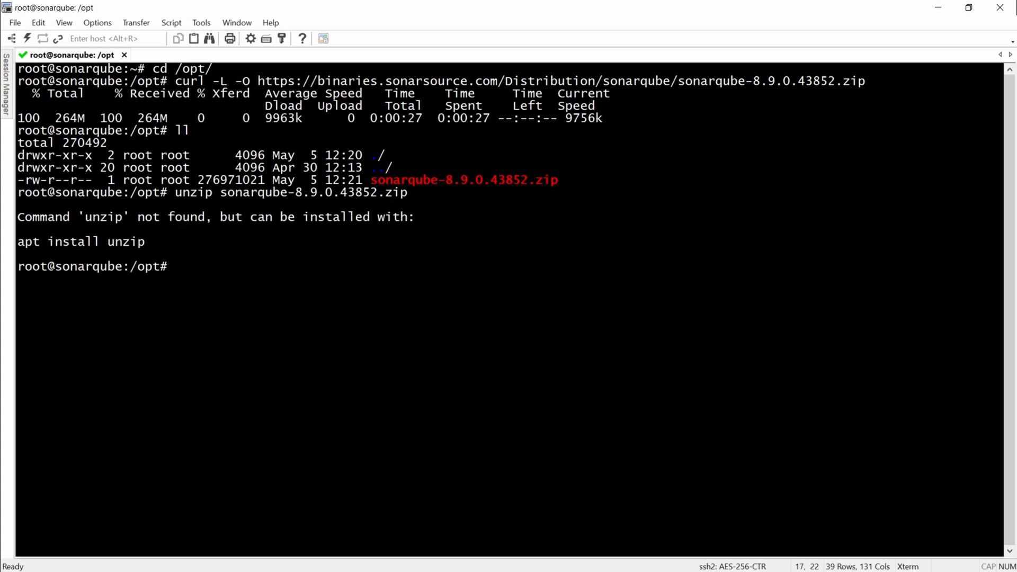
{"action": "double_click", "coordinate": [82, 241]}
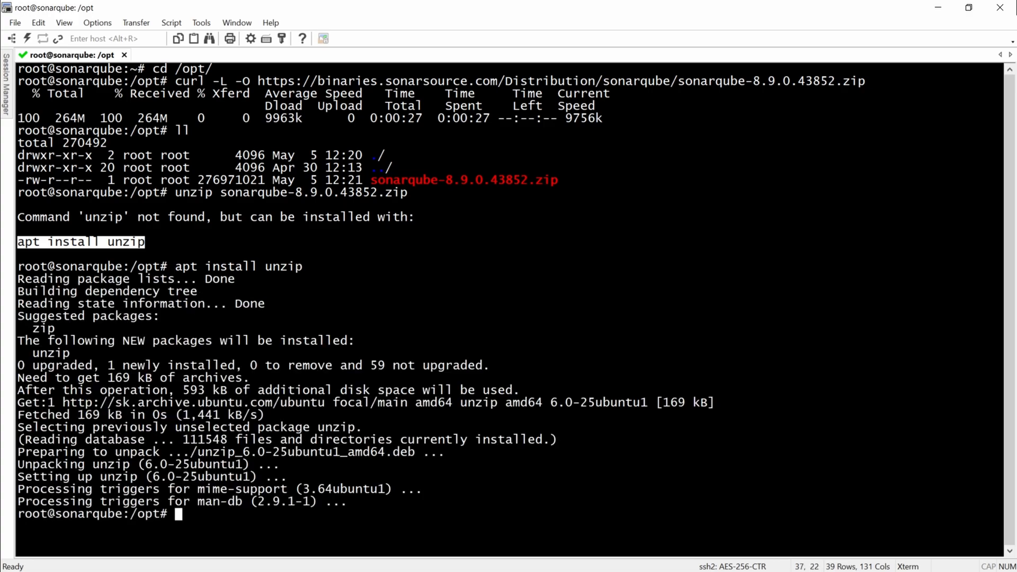
Unzip sonarqube-8.9.0.43852.zip in /opt, delete the zip, list the folder and rename it to sonarqube.
{"action": "type", "text": "unzip sonarqube-8.9.0.43852.zip"}
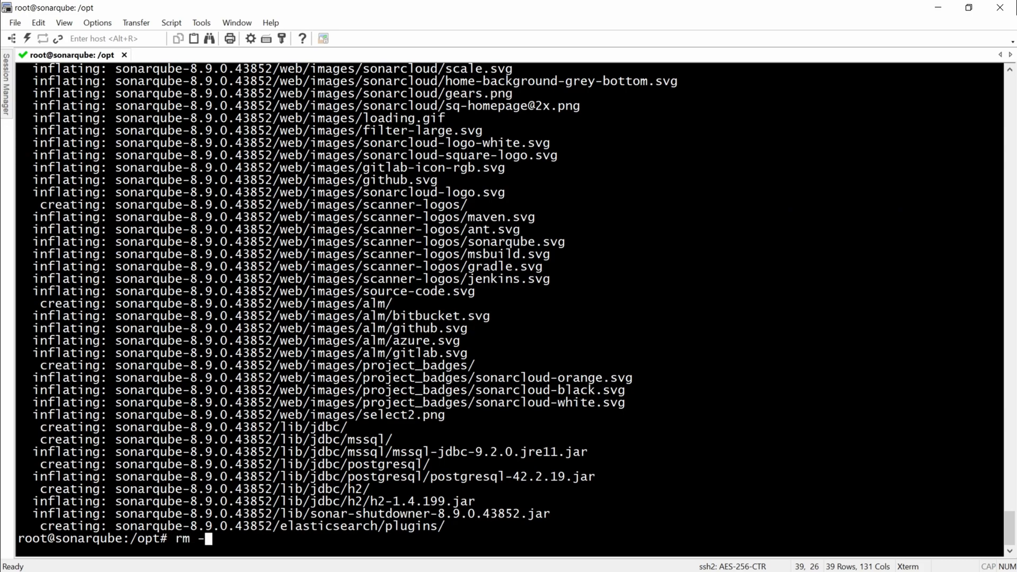
{"action": "key", "text": "Return"}
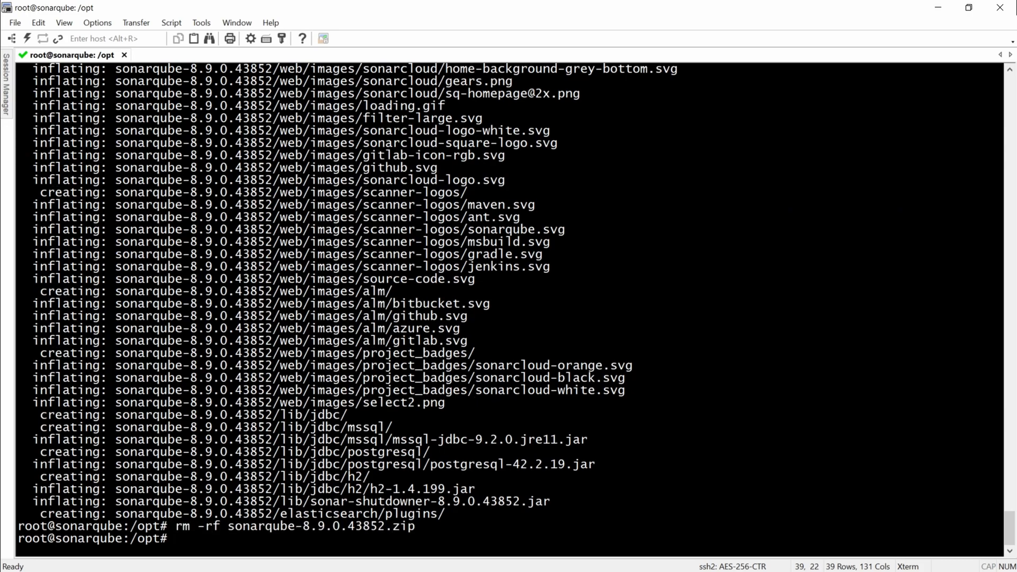
{"action": "key", "text": "Return"}
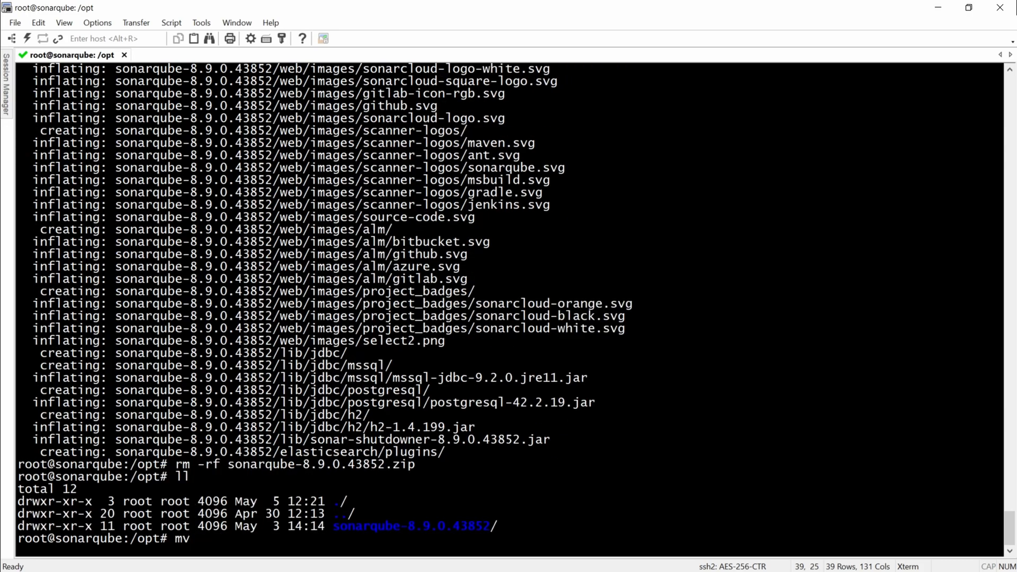
{"action": "type", "text": "sonarqube-8.9.0.43852/ sonarqube-8.9.0.43852/"}
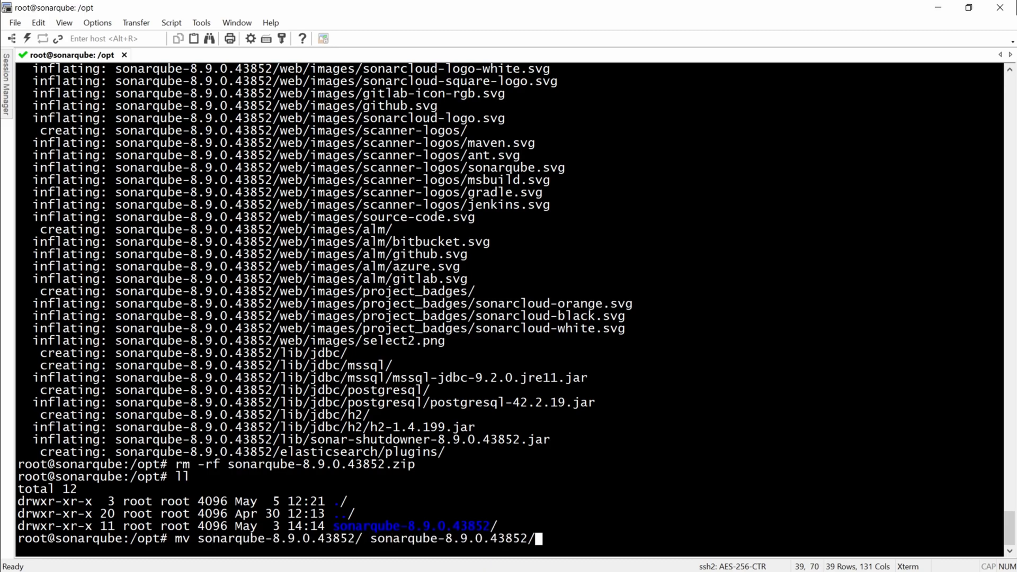
{"action": "key", "text": "BackSpace"}
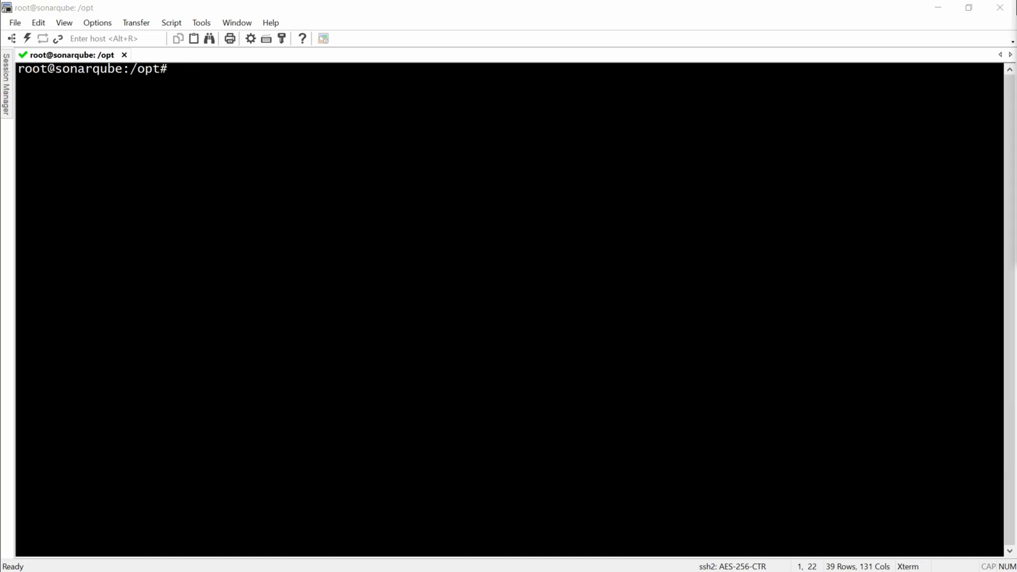
{"action": "type", "text": "nano sonarqube/conf/sonar.properties"}
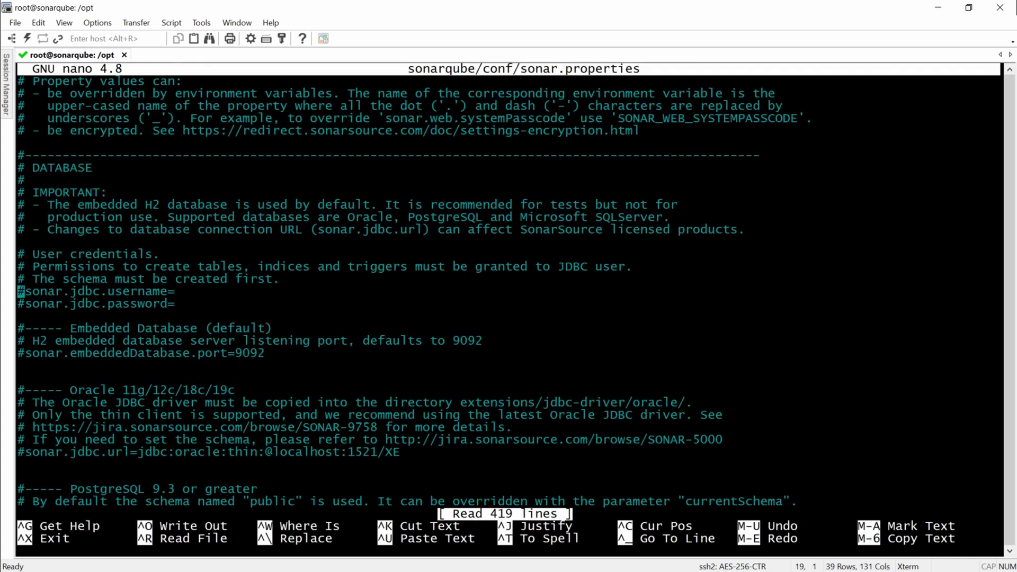
{"action": "key", "text": "Delete"}
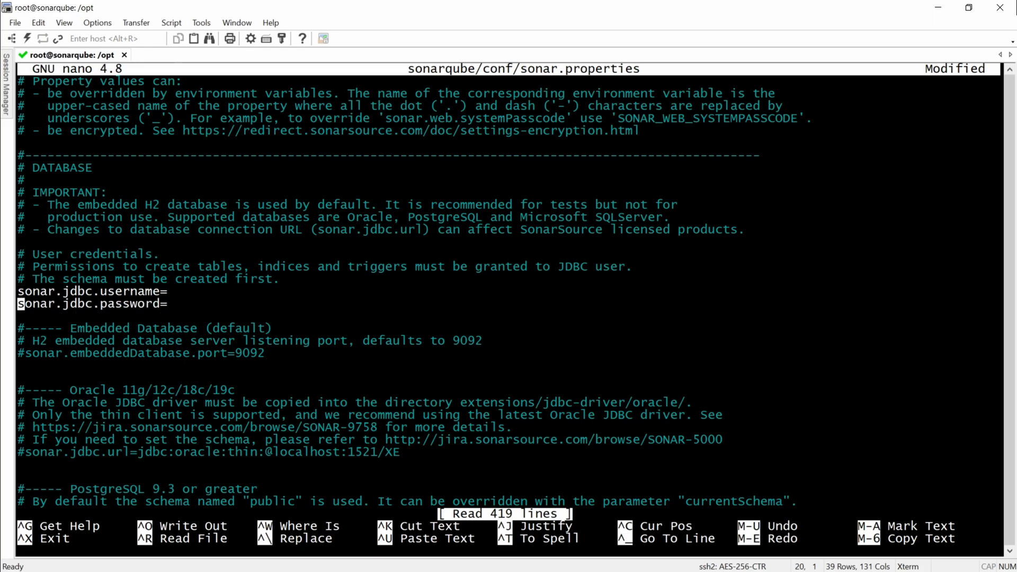
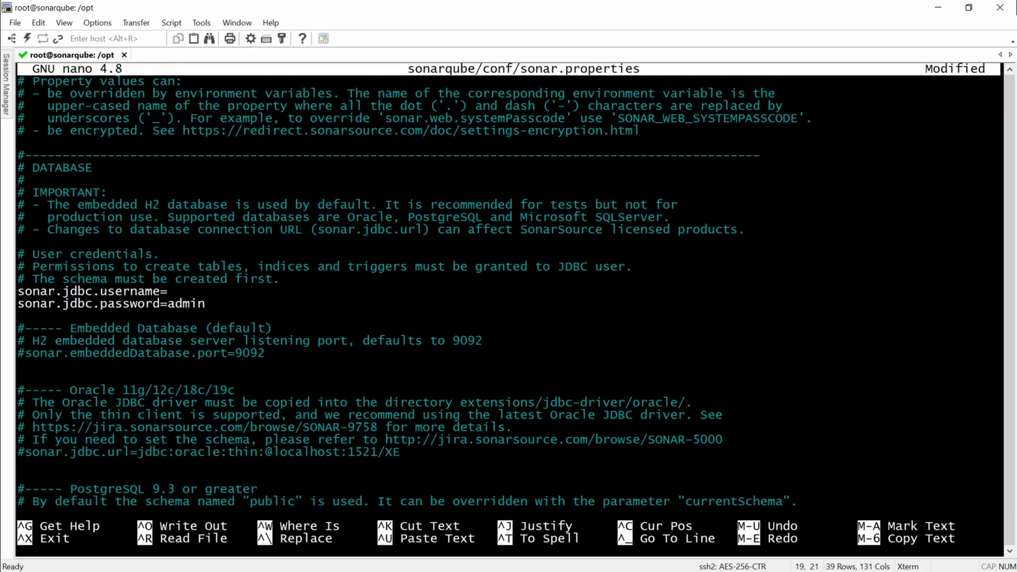
{"action": "type", "text": "sonar"}
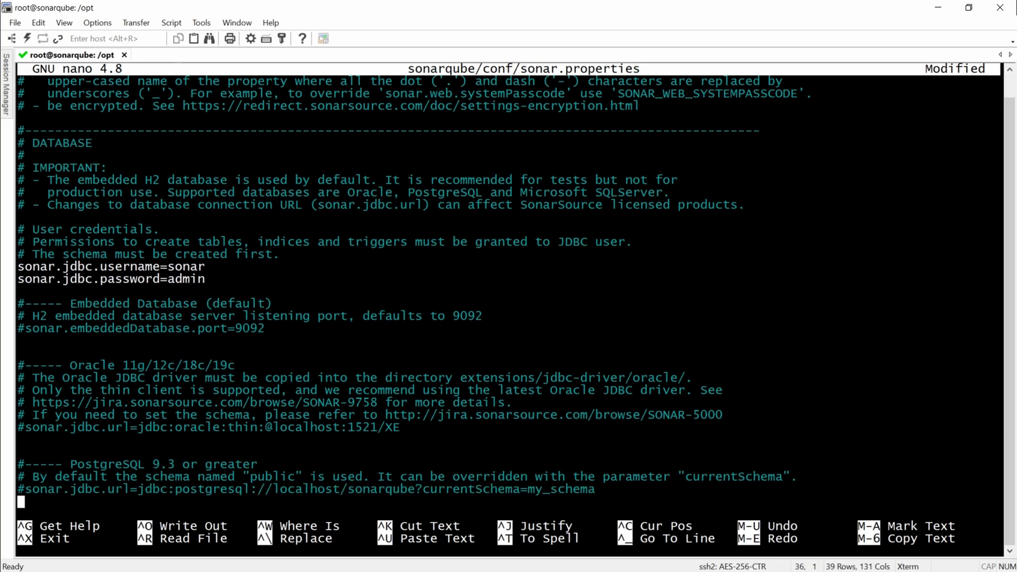
Uncomment the PostgreSQL jdbc URL for localhost/sonarqube, save the file and move toward the Elasticsearch options.
{"action": "scroll", "scroll_direction": "down", "scroll_amount": 3}
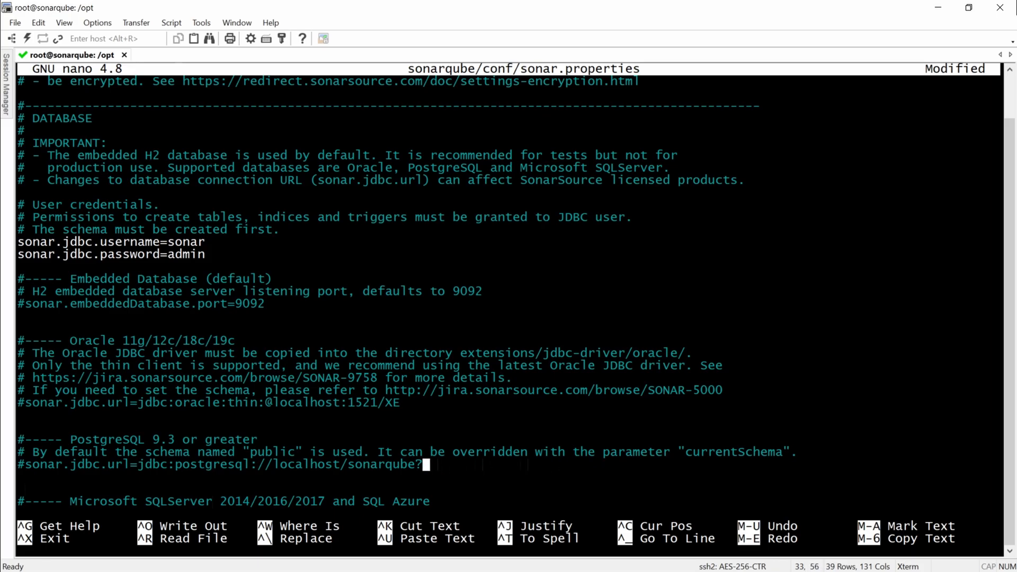
{"action": "key", "text": "Backspace"}
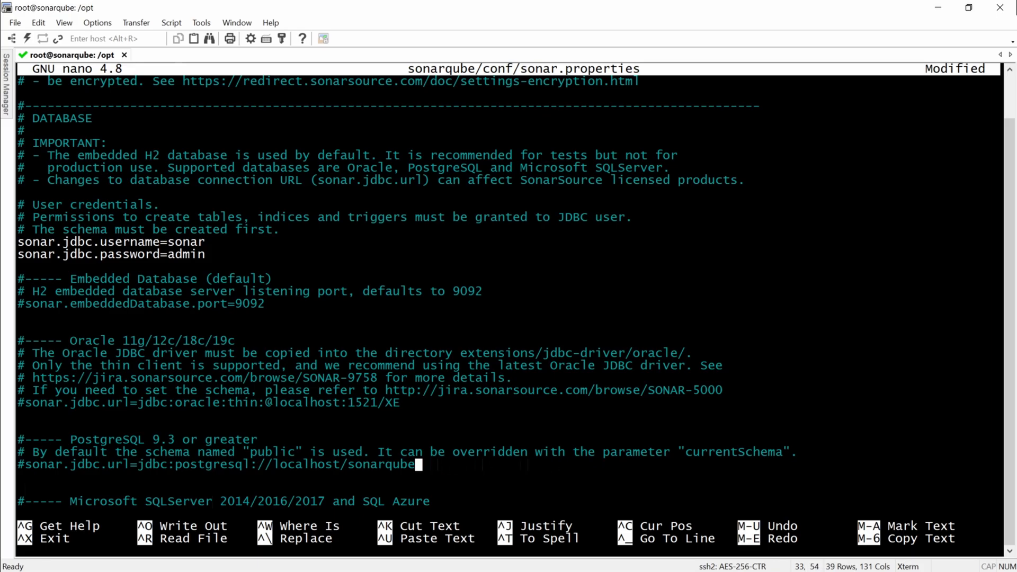
{"action": "key", "text": "Home"}
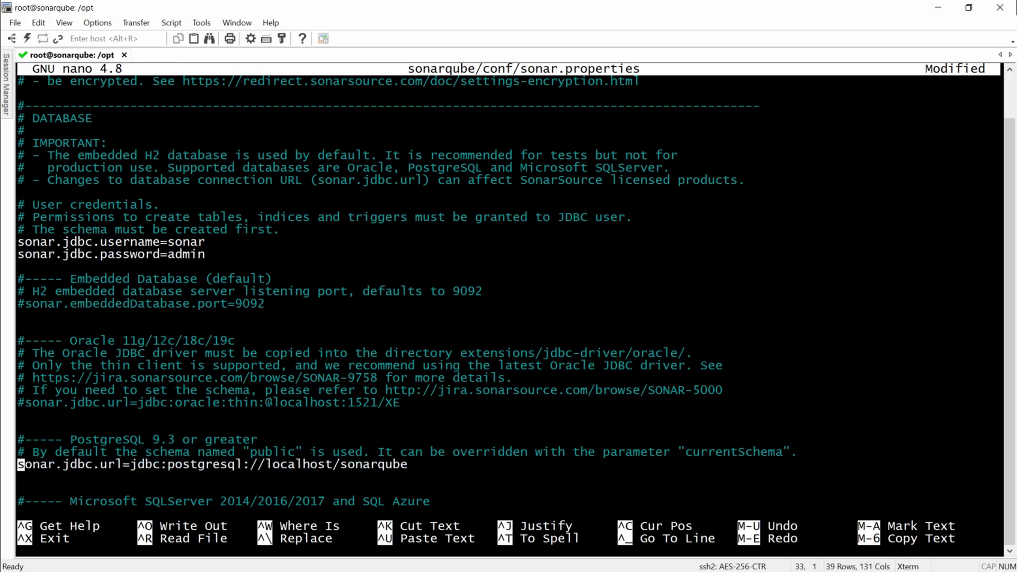
{"action": "key", "text": "ctrl+o"}
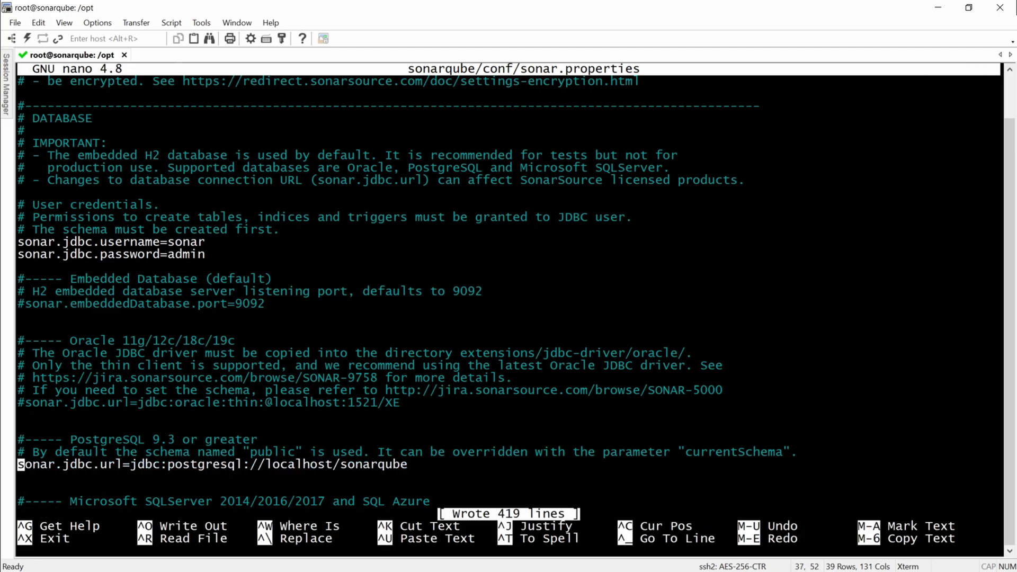
{"action": "key", "text": "Down"}
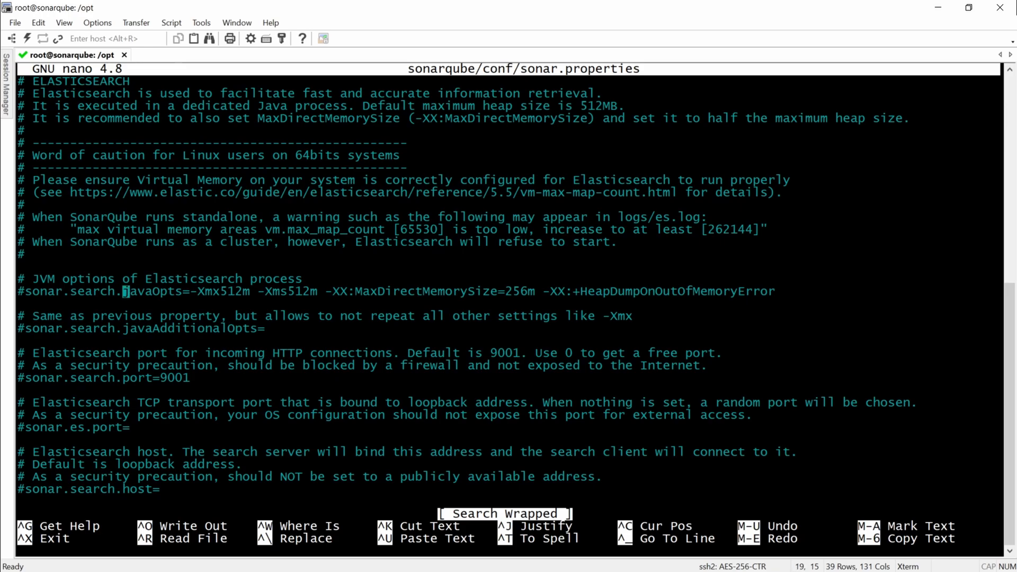
Uncomment the sonar.search.javaOpts line, save sonar.properties and suspend nano back to the shell.
{"action": "key", "text": "Home"}
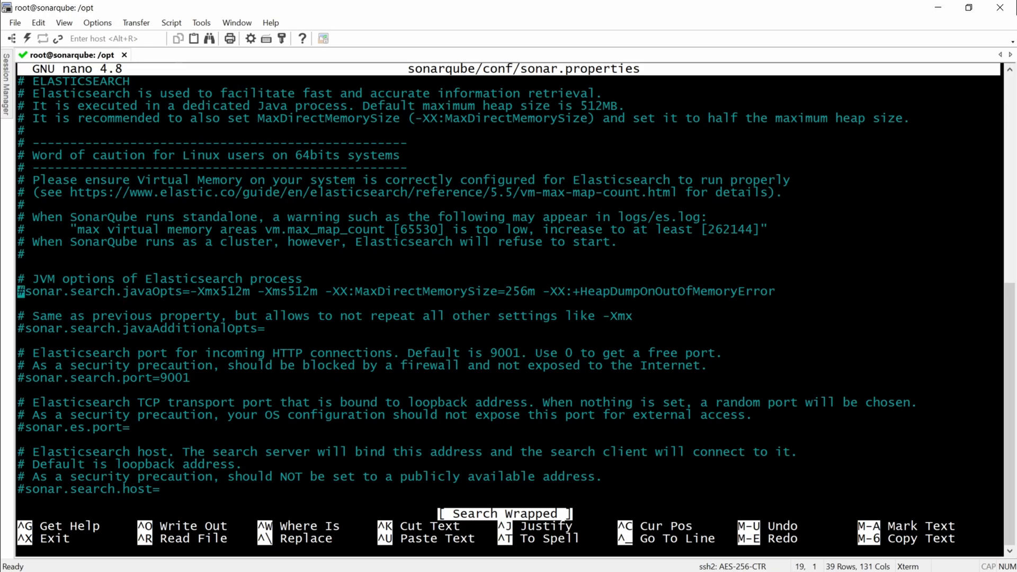
{"action": "key", "text": "Delete"}
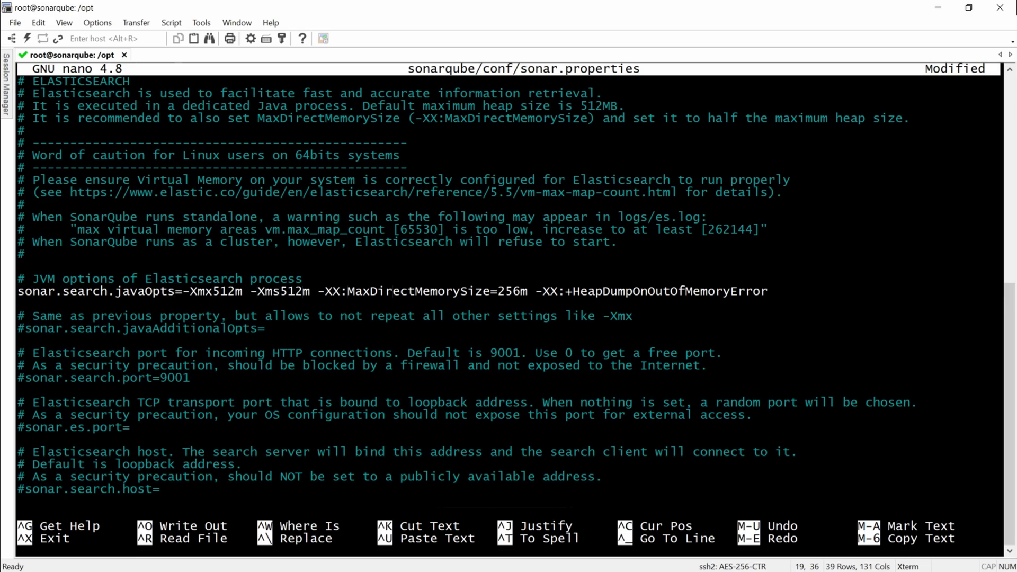
{"action": "key", "text": "ctrl+o"}
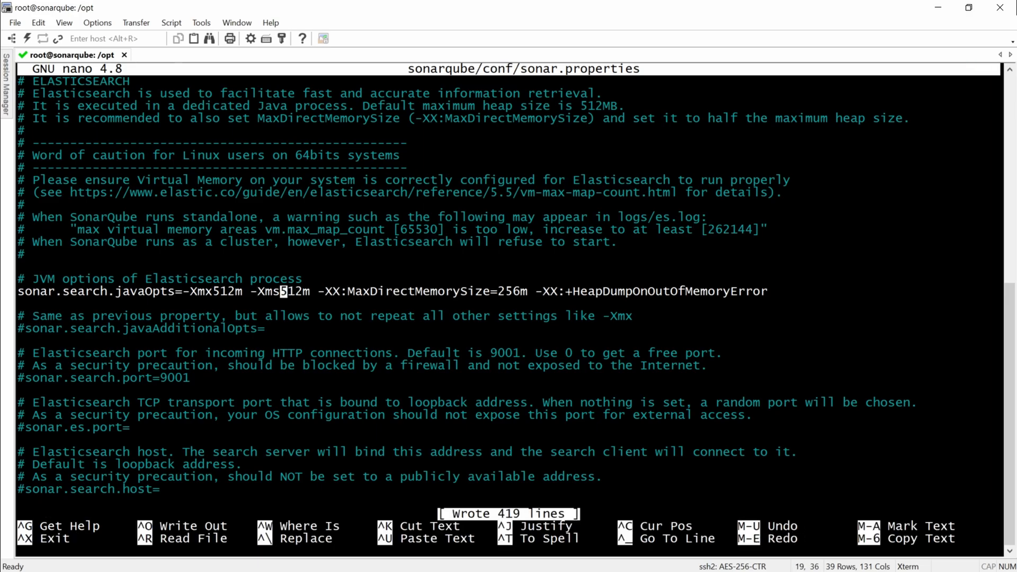
{"action": "key", "text": "ctrl+z"}
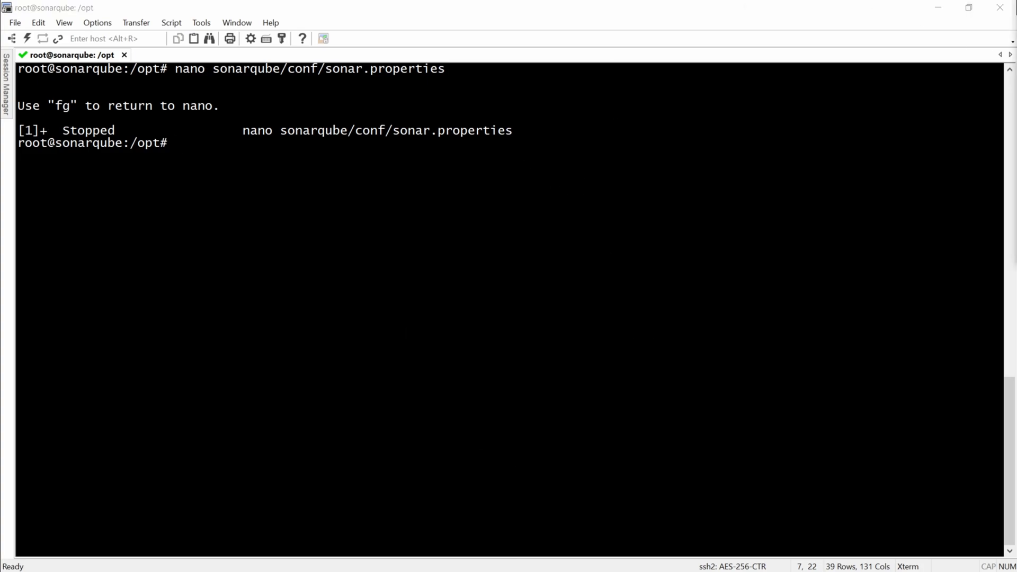
Create /etc/systemd/system/sonarqube.service in nano, paste the Unit/Service/Install text and save it.
{"action": "type", "text": "nano /etc/systemd/system/sonarqube.service"}
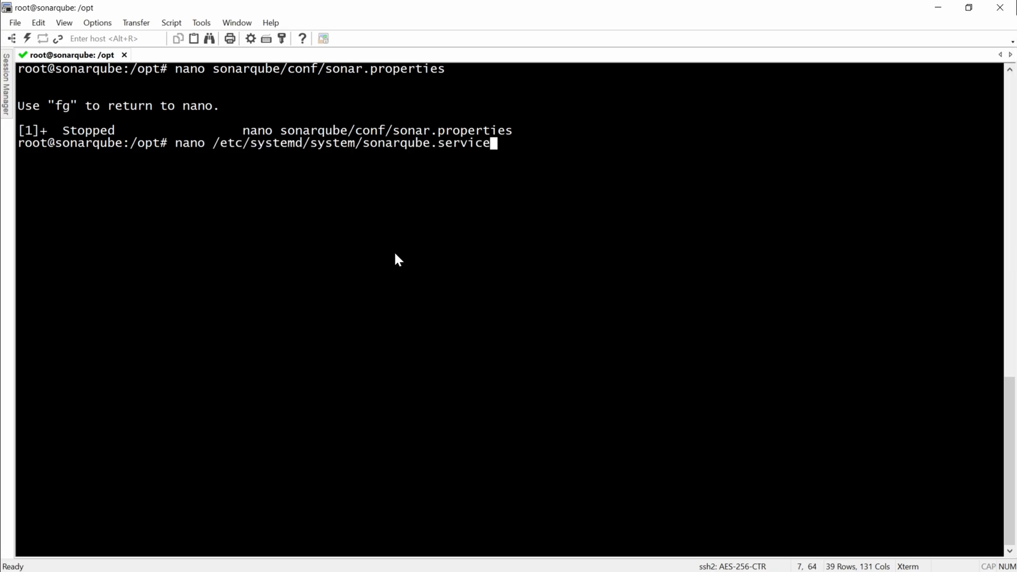
{"action": "key", "text": "Return"}
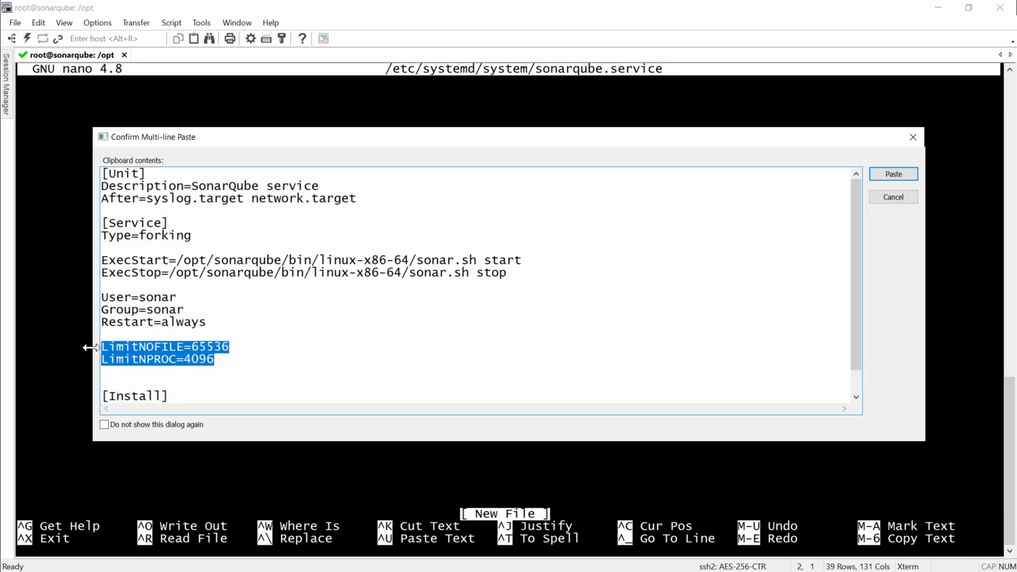
{"action": "left_click", "coordinate": [894, 174]}
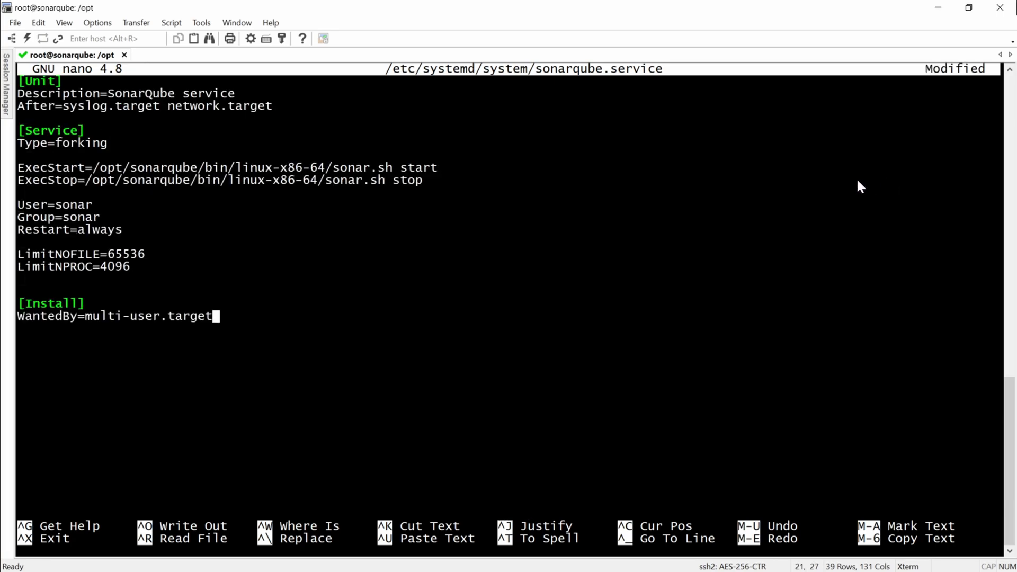
{"action": "key", "text": "ctrl+o"}
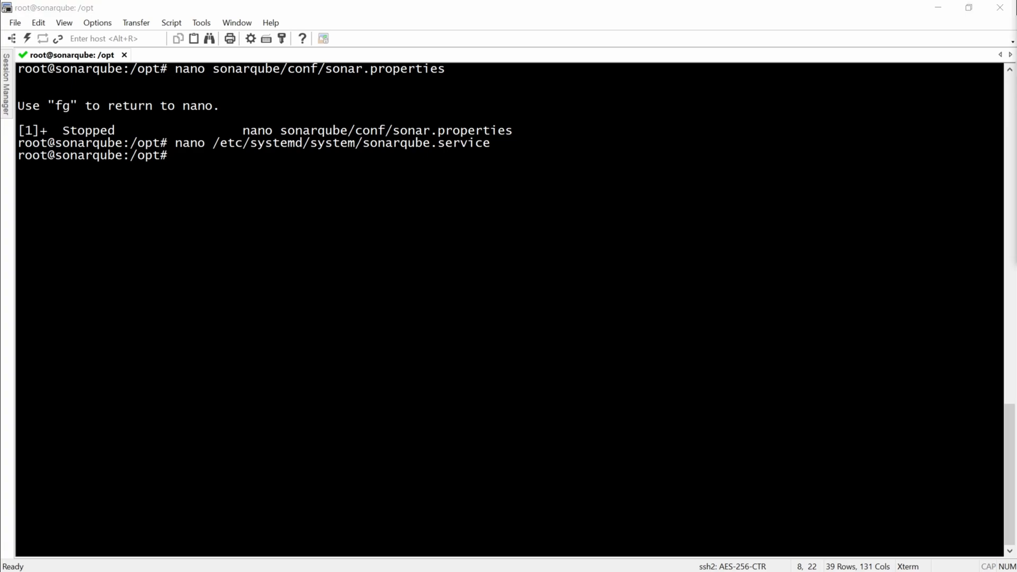
Add the sonar group and user, chown -R sonar:sonar /opt/sonarqube/ and verify the owner in the listing.
{"action": "type", "text": "groupadd sonar"}
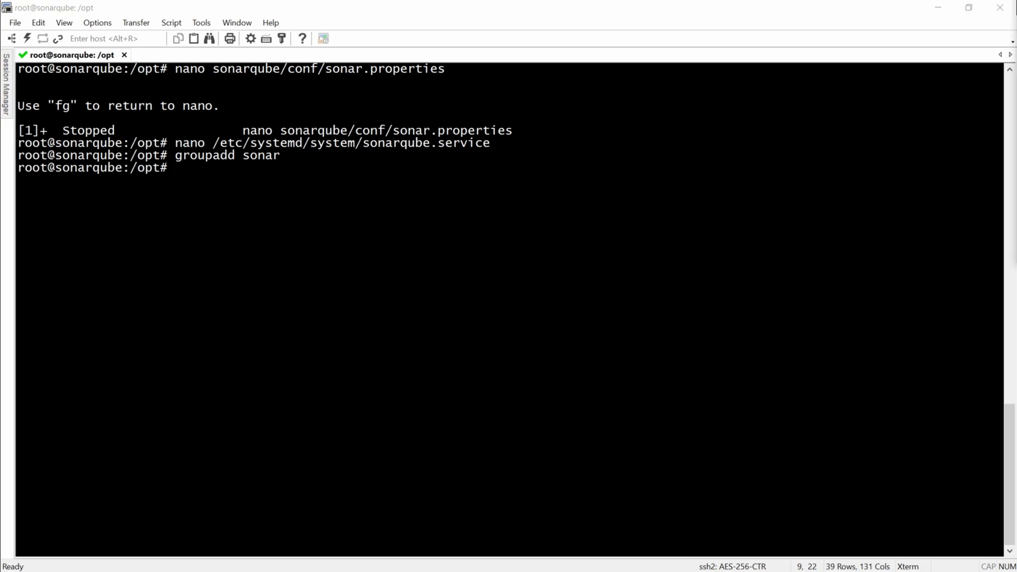
{"action": "mouse_move", "coordinate": [505, 253]}
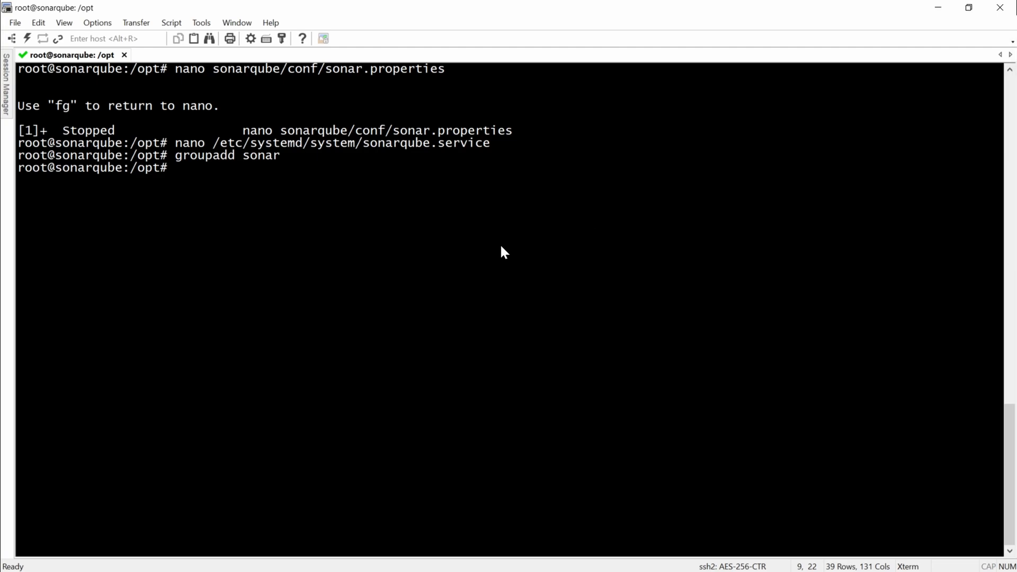
{"action": "key", "text": "Return"}
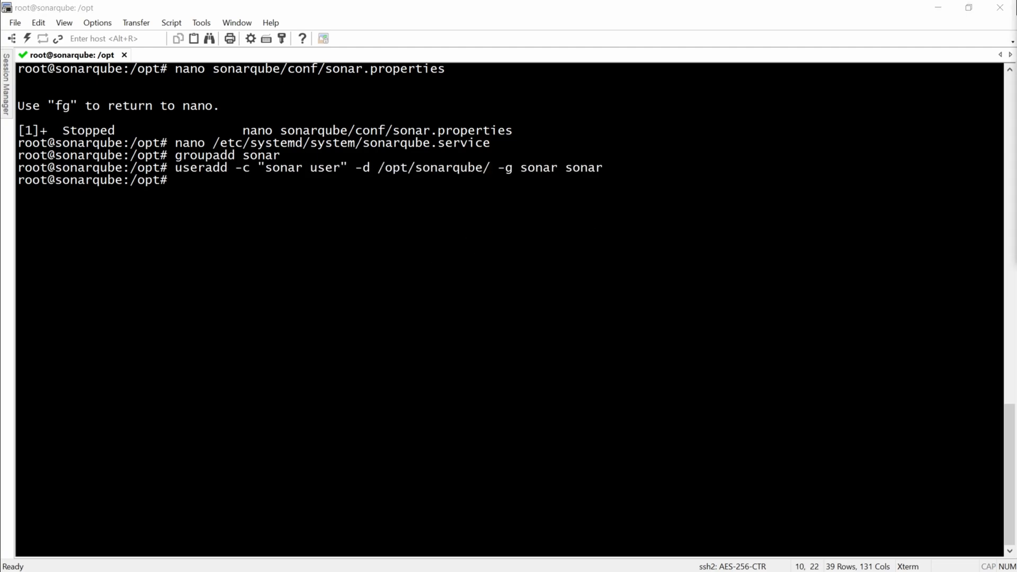
{"action": "type", "text": "chown -R sonar:sonar /opt/sonarqube/"}
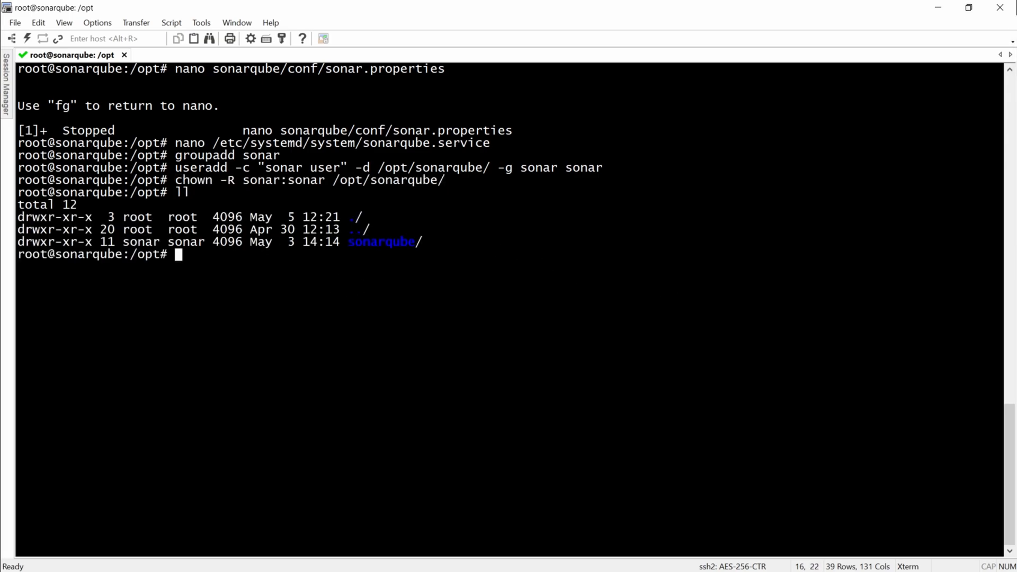
{"action": "mouse_move", "coordinate": [403, 245]}
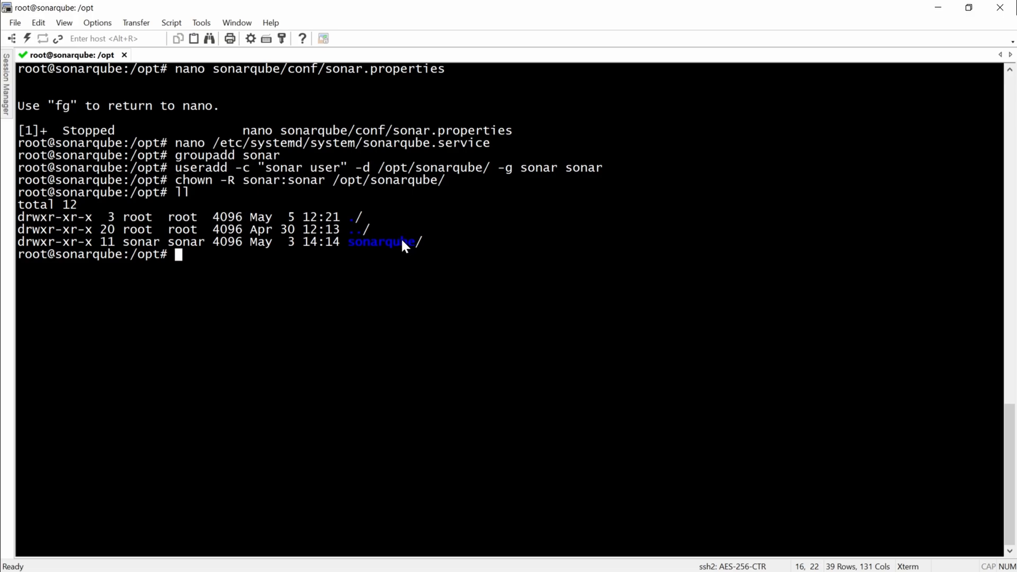
{"action": "double_click", "coordinate": [383, 241]}
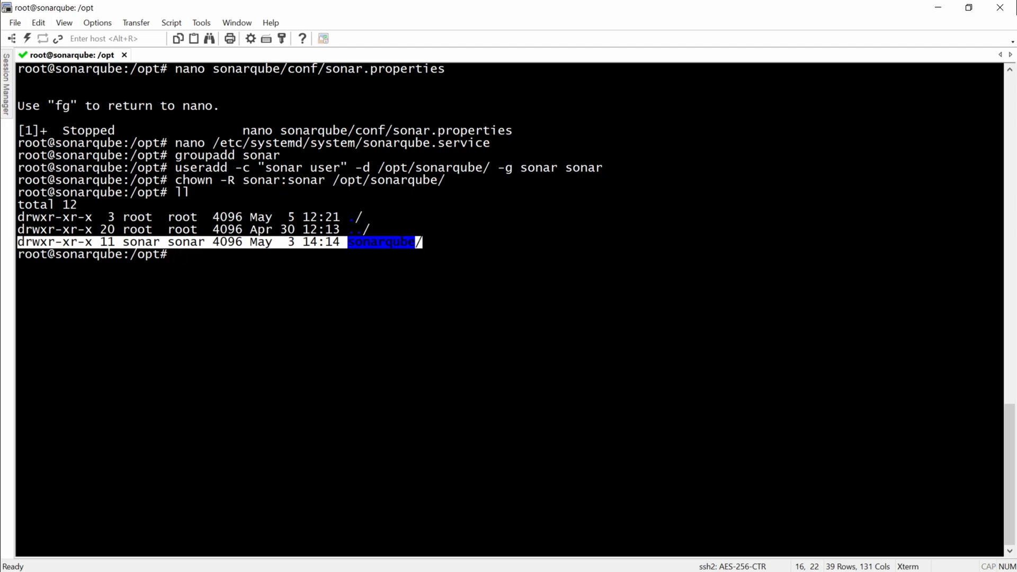
{"action": "mouse_move", "coordinate": [461, 216]}
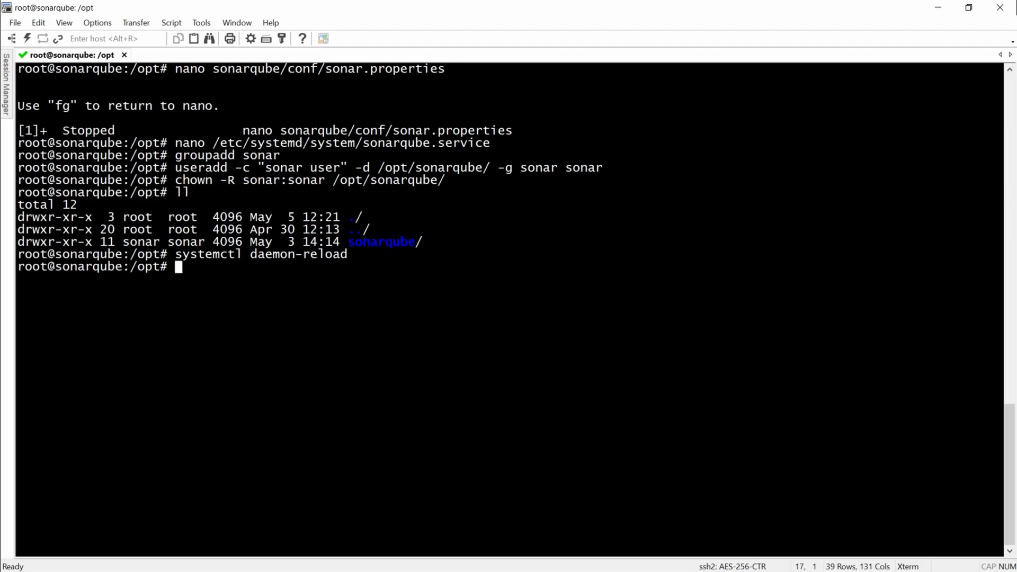
{"action": "mouse_move", "coordinate": [579, 256]}
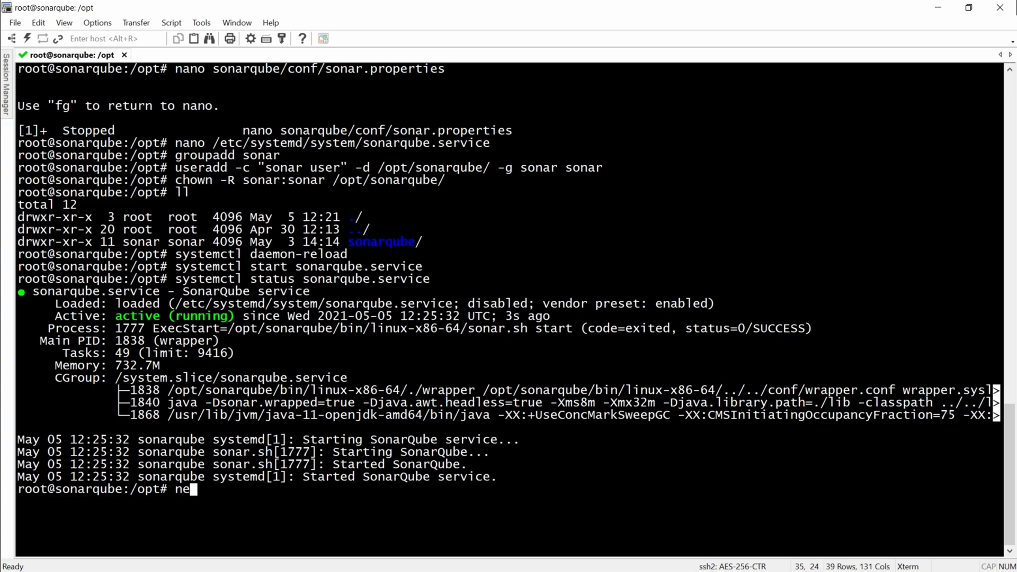
Check with netstat that Java listens on port 9000 and request the SonarQube page locally.
{"action": "type", "text": "tstat -t"}
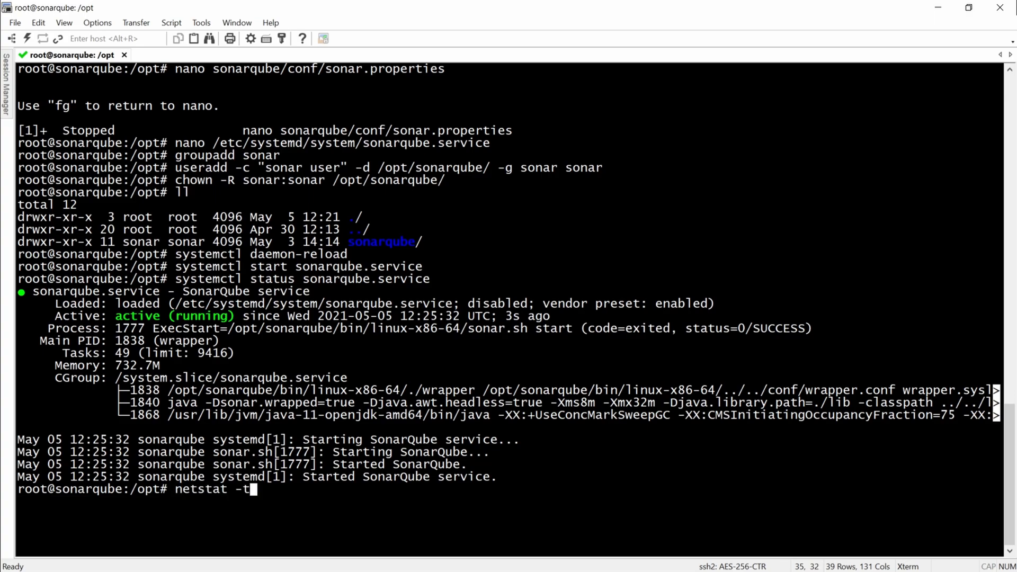
{"action": "key", "text": "Return"}
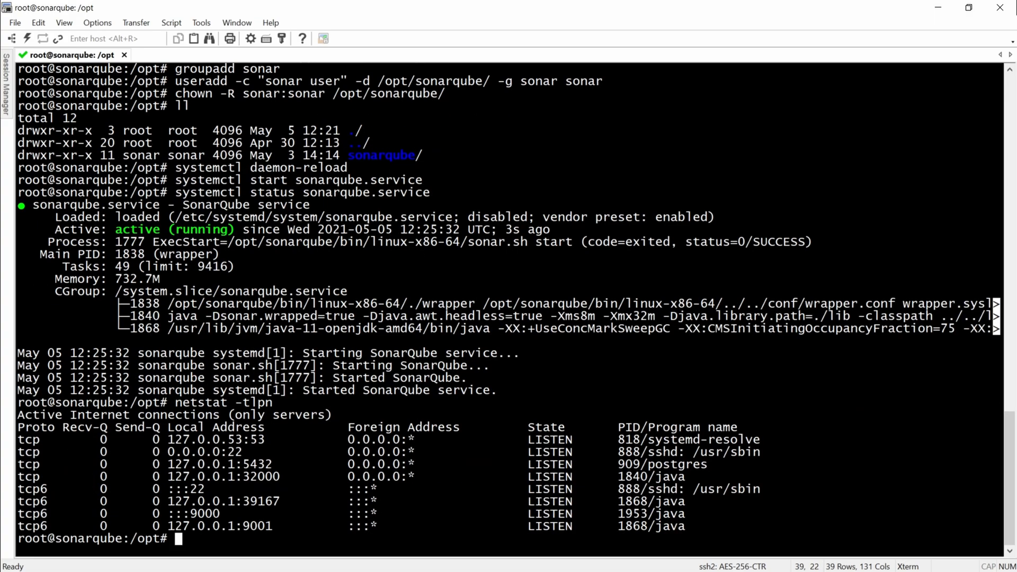
{"action": "mouse_move", "coordinate": [291, 479]}
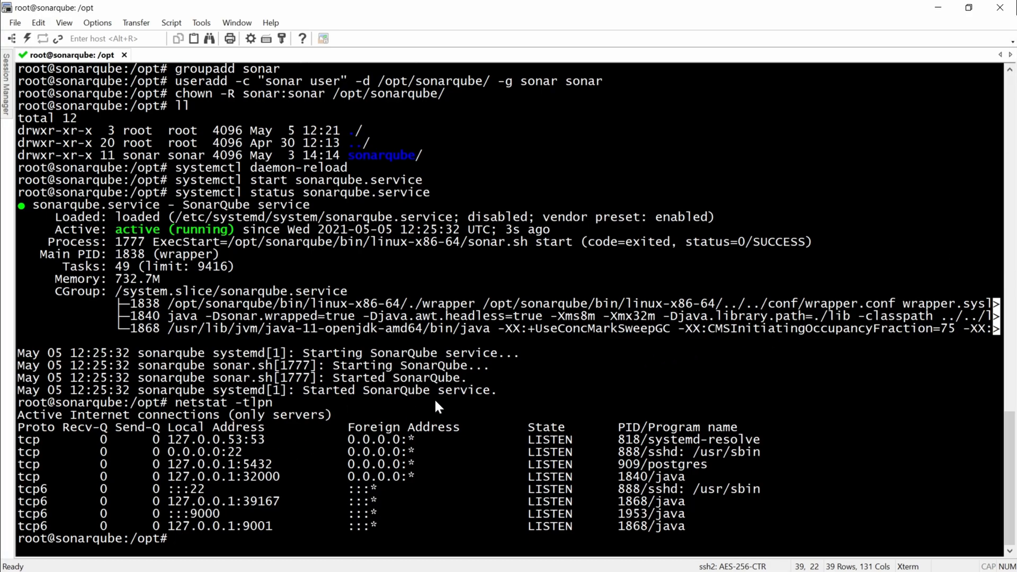
{"action": "key", "text": "Return"}
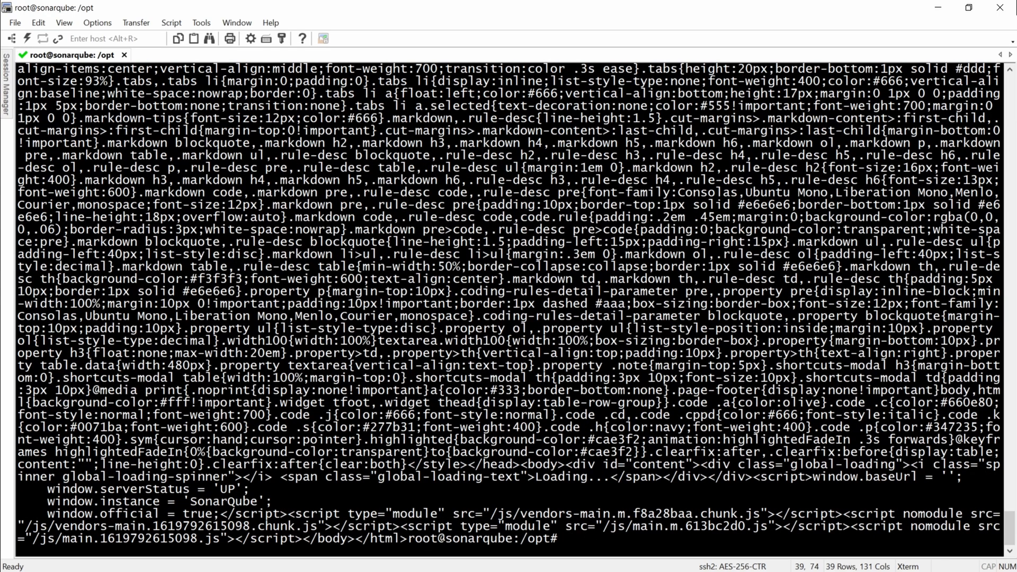
Highlight window.serverStatus UP in the curl output of the local SonarQube page.
{"action": "double_click", "coordinate": [129, 489]}
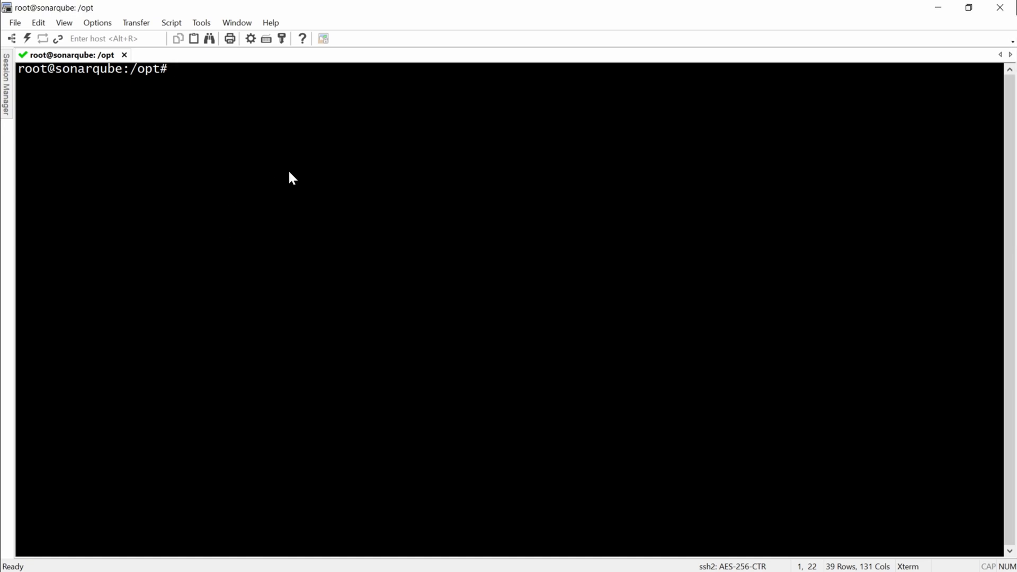
Install nginx with apt-get install nginx, answering Y at the prompt.
{"action": "type", "text": "apt-get install nginx"}
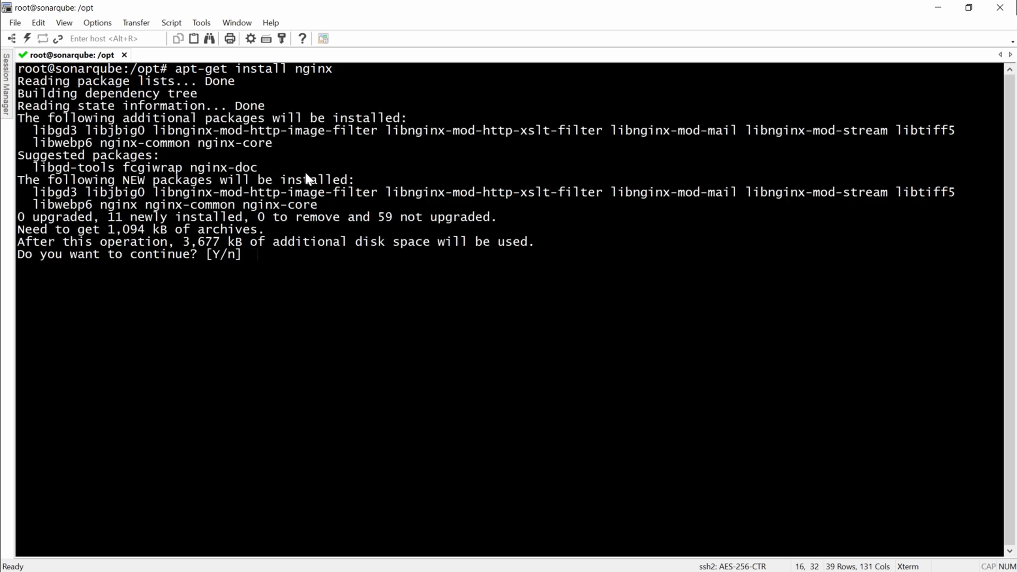
{"action": "type", "text": "Y"}
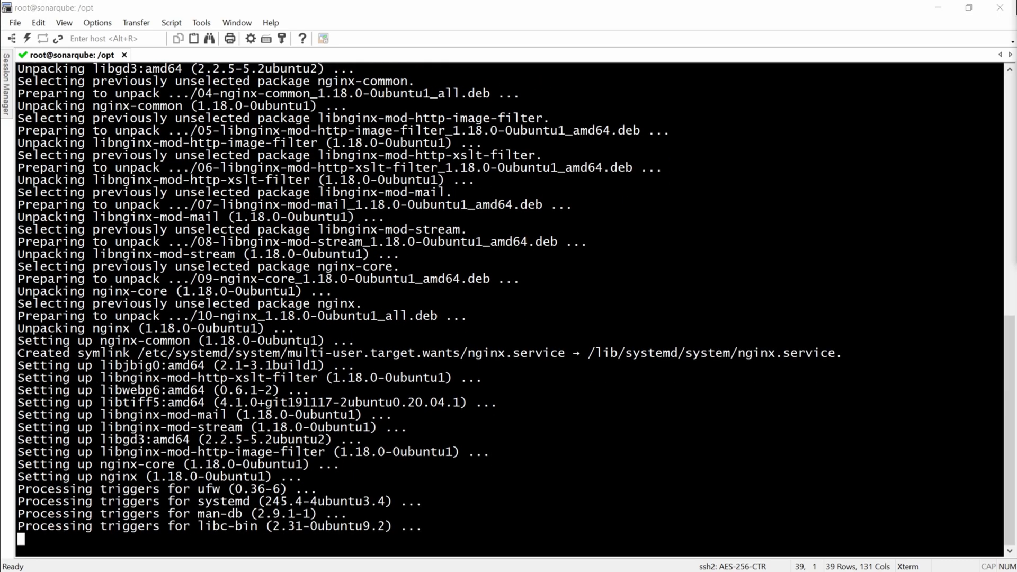
{"action": "mouse_move", "coordinate": [736, 276]}
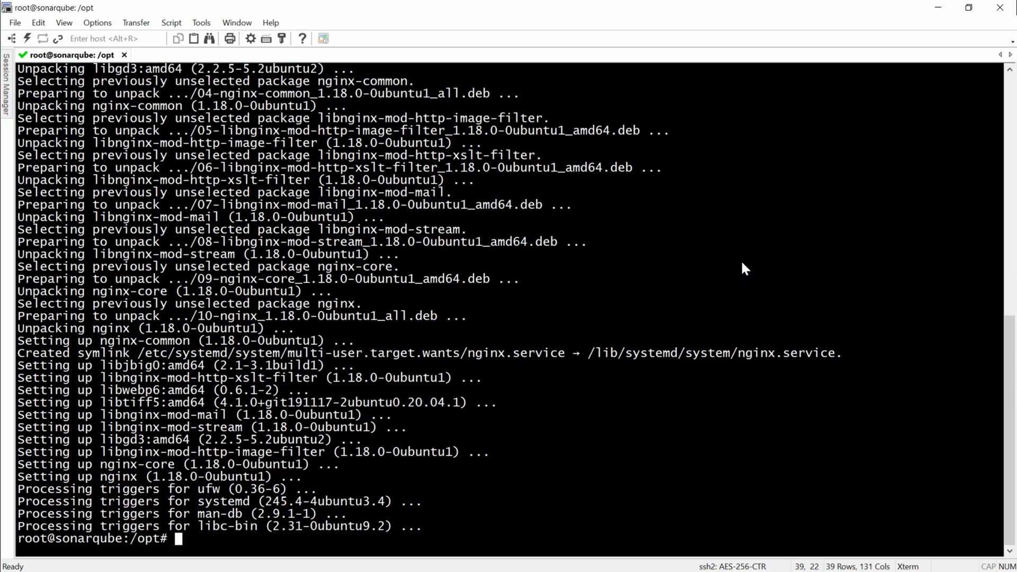
Create /etc/nginx/sites-enabled/sonarqube.conf, paste the port-80 server block proxying to 127.0.0.1:9000 and save it.
{"action": "type", "text": "nano /etc/nginx/sites-enabled/sonarqube.conf"}
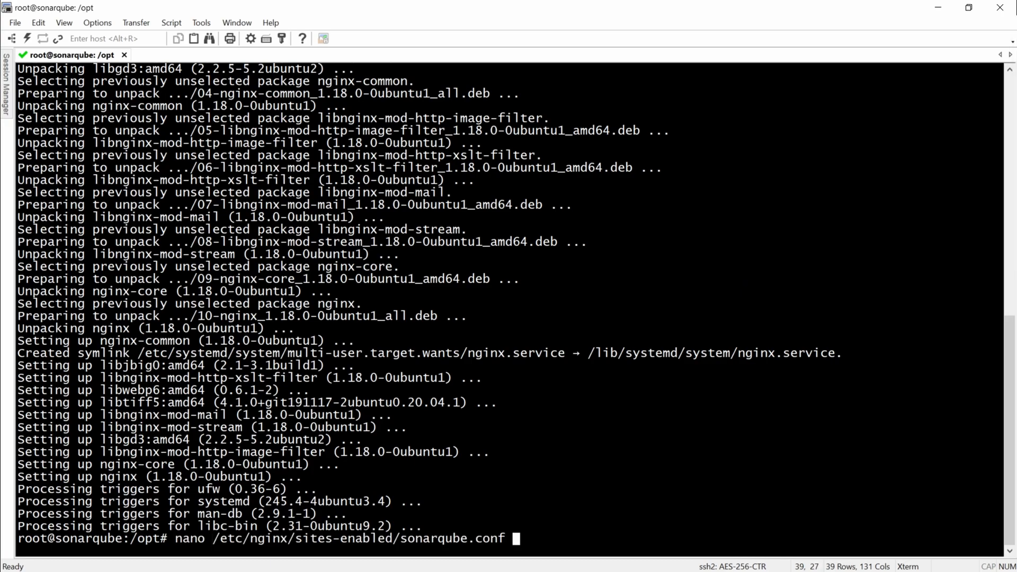
{"action": "key", "text": "Return"}
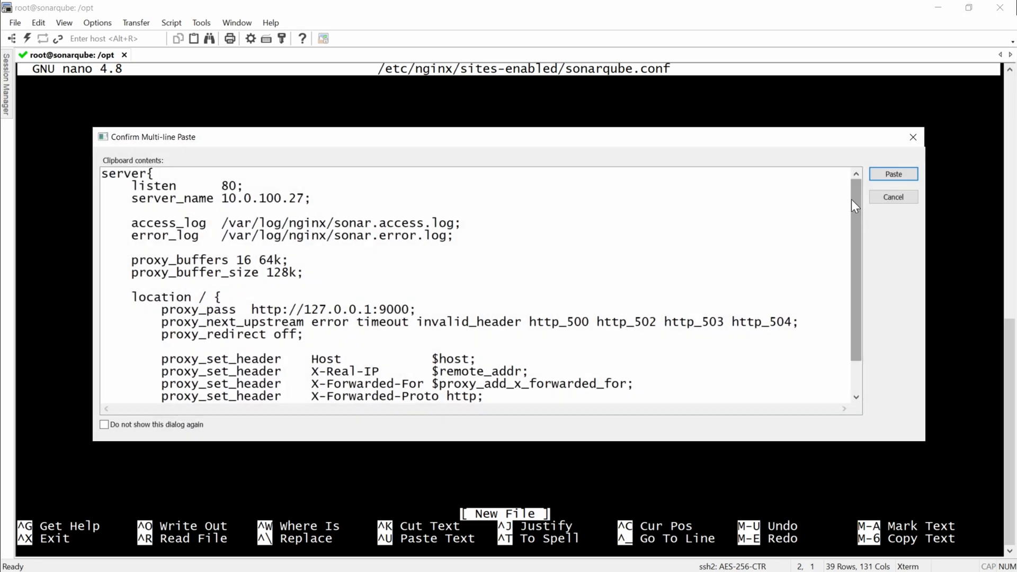
{"action": "left_click", "coordinate": [892, 174]}
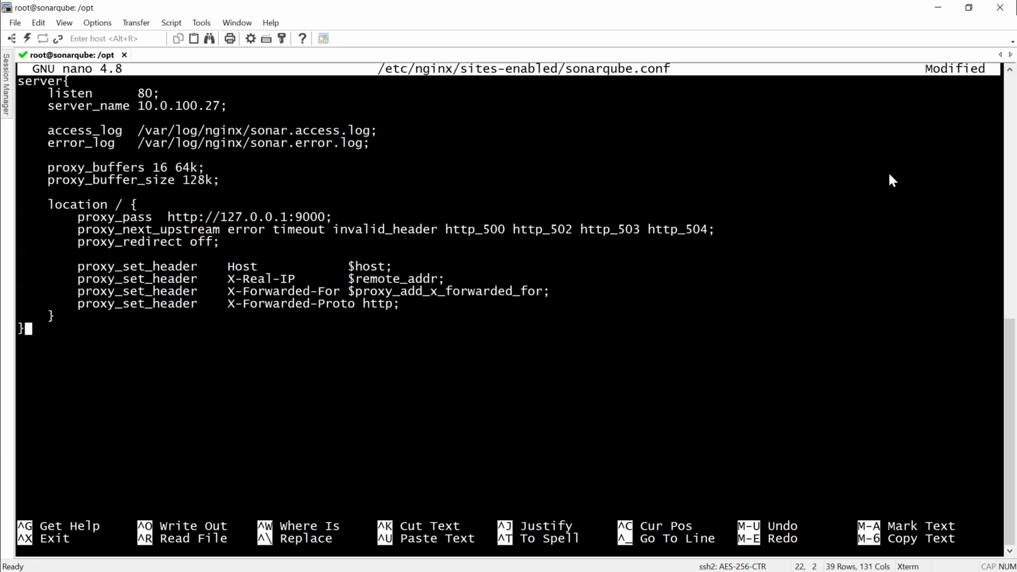
{"action": "key", "text": "ctrl+o"}
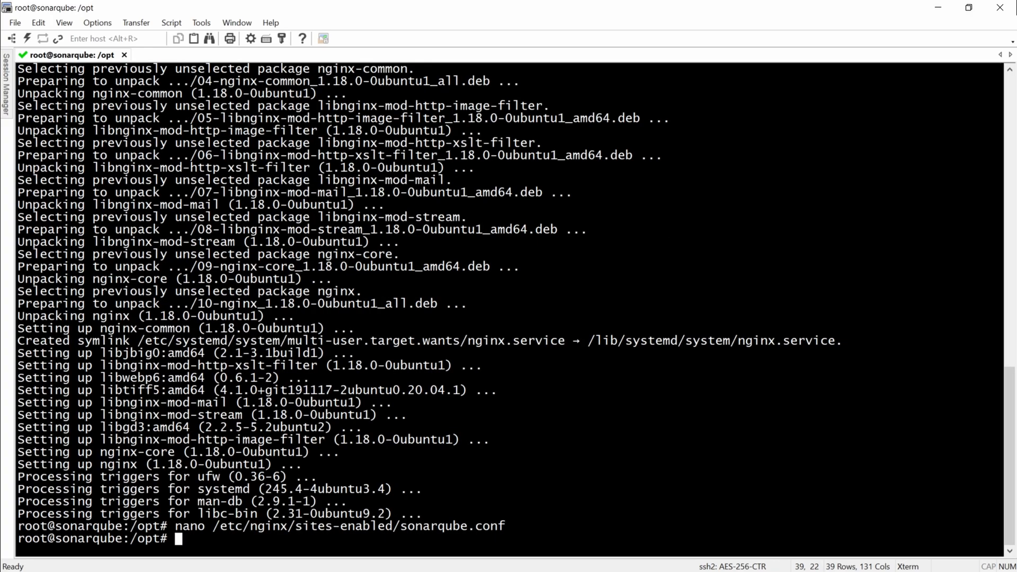
{"action": "mouse_move", "coordinate": [654, 352]}
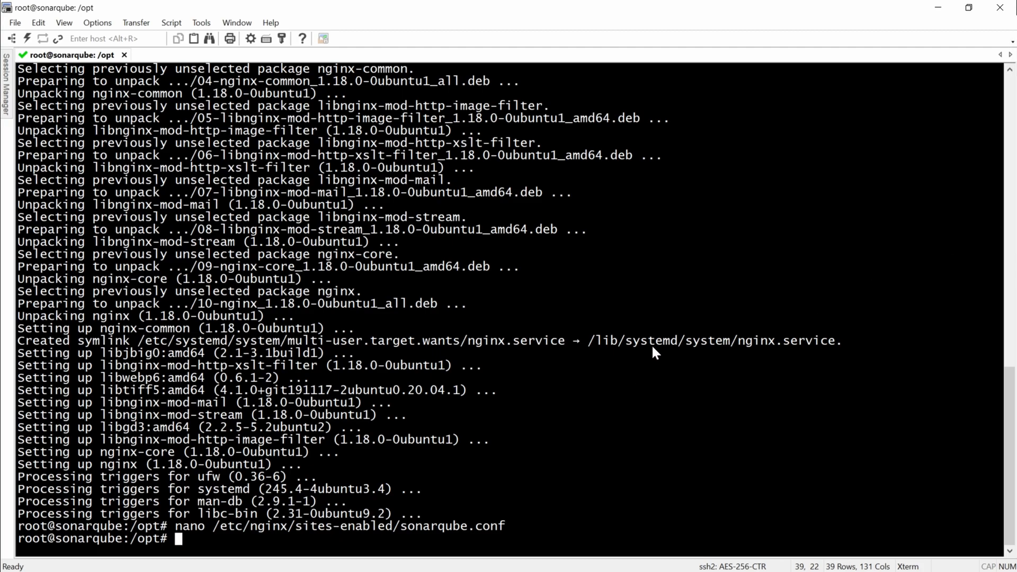
Reload systemd, start nginx and confirm with netstat it listens on port 80 beside Java on 9000.
{"action": "type", "text": "systemctl daemon-reload"}
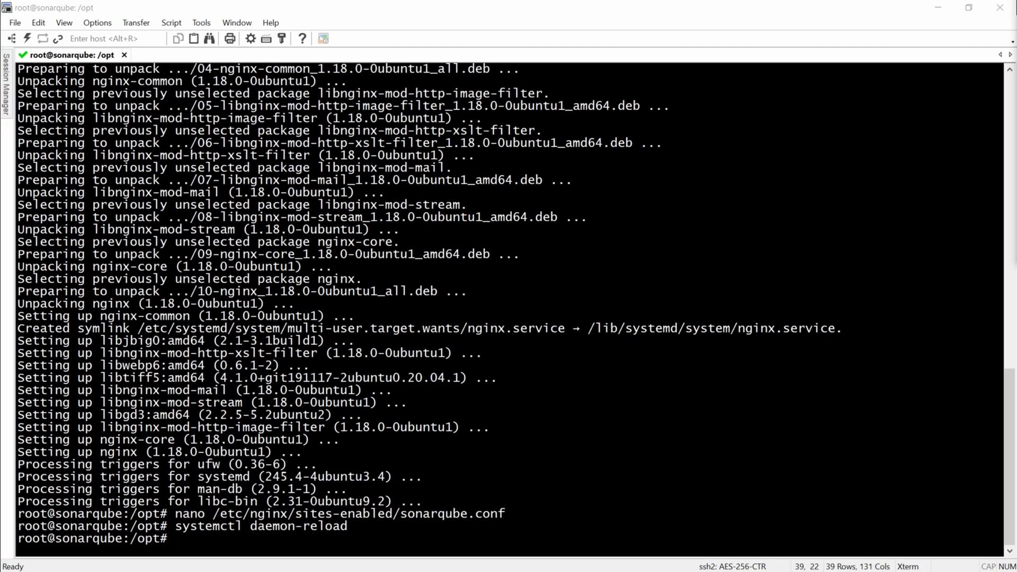
{"action": "mouse_move", "coordinate": [602, 380]}
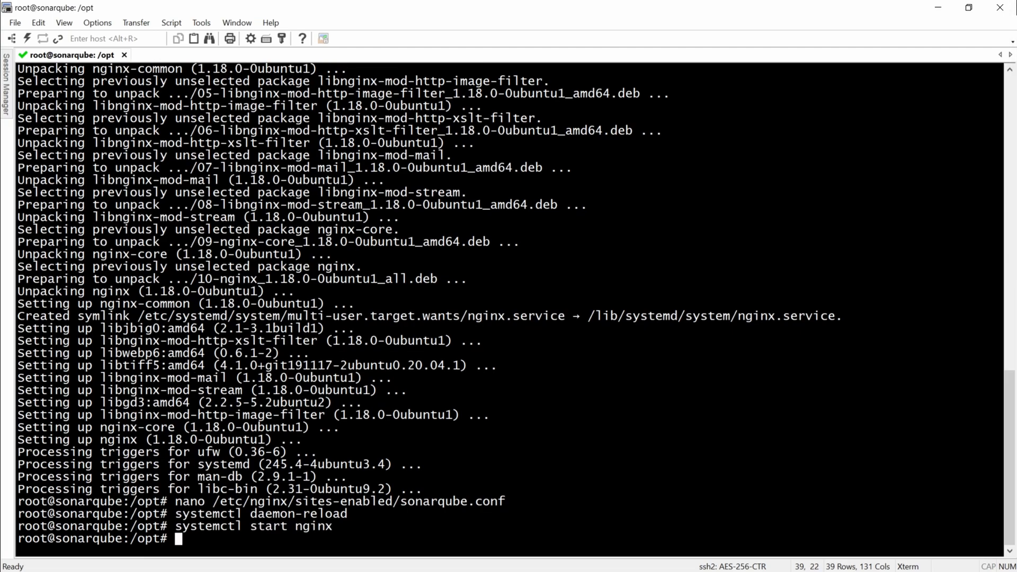
{"action": "mouse_move", "coordinate": [783, 270]}
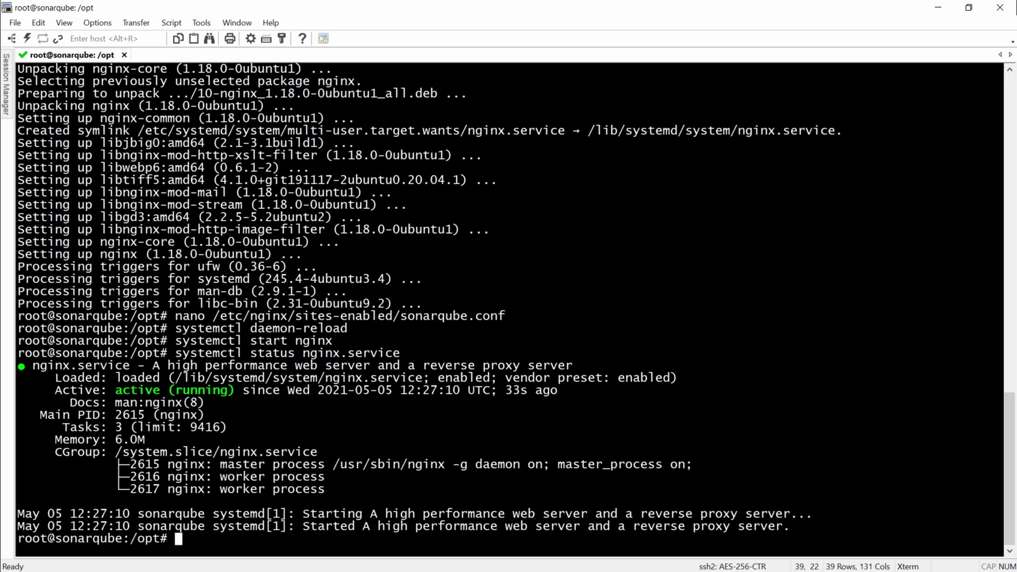
{"action": "mouse_move", "coordinate": [661, 339]}
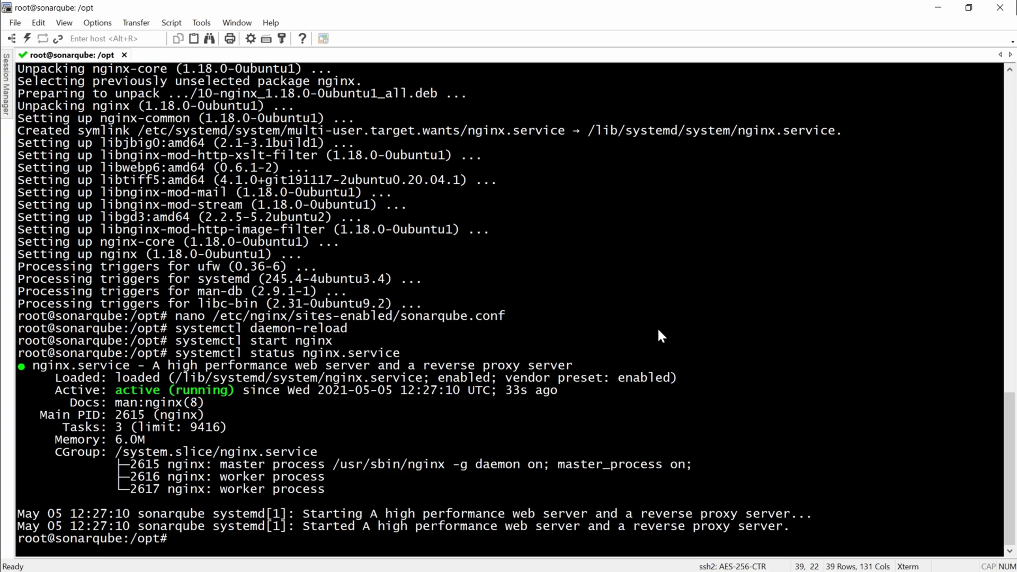
{"action": "type", "text": "netstat -tlpn"}
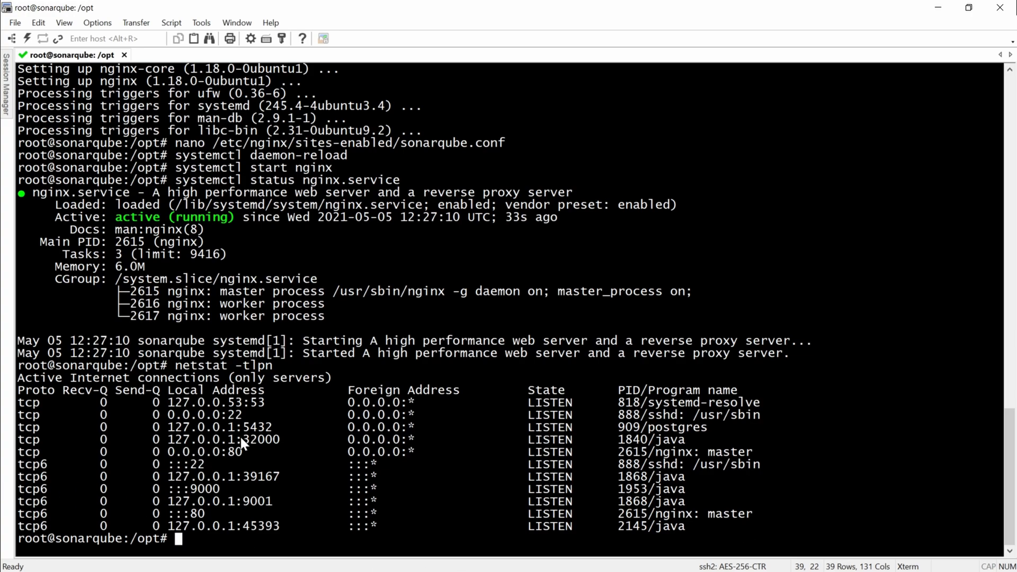
Highlight nginx's master process listening on 0.0.0.0:80 in the netstat -tlpn output.
{"action": "left_click", "coordinate": [227, 451]}
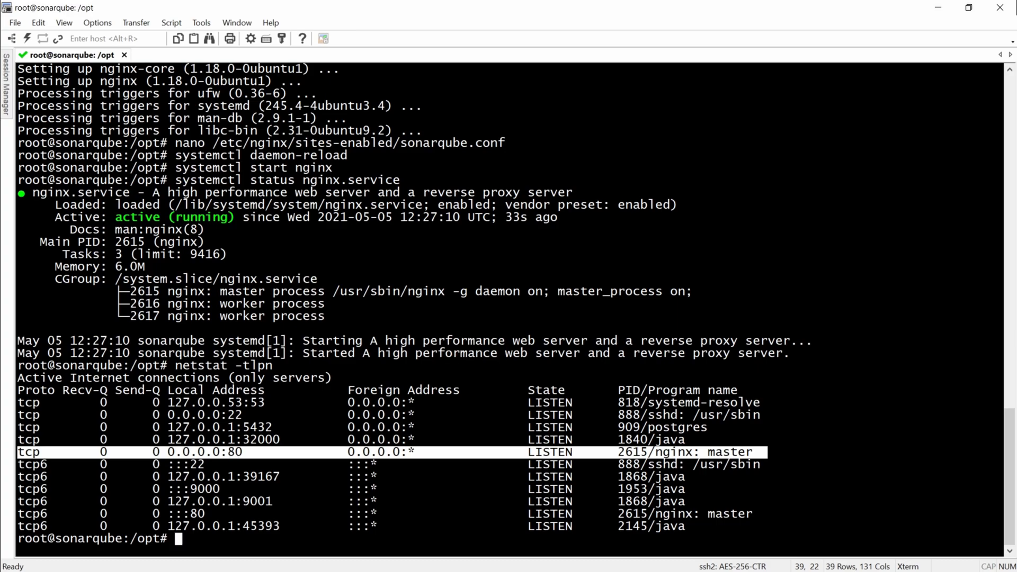
{"action": "mouse_move", "coordinate": [401, 414]}
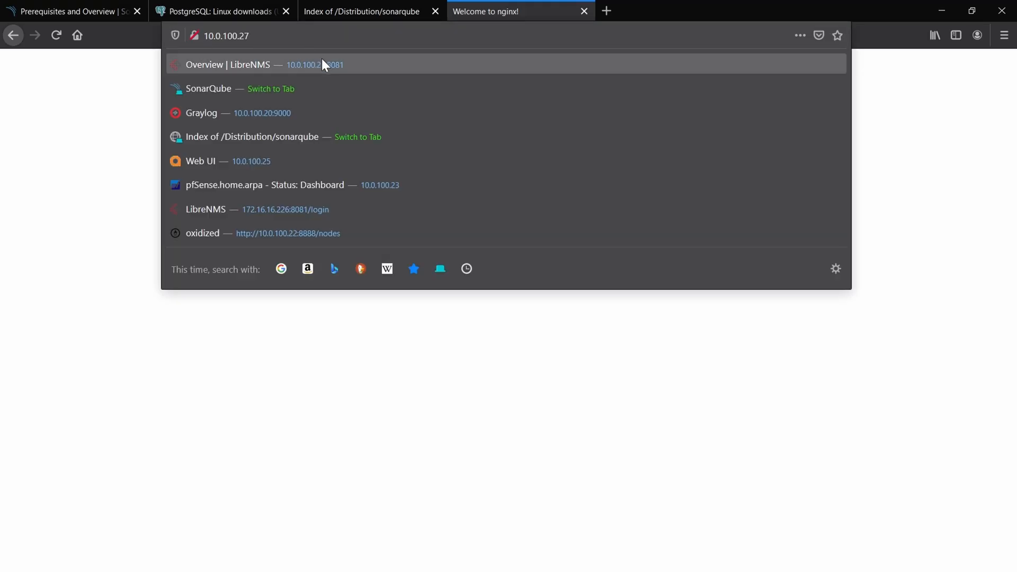
{"action": "key", "text": "Return"}
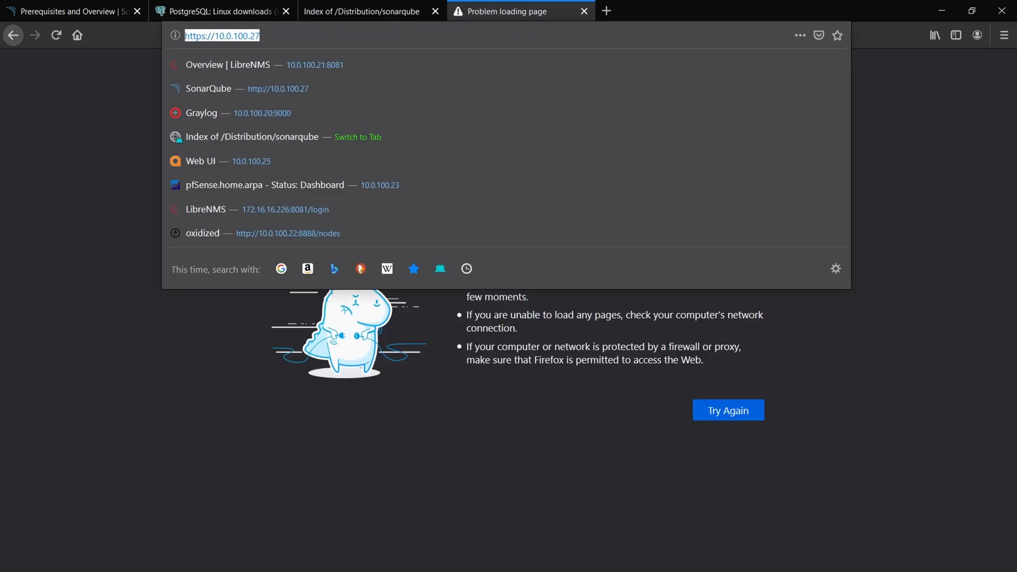
{"action": "type", "text": "http://10.0.100.27"}
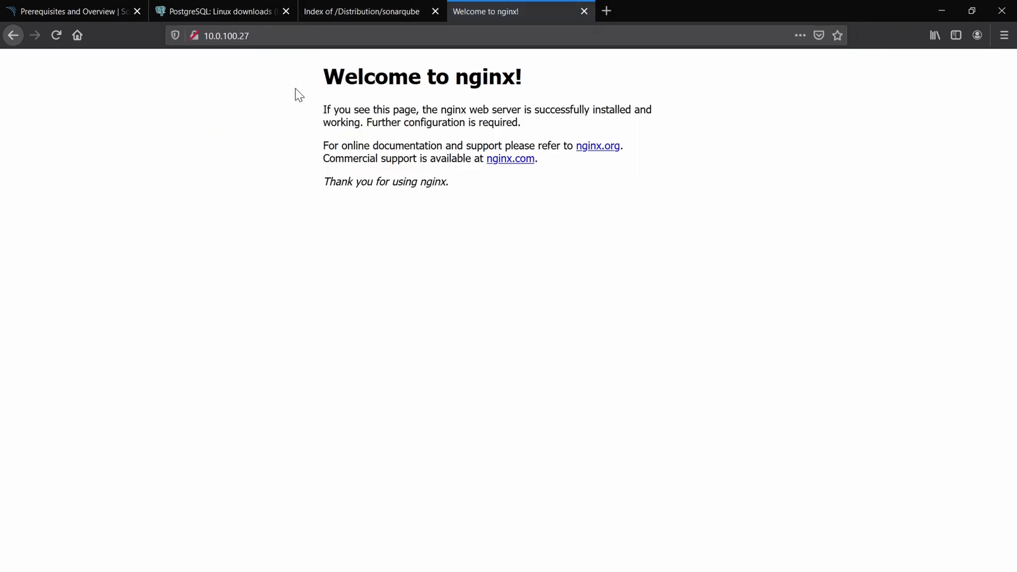
{"action": "left_click", "coordinate": [223, 36]}
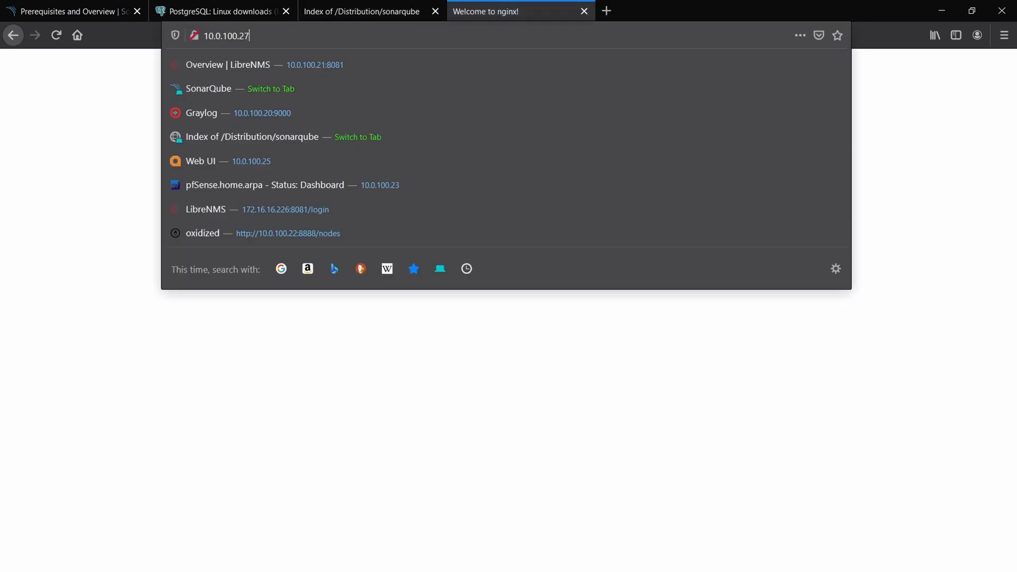
{"action": "type", "text": "900"}
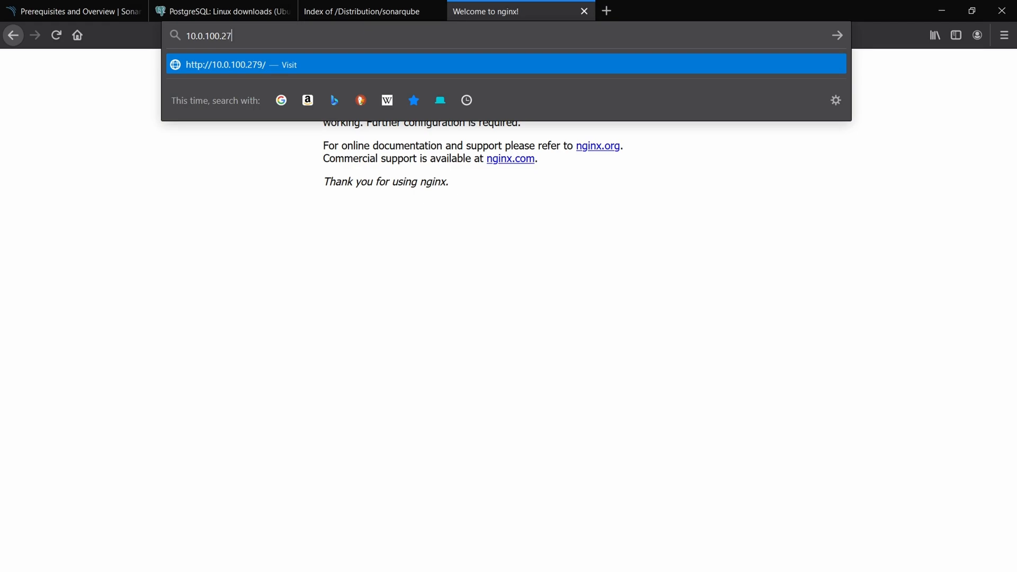
{"action": "type", "text": ":9000/sessions/new?return_to=%2F"}
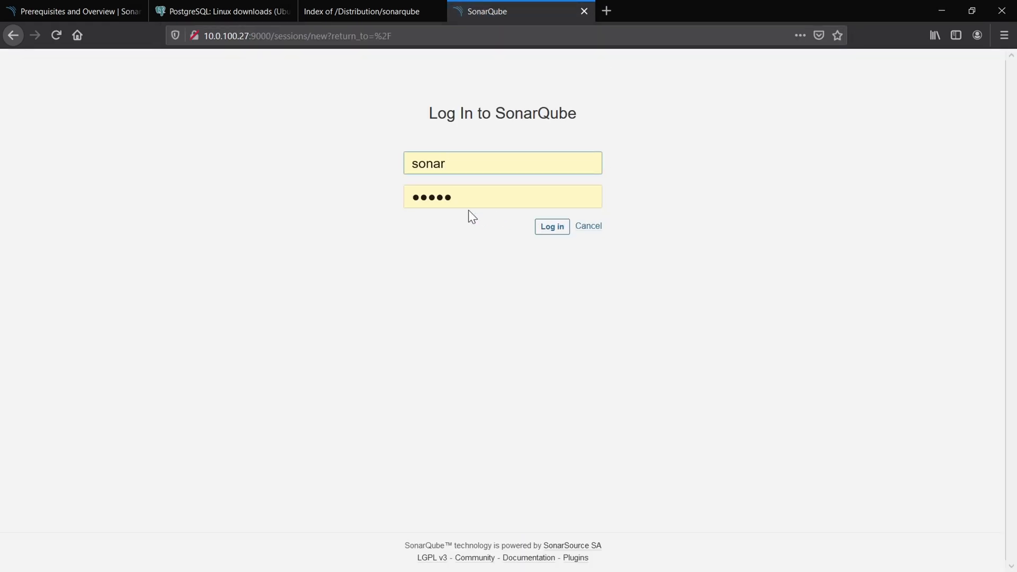
{"action": "left_click", "coordinate": [551, 227]}
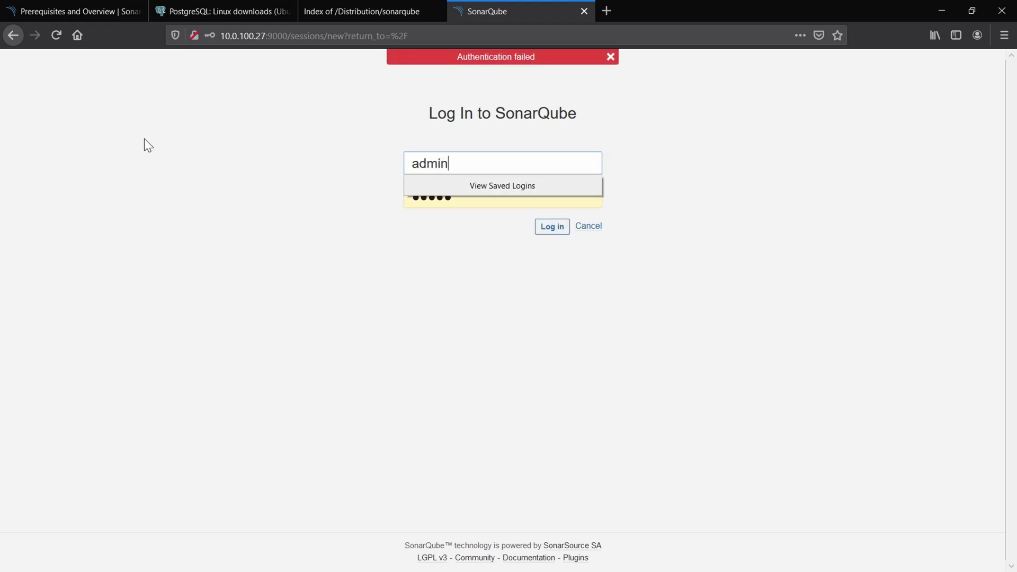
{"action": "left_click", "coordinate": [551, 227]}
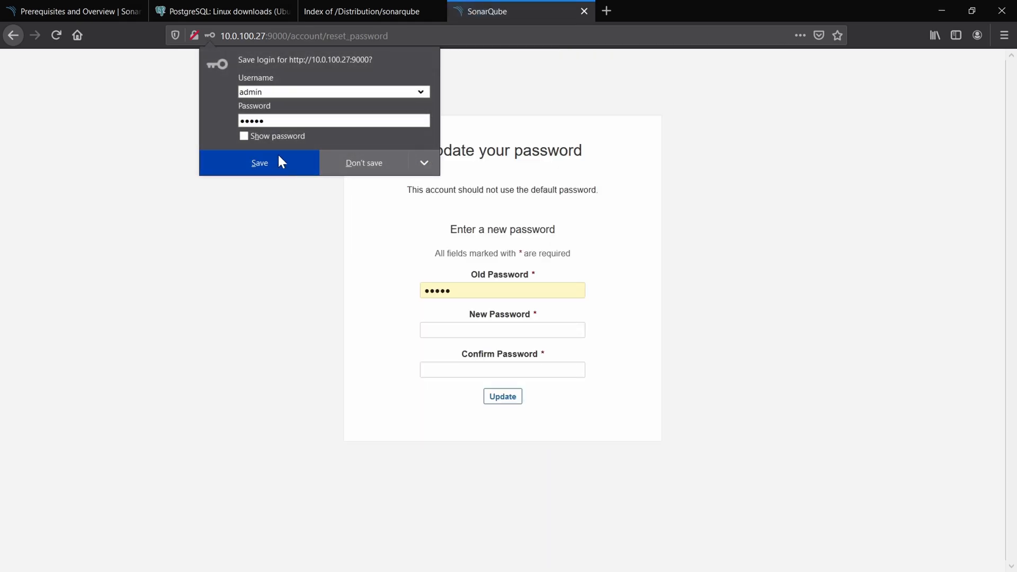
{"action": "mouse_move", "coordinate": [434, 304]}
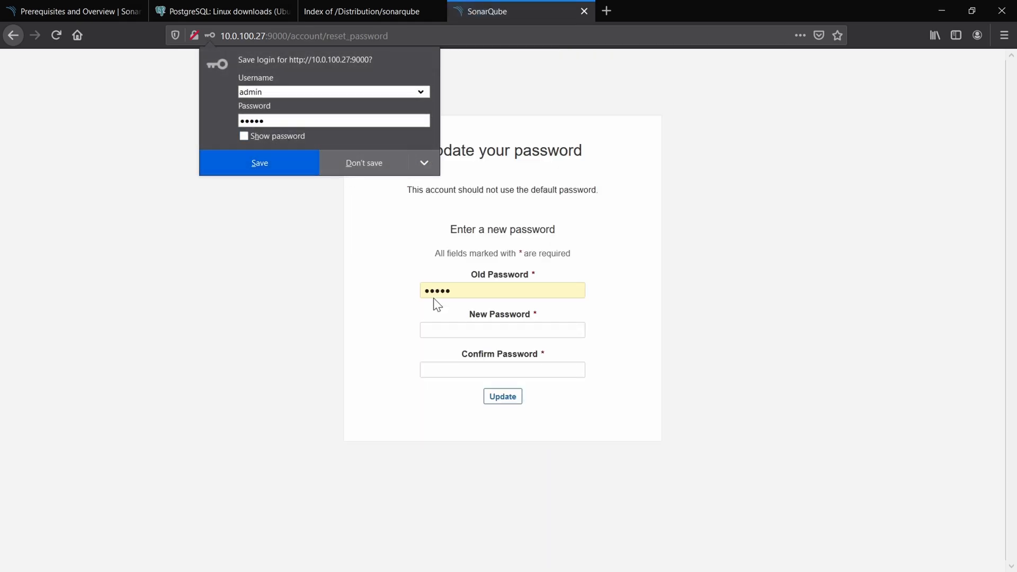
Enter and confirm a new admin password, update it, and let Firefox store the changed login.
{"action": "left_click", "coordinate": [363, 163]}
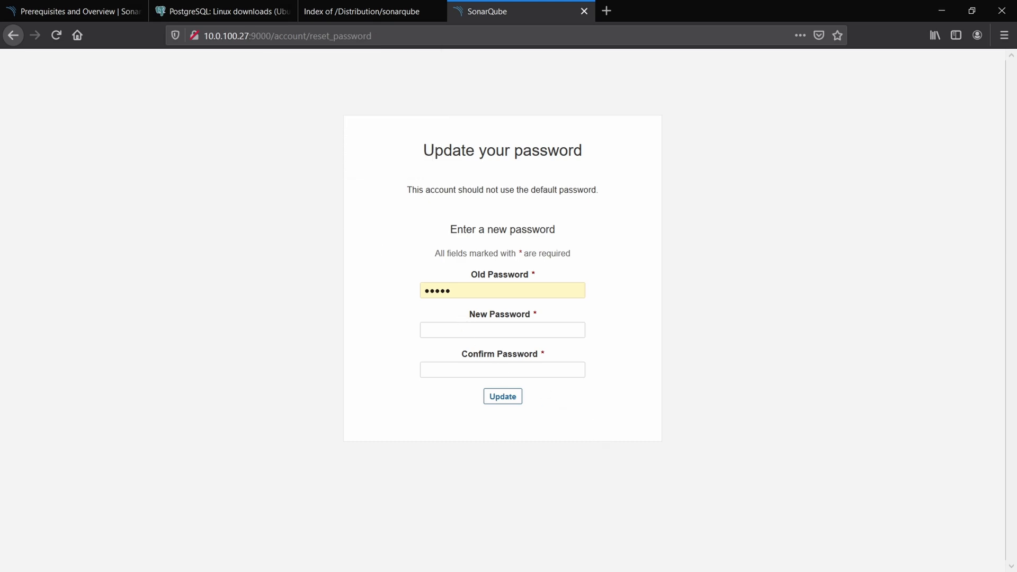
{"action": "type", "text": "••"}
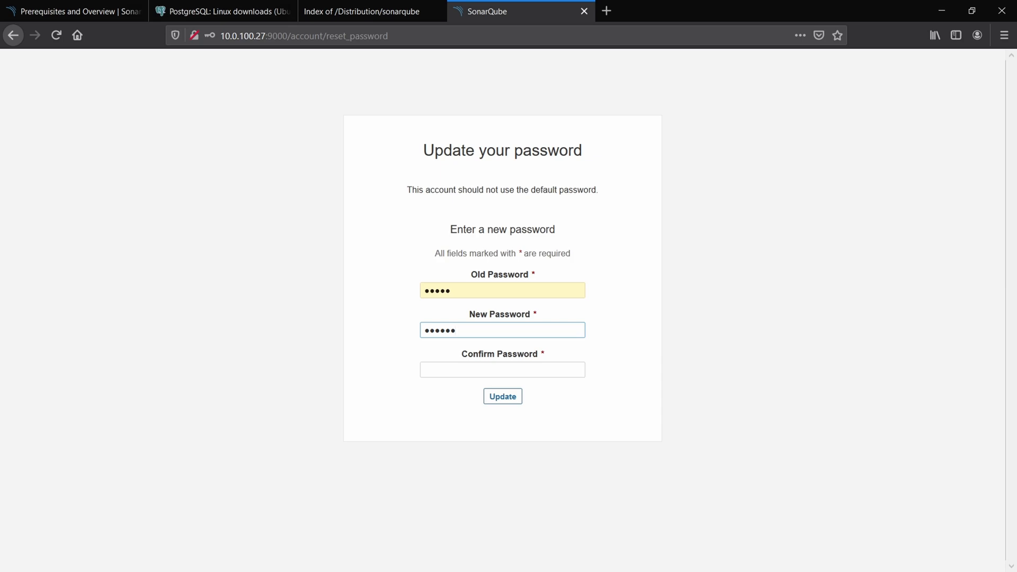
{"action": "type", "text": "•••••"}
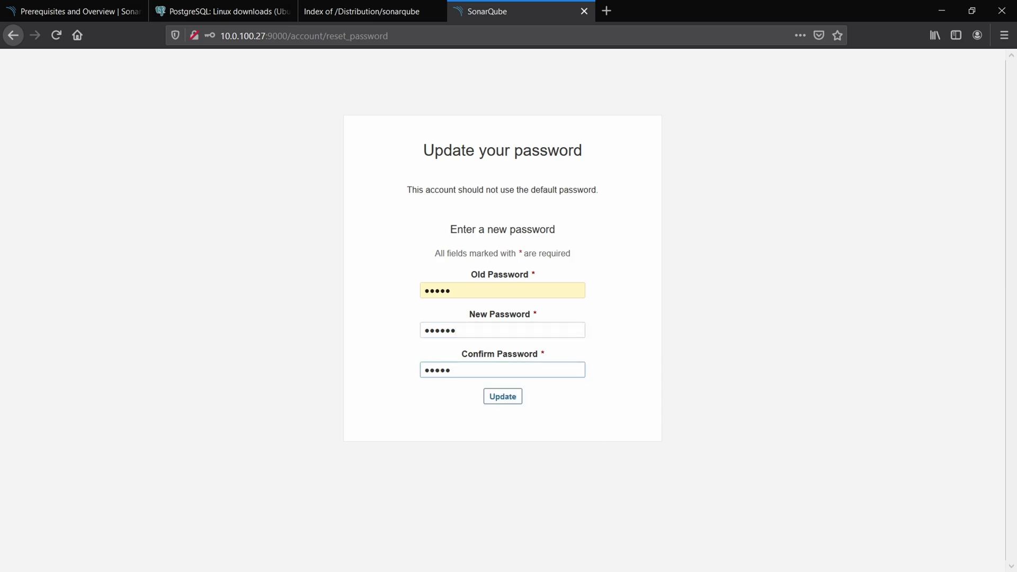
{"action": "left_click", "coordinate": [503, 397]}
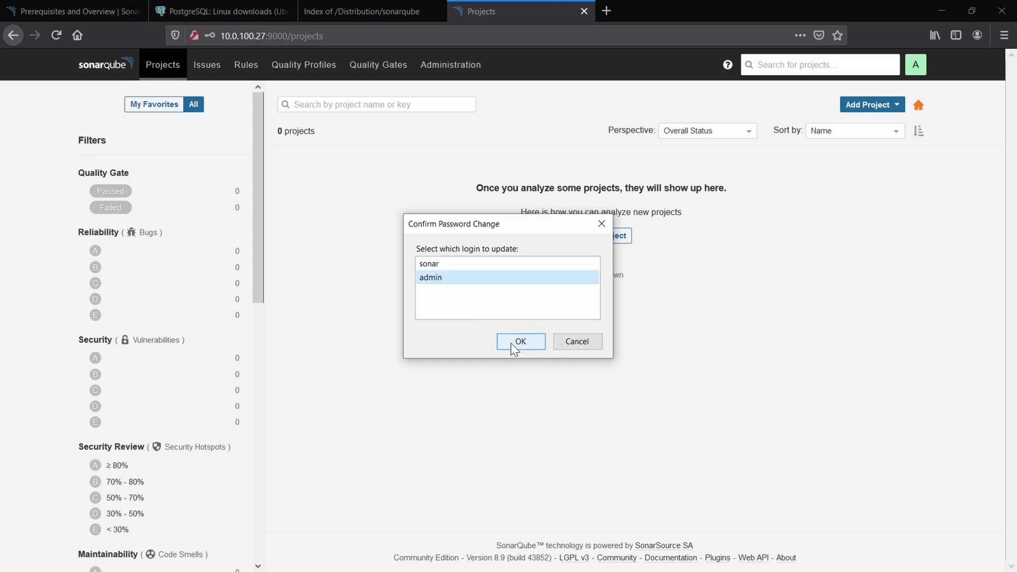
{"action": "left_click", "coordinate": [522, 341]}
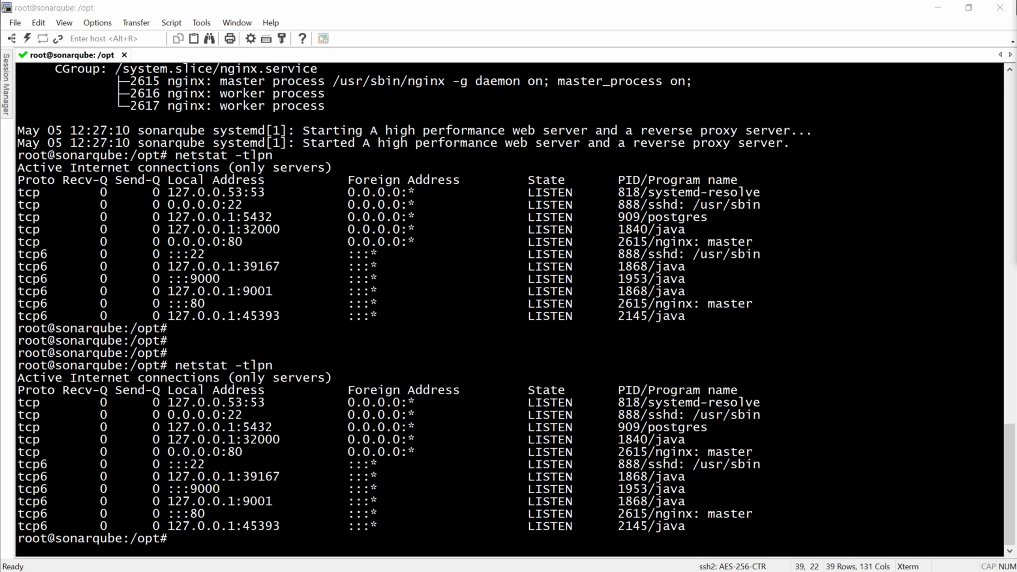
Run nano sonarqube/conf/sonar.properties to edit the SonarQube configuration.
{"action": "type", "text": "nano sonarqube/conf/sonar.properties"}
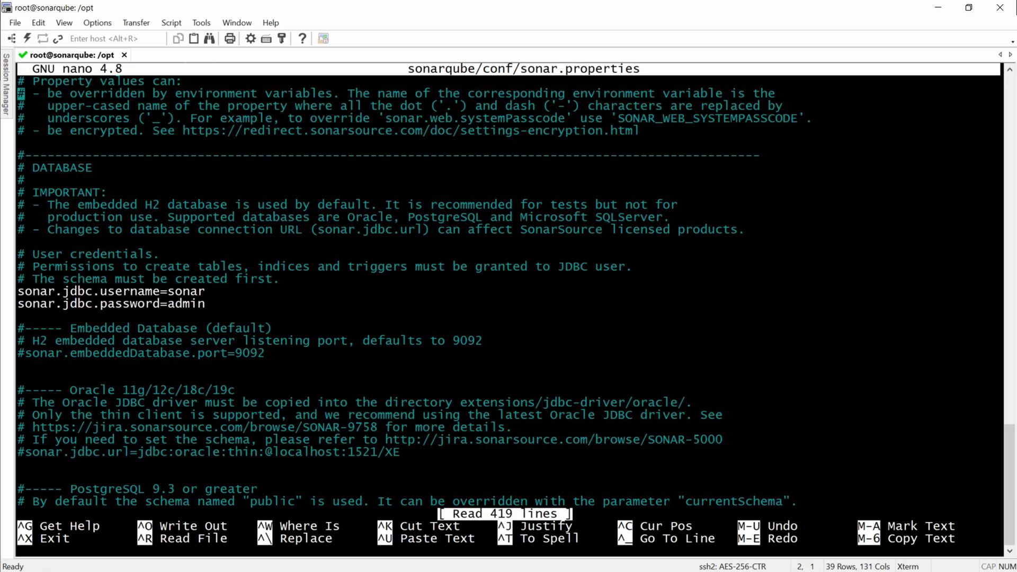
In the WEB SERVER section, uncomment sonar.web.host and sonar.web.port and set the host to 127.0.0.1.
{"action": "scroll", "scroll_direction": "down", "scroll_amount": 3}
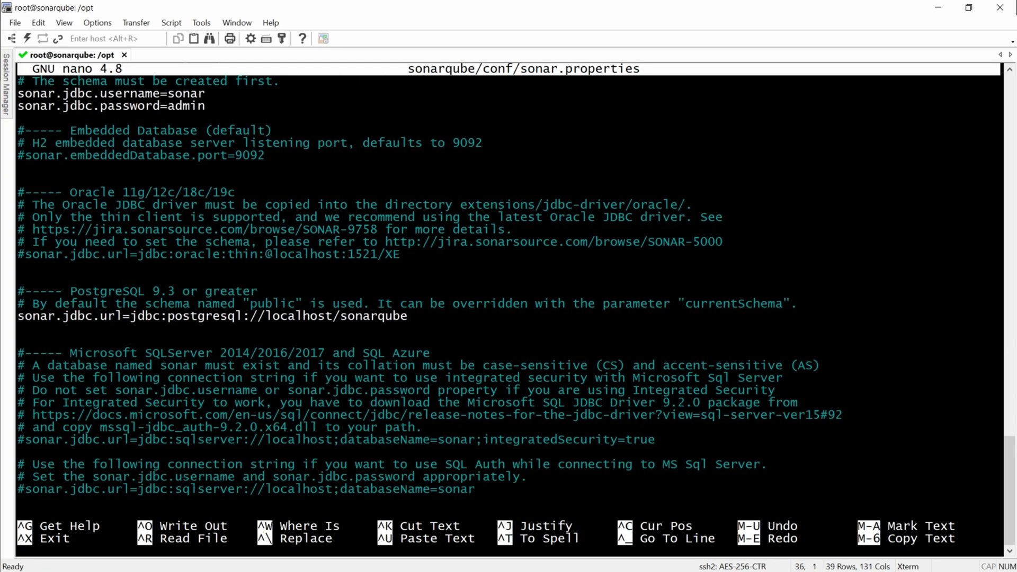
{"action": "scroll", "scroll_direction": "down", "scroll_amount": 3}
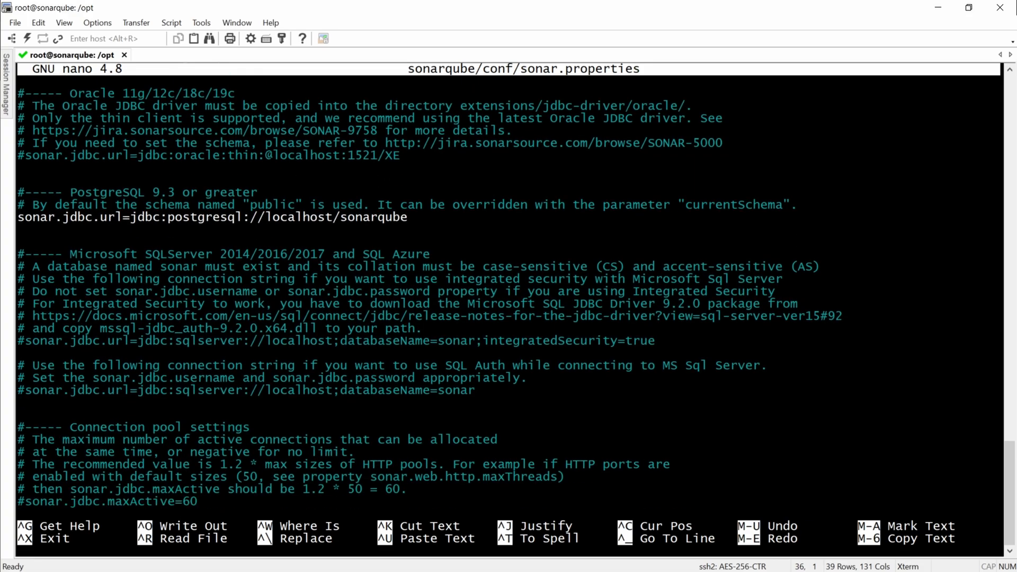
{"action": "scroll", "scroll_direction": "down", "scroll_amount": 3}
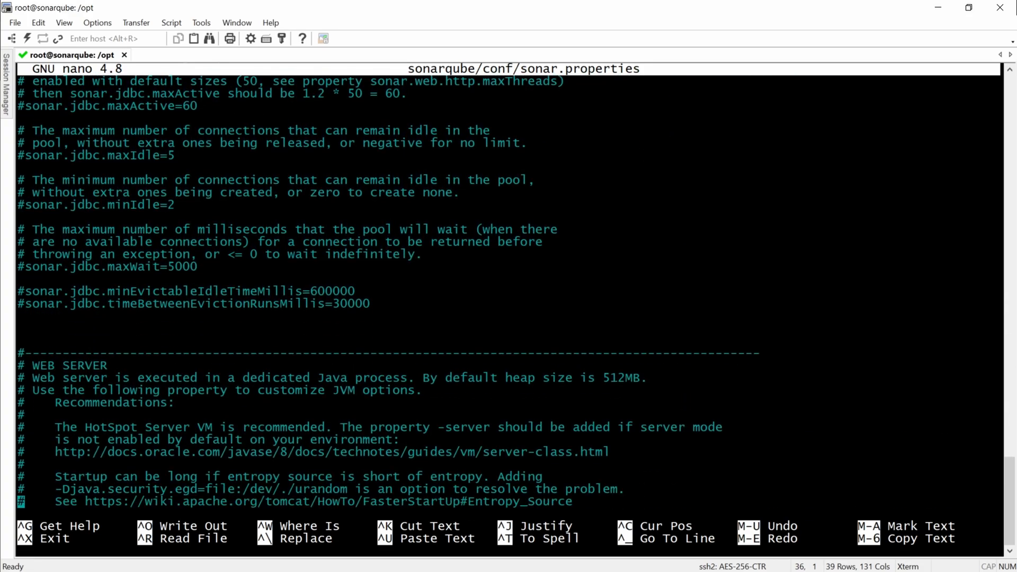
{"action": "scroll", "scroll_direction": "down", "scroll_amount": 3}
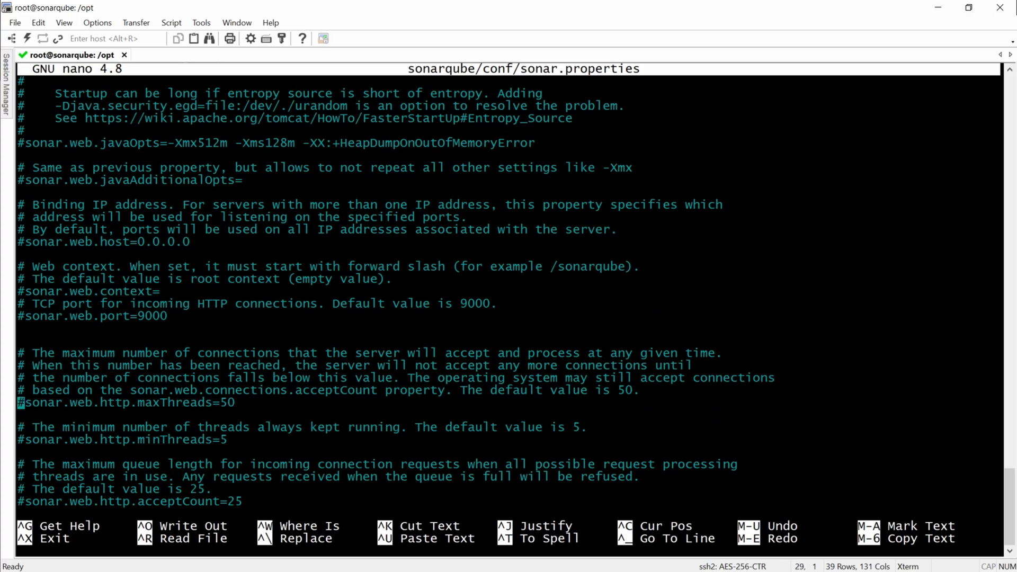
{"action": "key", "text": "Delete"}
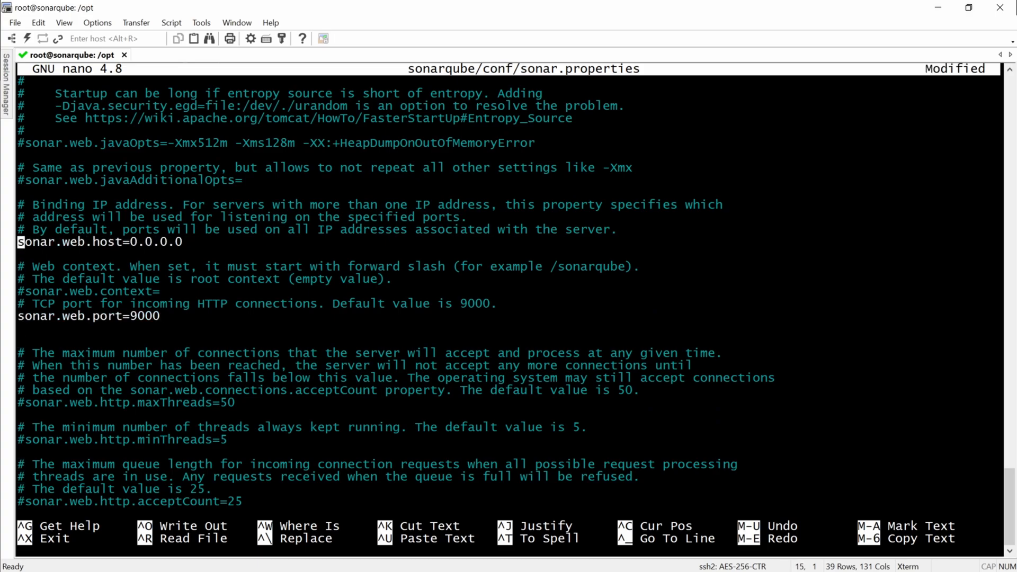
{"action": "key", "text": "End"}
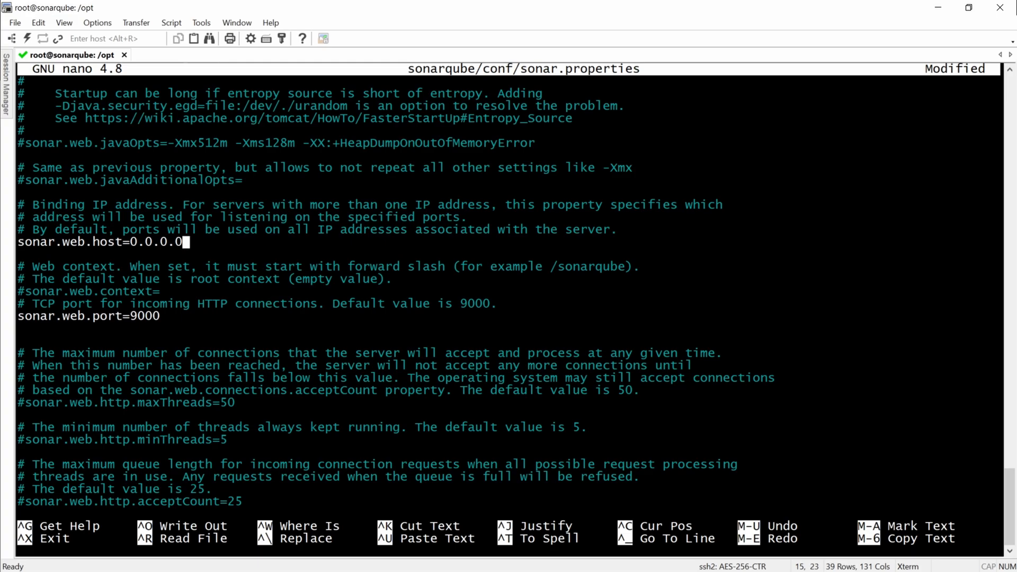
{"action": "key", "text": "BackSpace"}
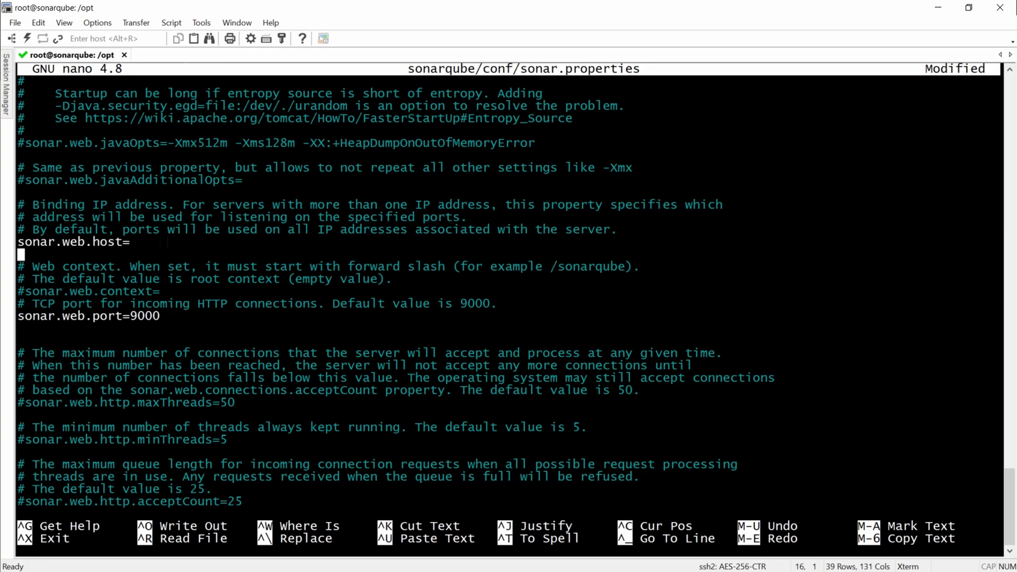
{"action": "type", "text": "12"}
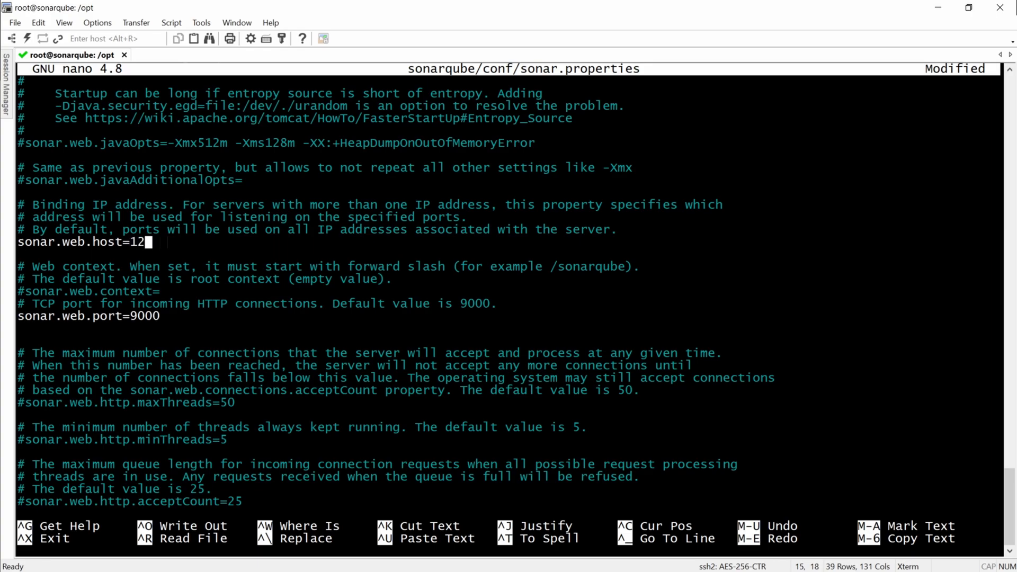
{"action": "type", "text": "7."}
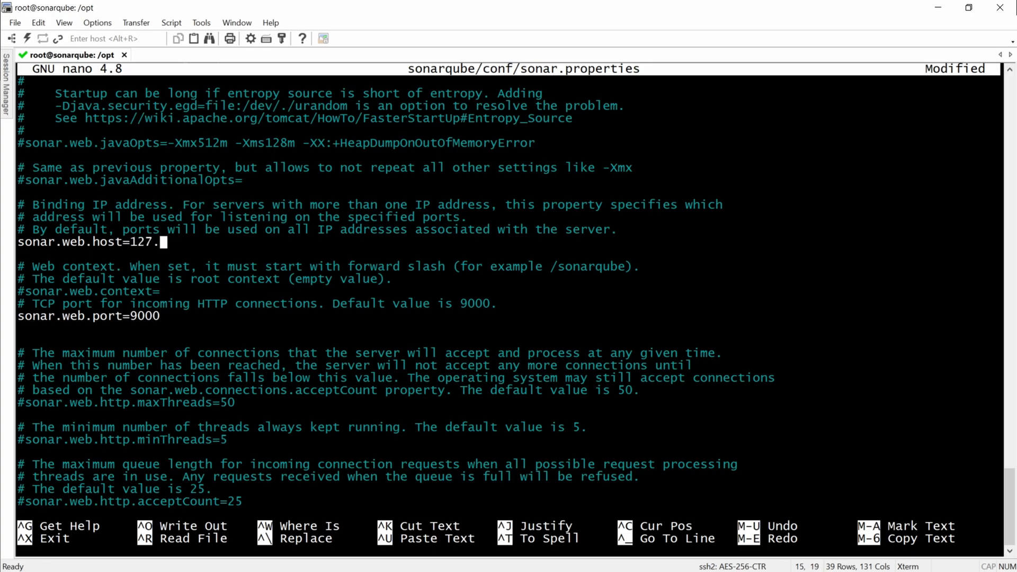
{"action": "type", "text": "0.0.1"}
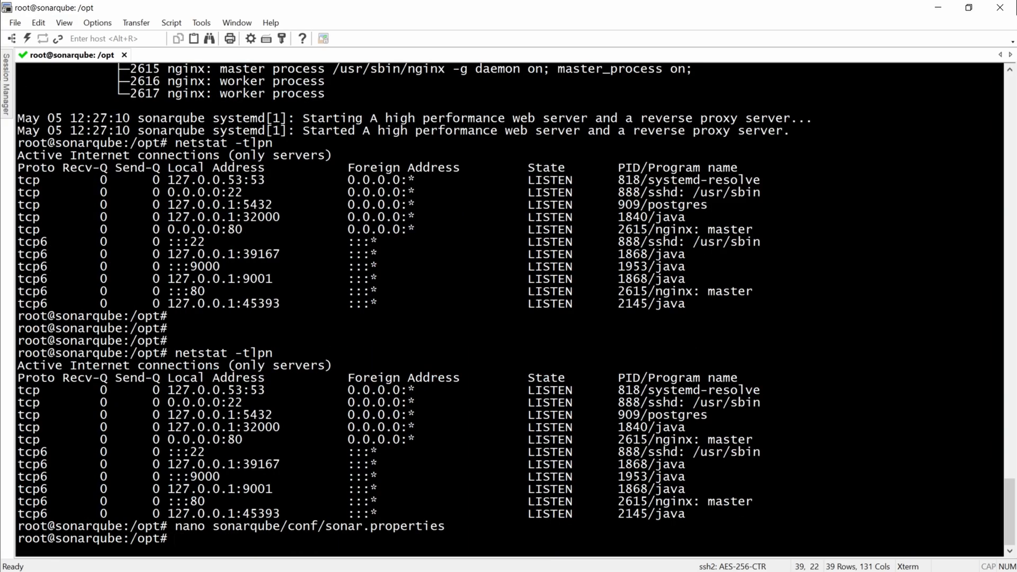
Restart nginx.service and sonarqube.service with systemctl restart.
{"action": "type", "text": "syste"}
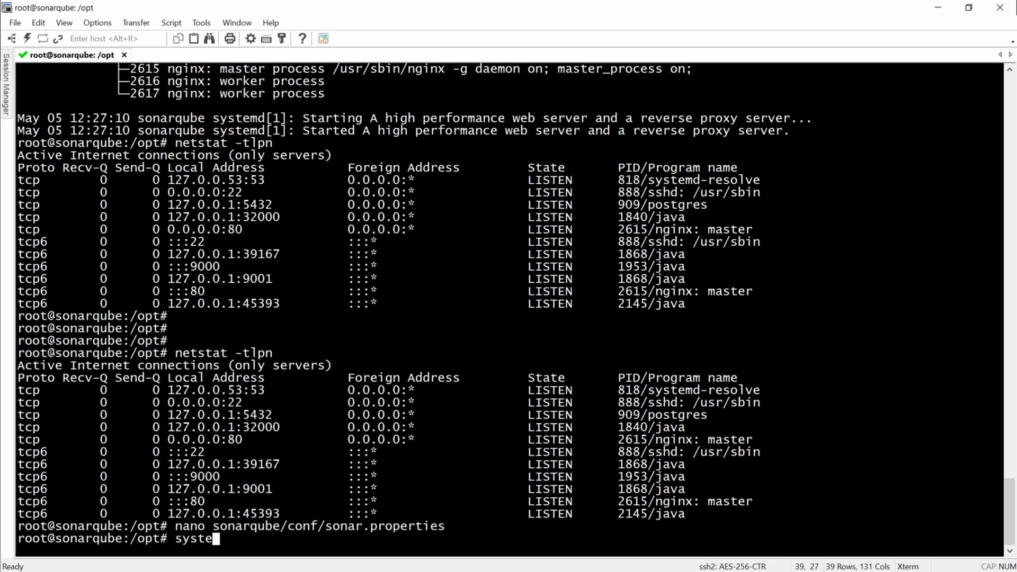
{"action": "type", "text": "mctl restart"}
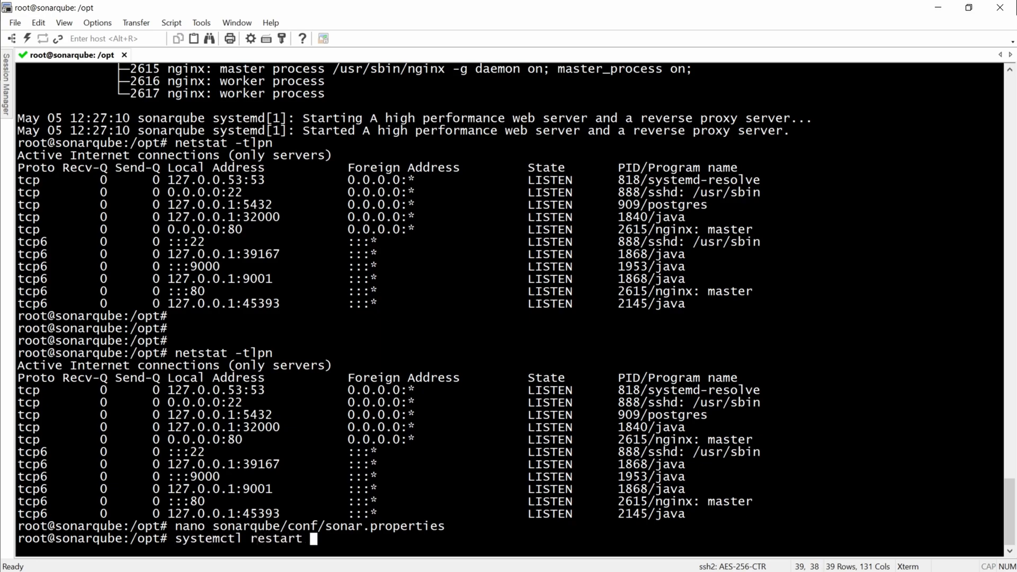
{"action": "type", "text": "nginx.service"}
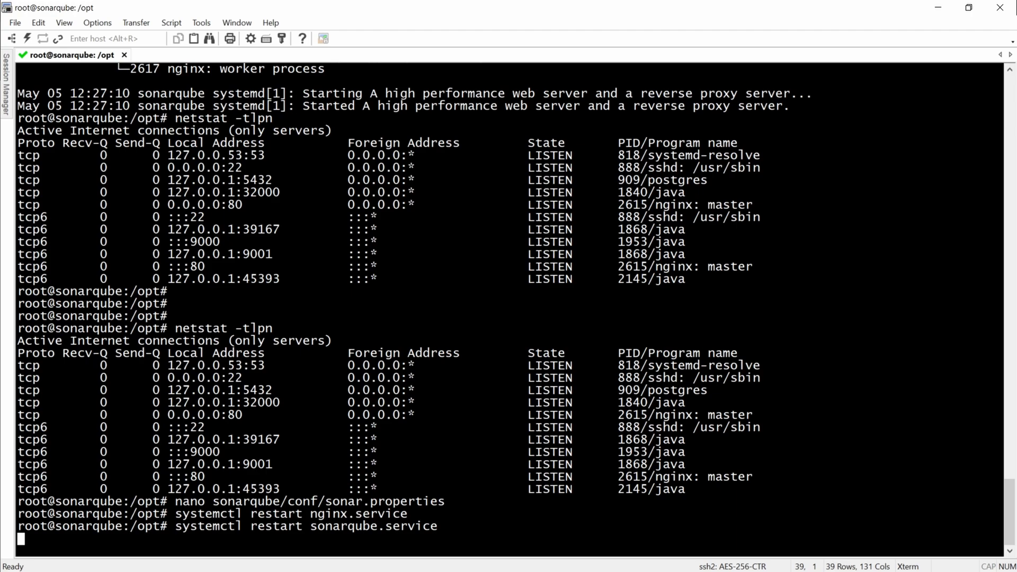
{"action": "key", "text": "Return"}
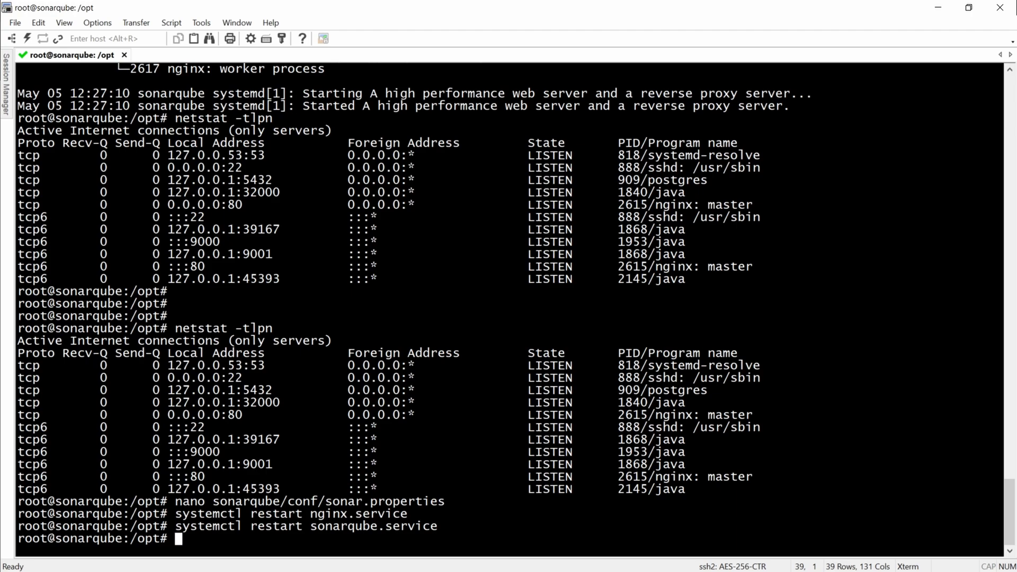
Restart the postgresql service with systemctl restart.
{"action": "type", "text": "systemctl restart"}
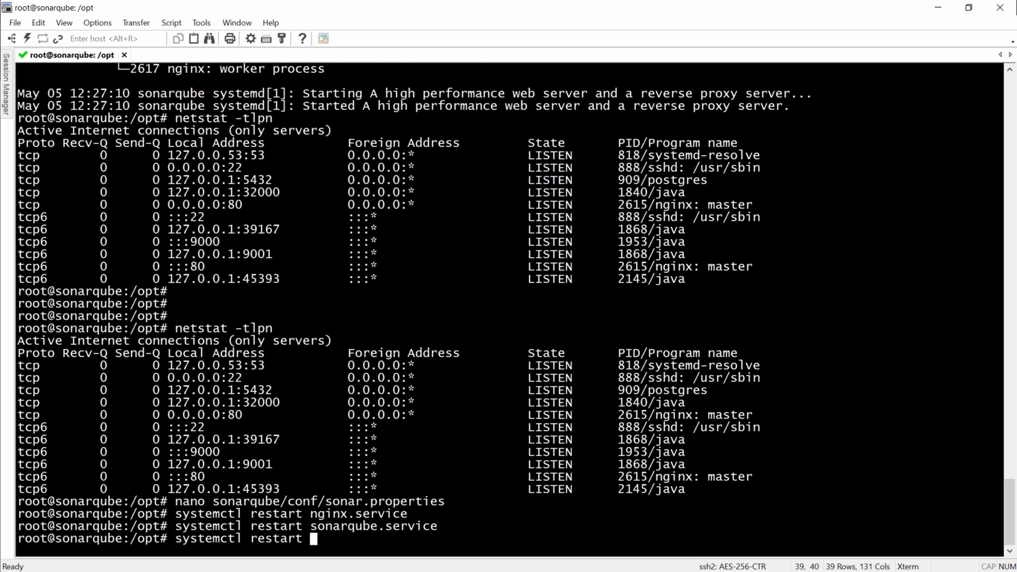
{"action": "type", "text": "post"}
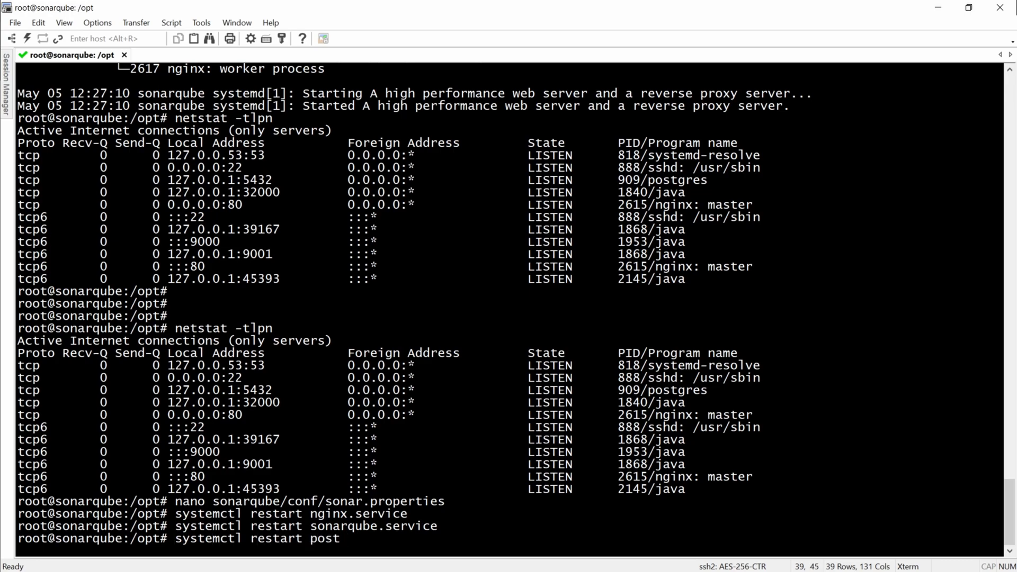
{"action": "type", "text": "gresql"}
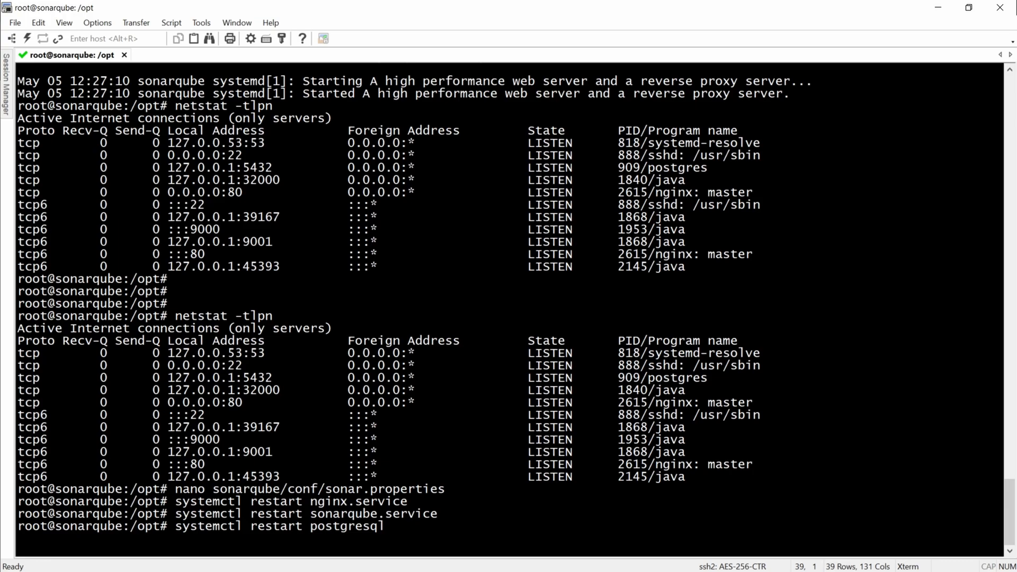
{"action": "key", "text": "Return"}
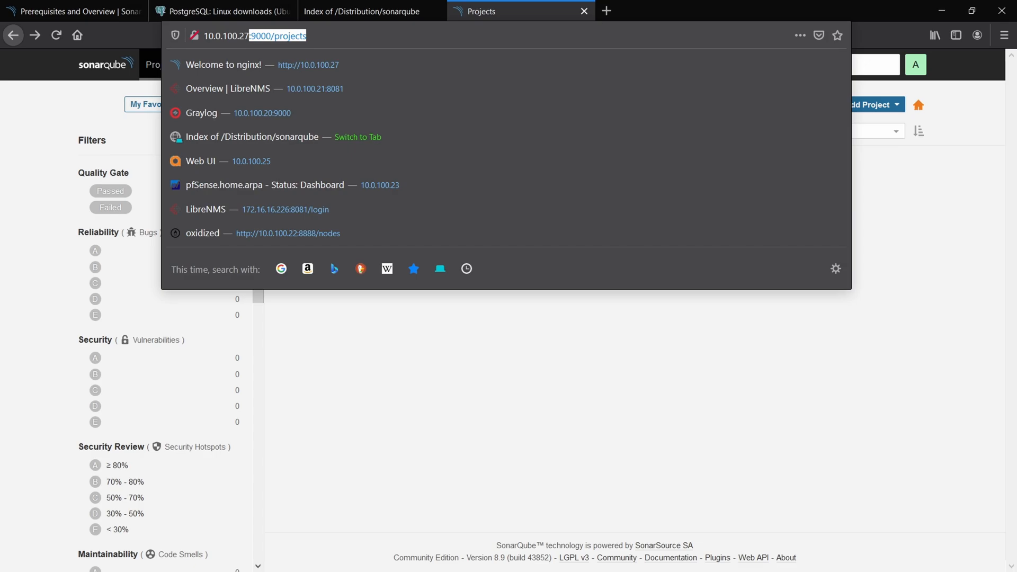
Load SonarQube at plain 10.0.100.27 through nginx and sign in with the saved admin login.
{"action": "key", "text": "Return"}
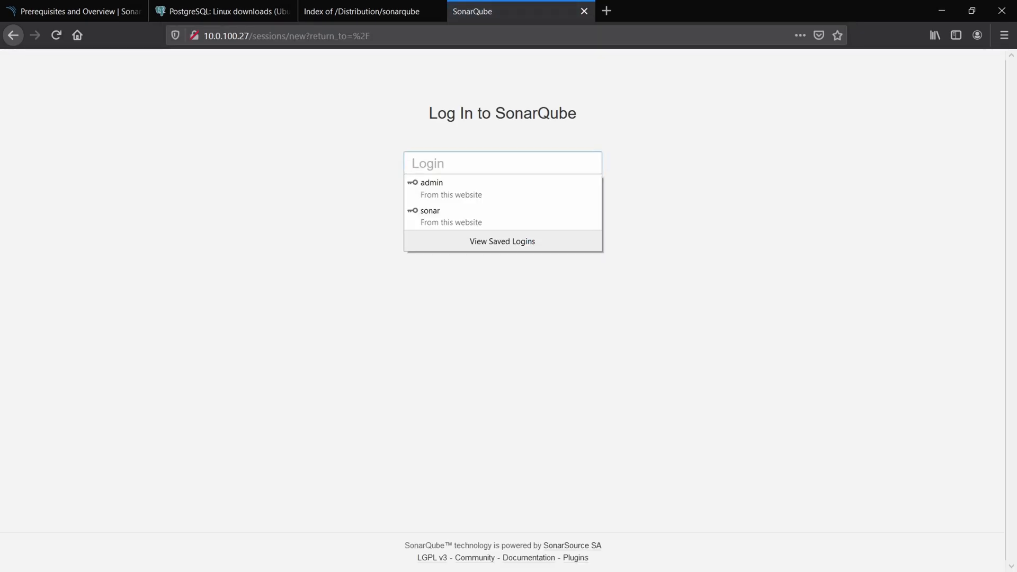
{"action": "left_click", "coordinate": [432, 182]}
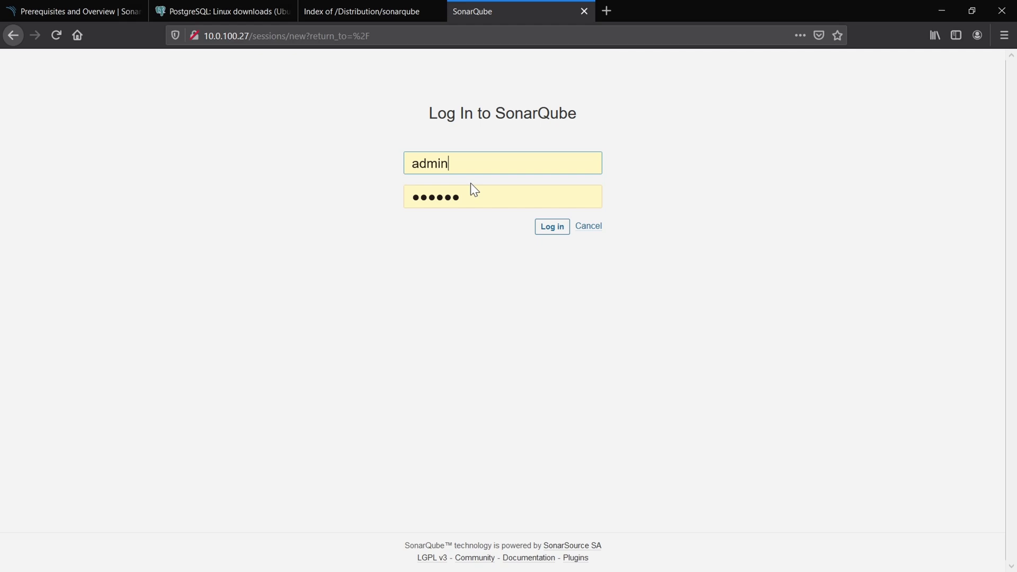
{"action": "left_click", "coordinate": [552, 226]}
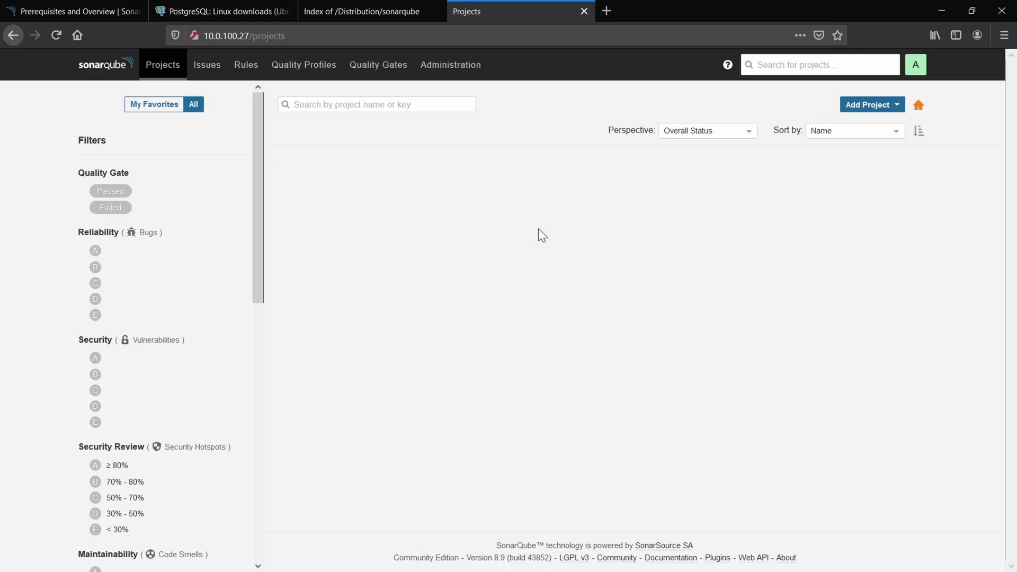